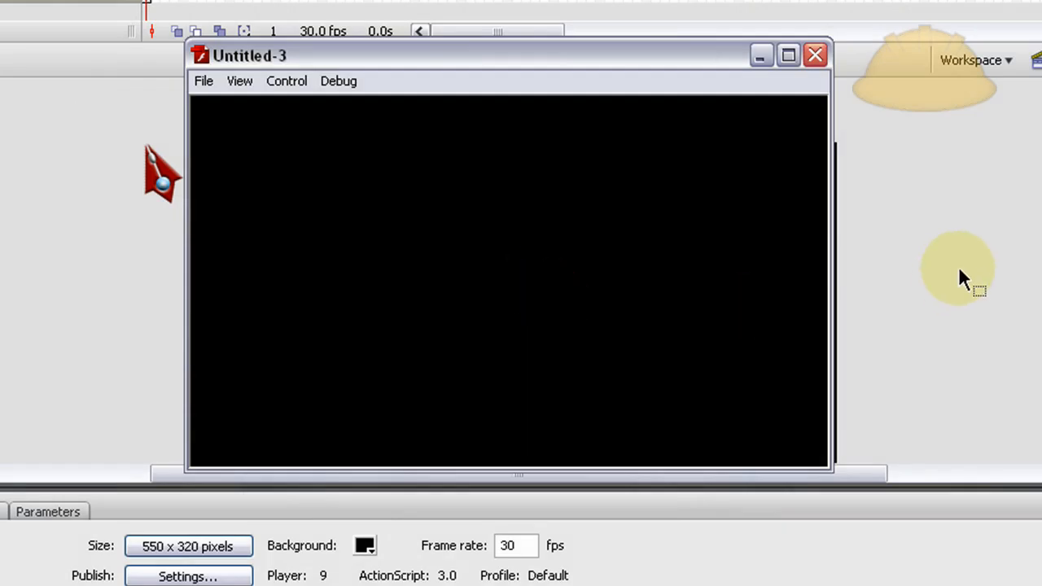
mouse_move(838, 224)
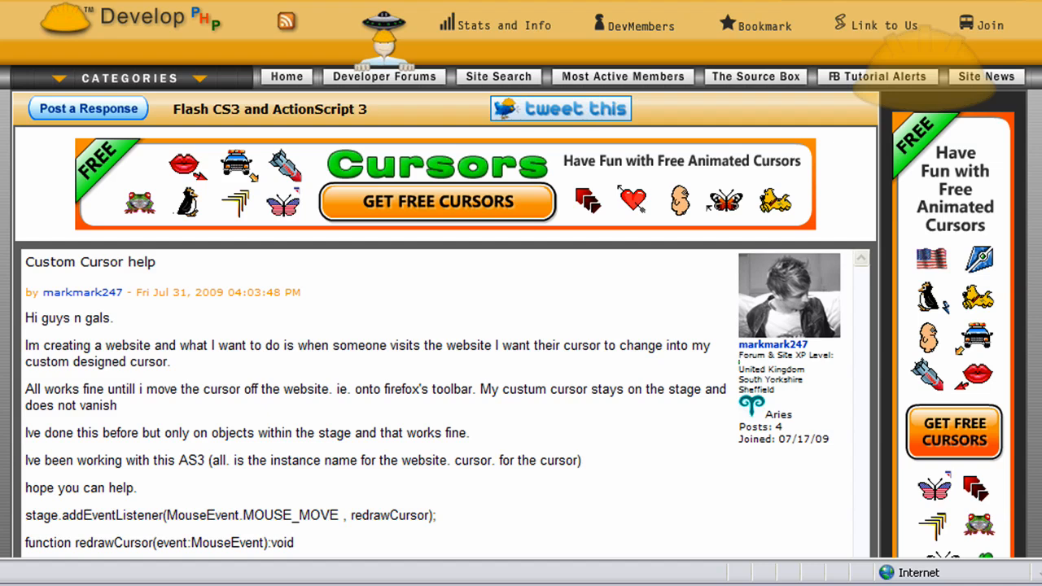
mouse_move(615, 420)
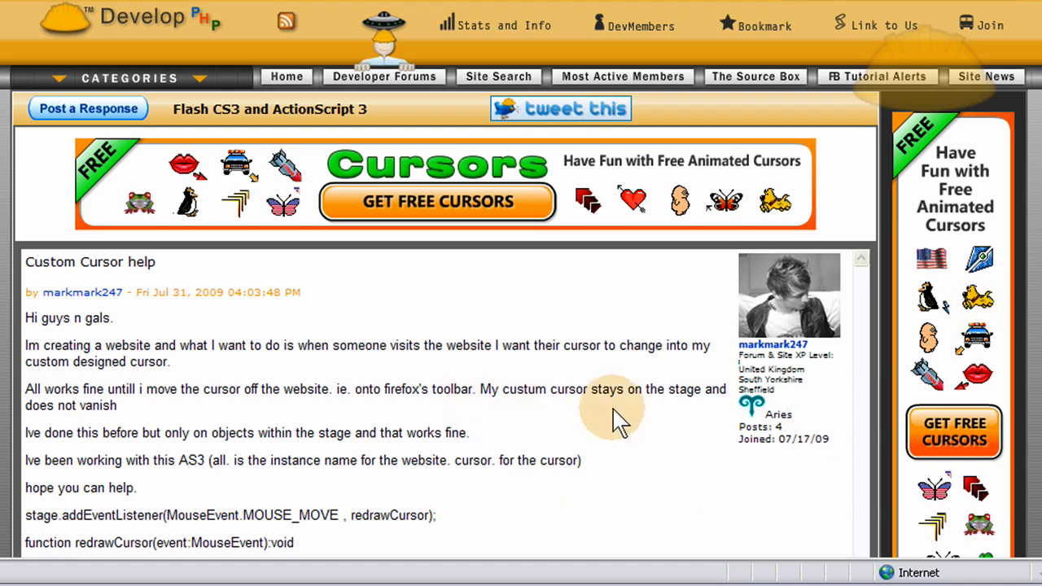
mouse_move(339, 410)
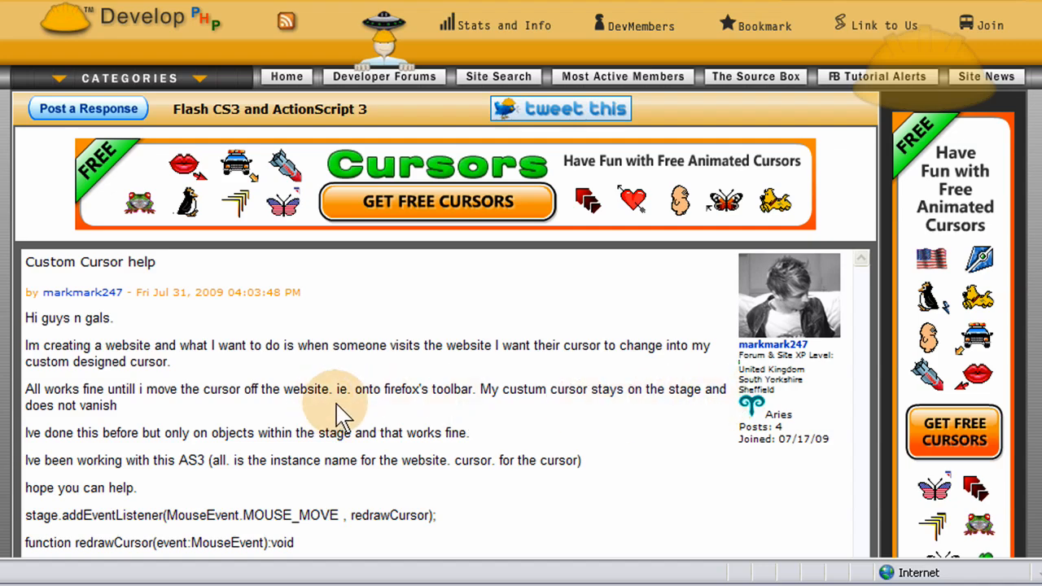
Step: Create a Flash File (ActionScript 3.0) with a 550 × 320 px stage and black background
scroll(down, 3)
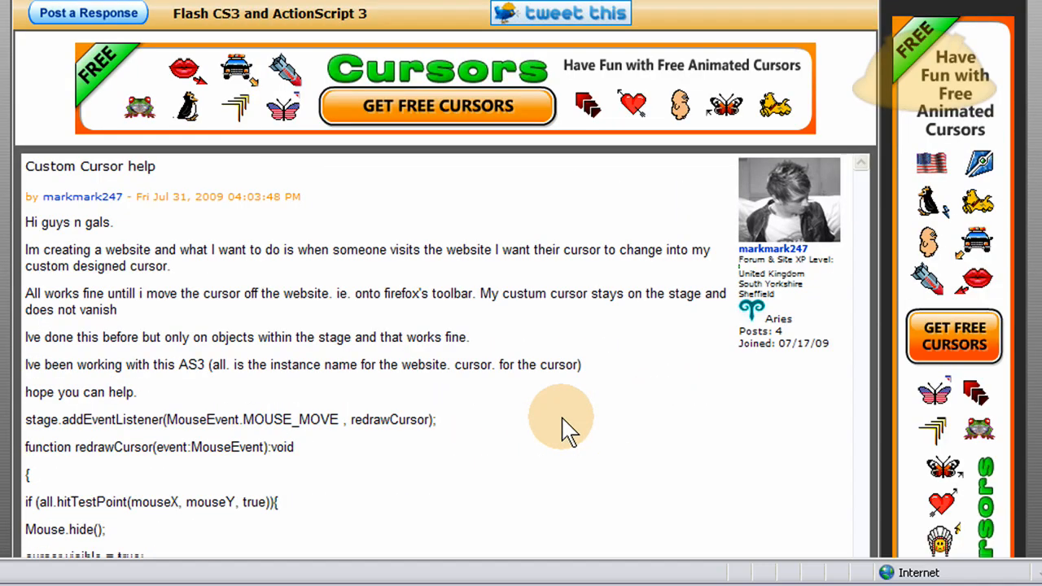
scroll(down, 3)
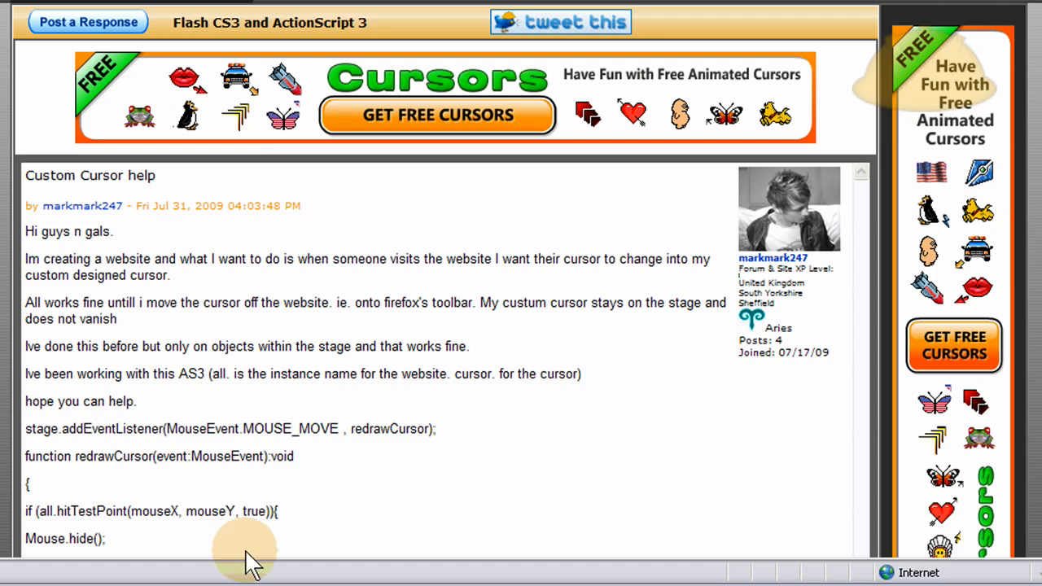
mouse_move(675, 19)
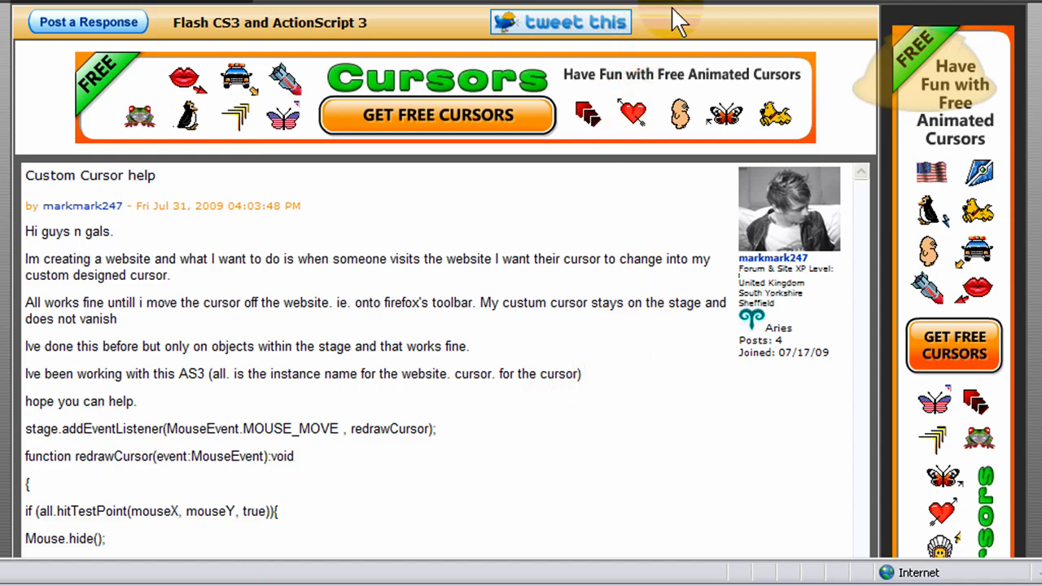
mouse_move(677, 24)
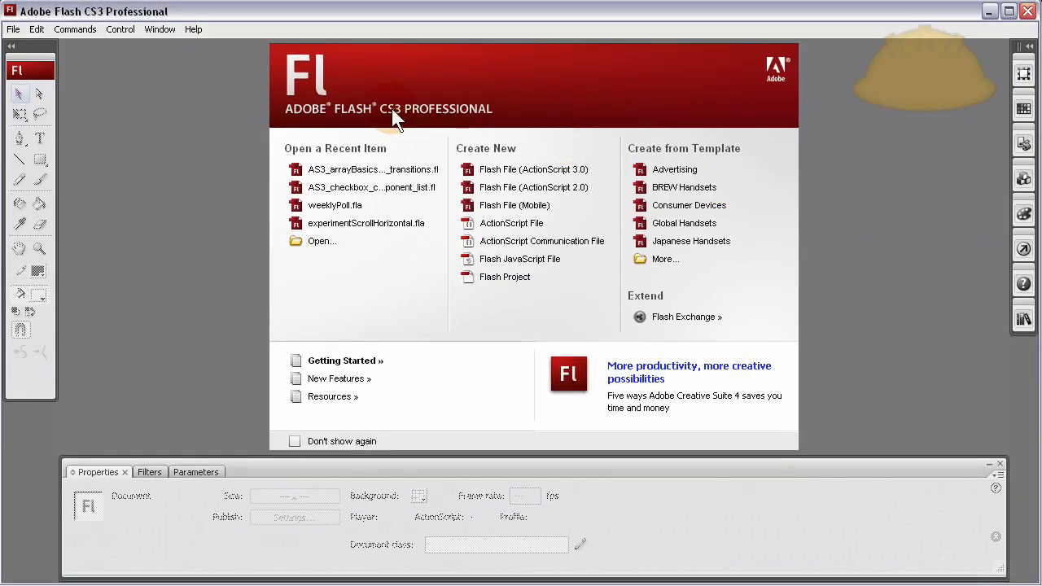
mouse_move(407, 120)
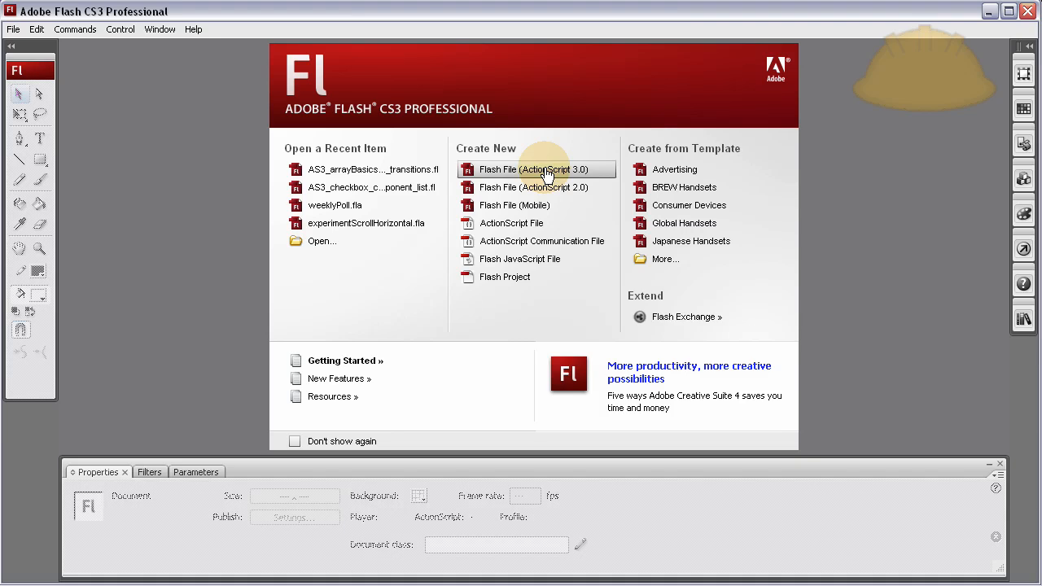
click(534, 169)
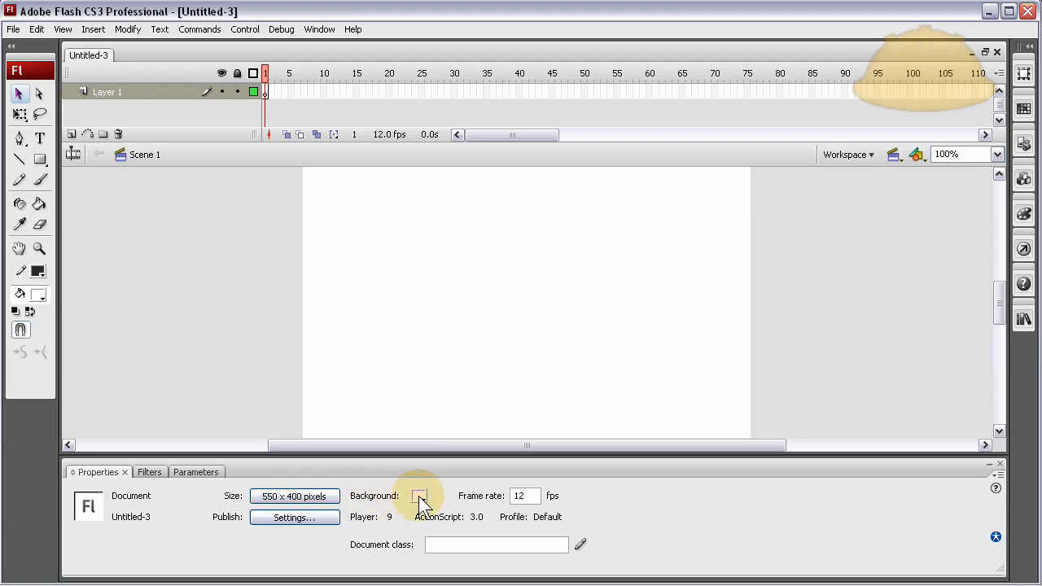
click(420, 495)
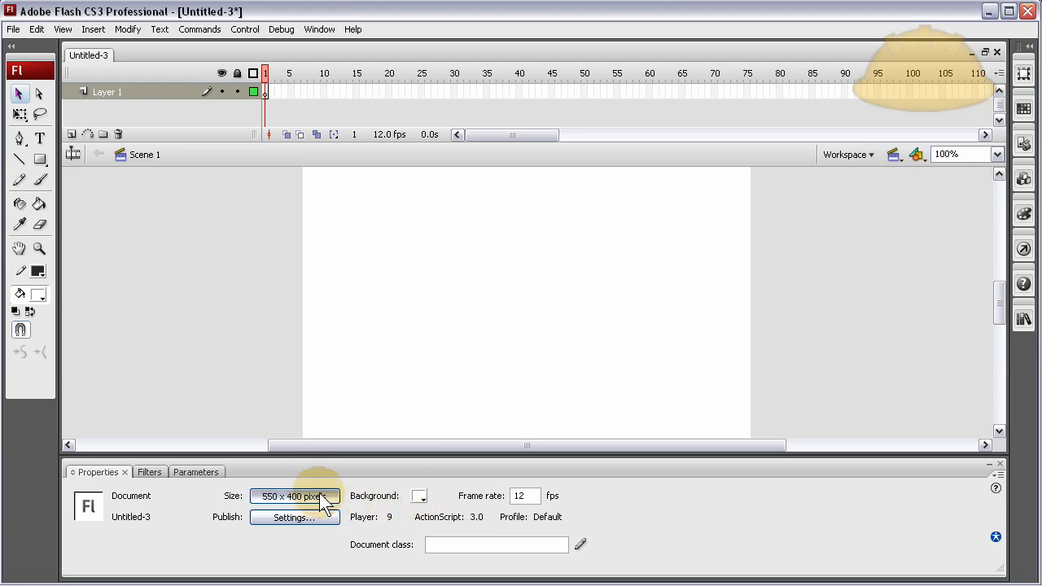
click(295, 495)
text(320)
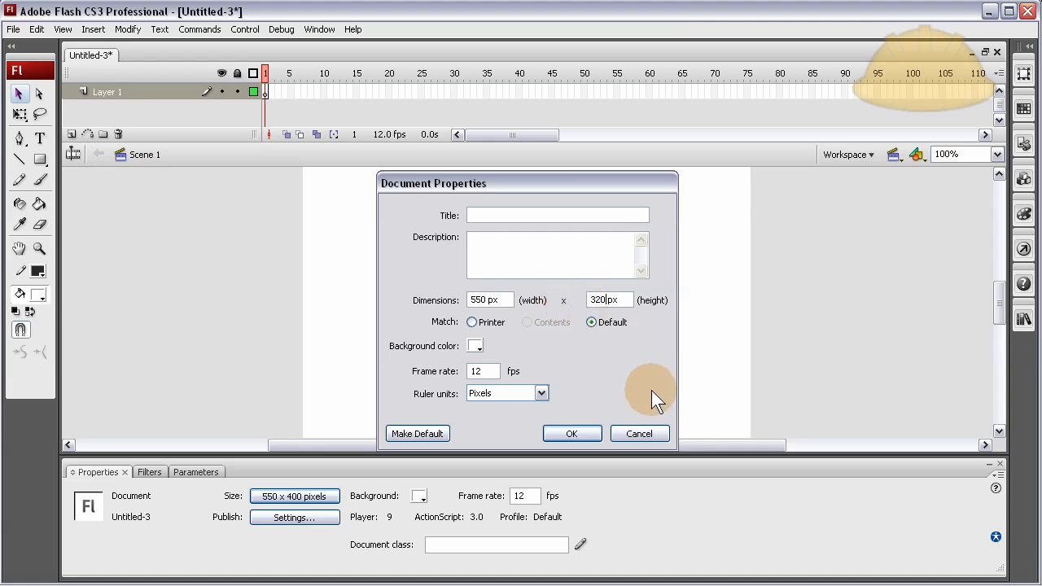
click(571, 433)
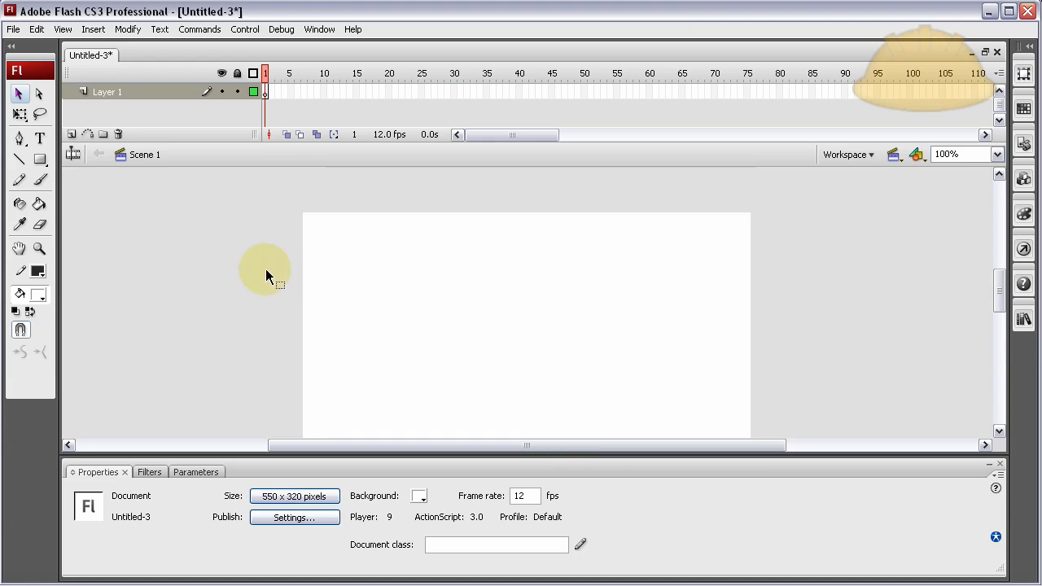
click(419, 495)
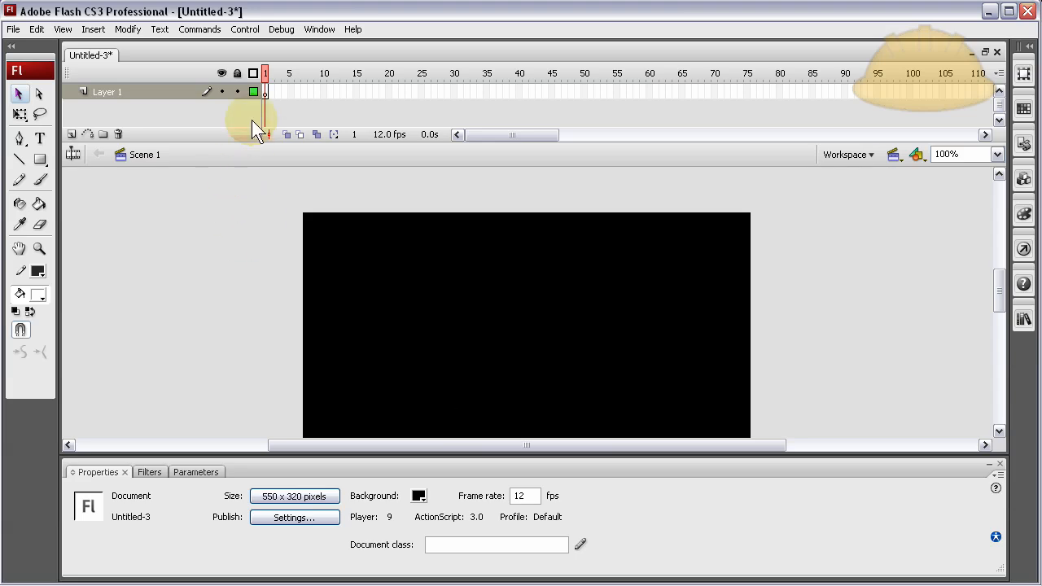
mouse_move(293, 302)
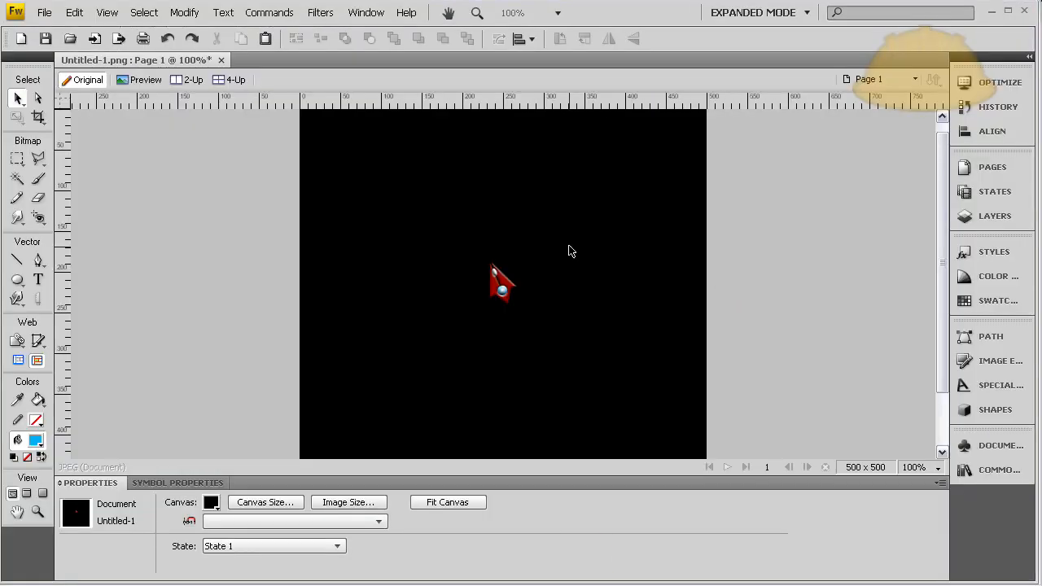
mouse_move(507, 296)
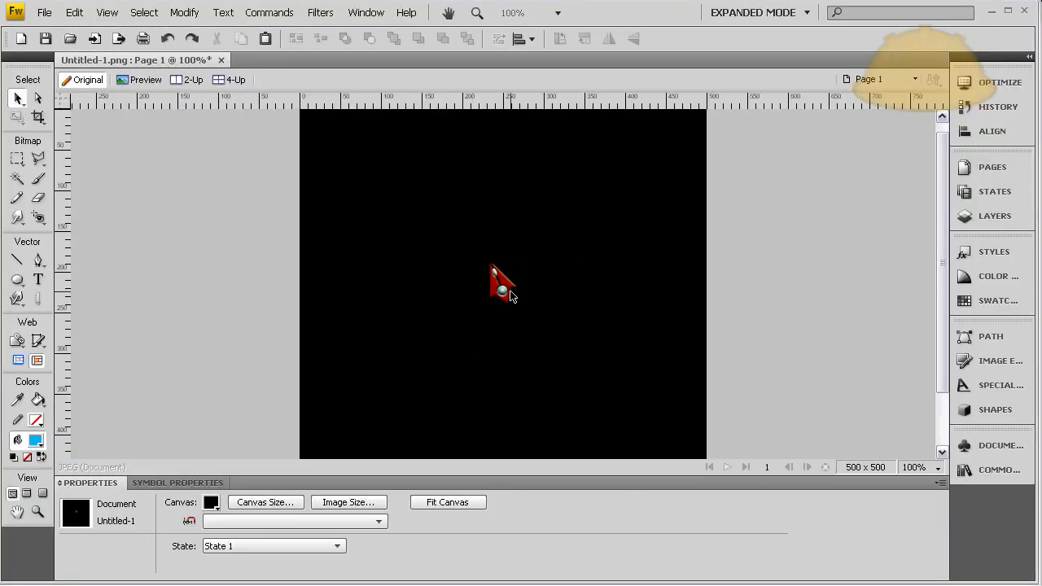
click(501, 285)
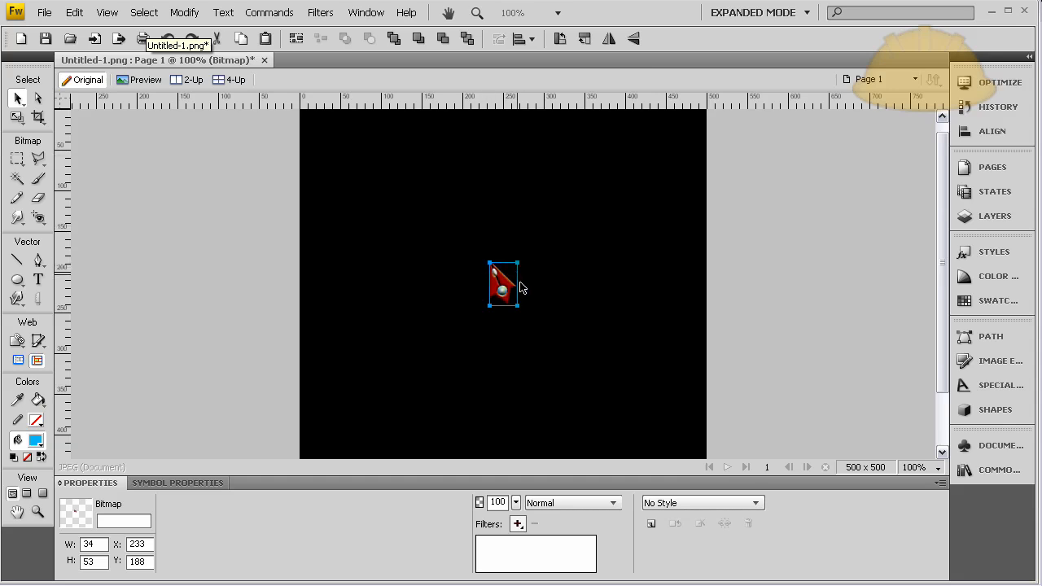
click(648, 275)
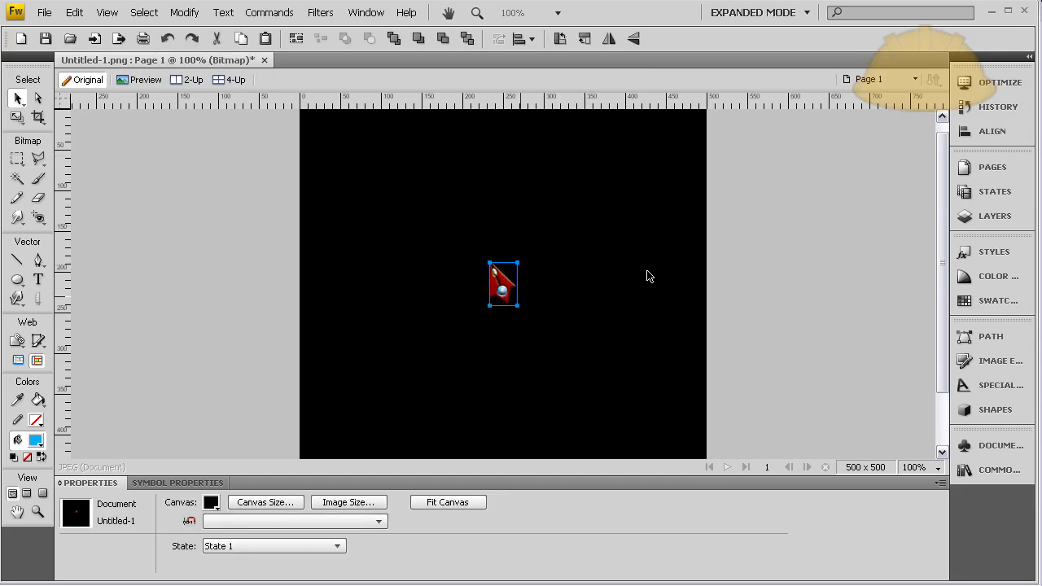
click(502, 283)
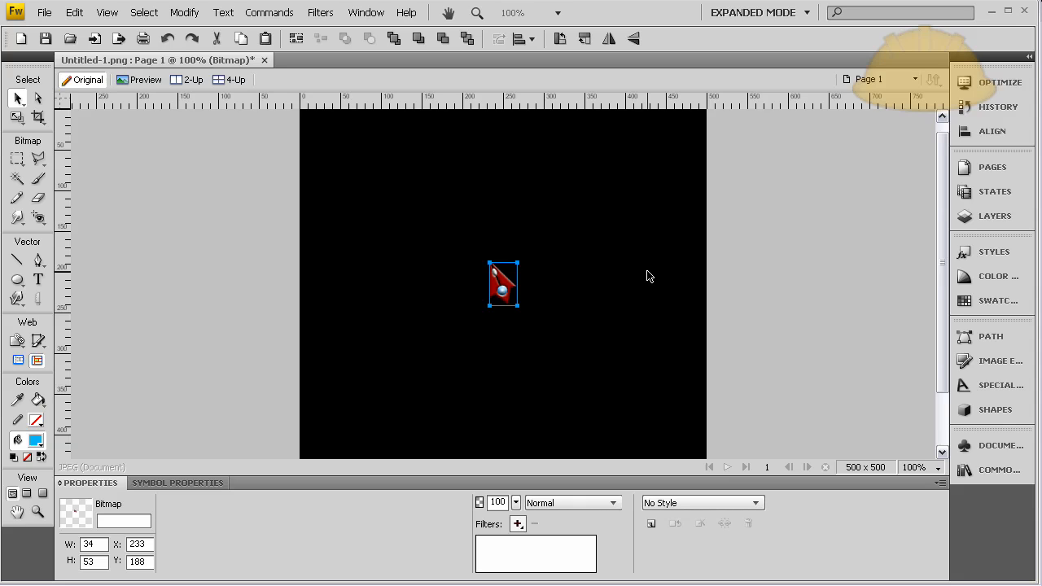
mouse_move(475, 501)
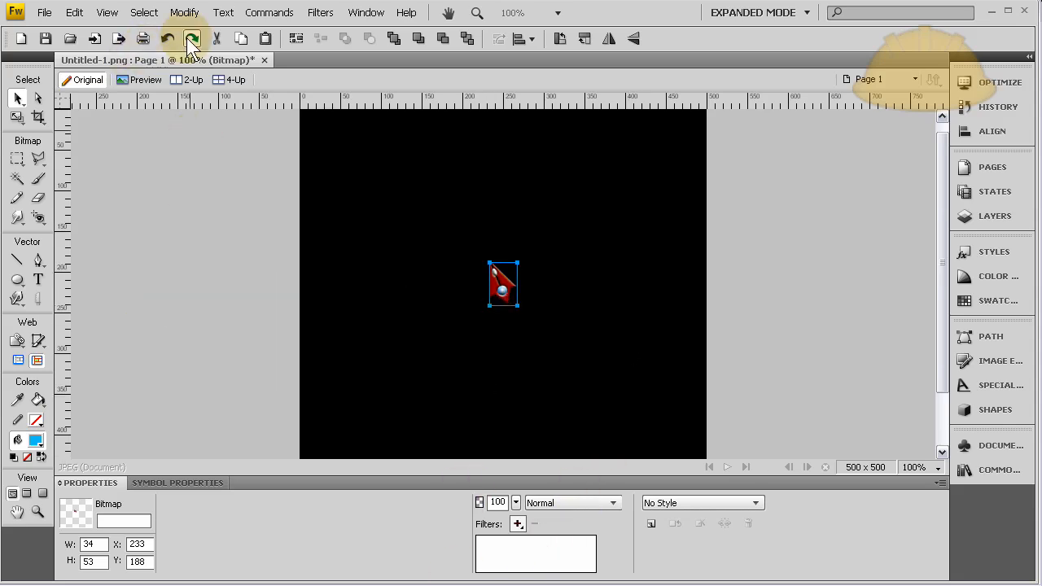
click(166, 39)
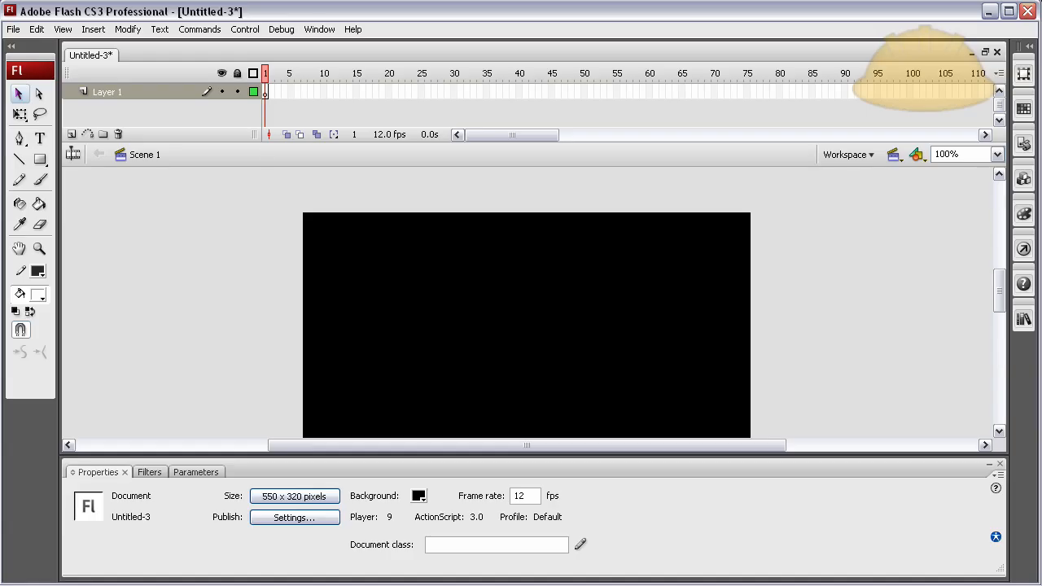
mouse_move(758, 308)
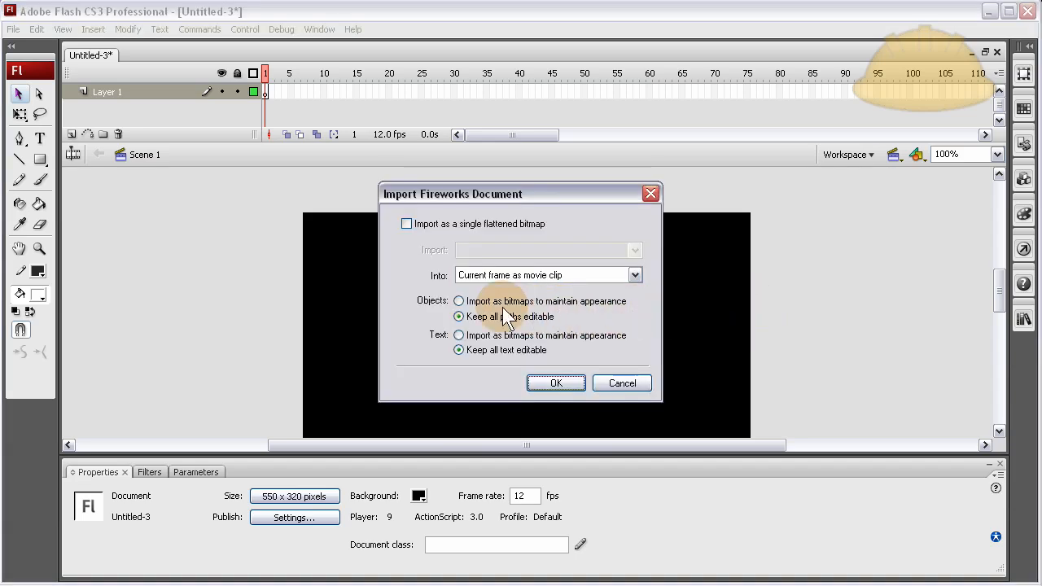
mouse_move(544, 285)
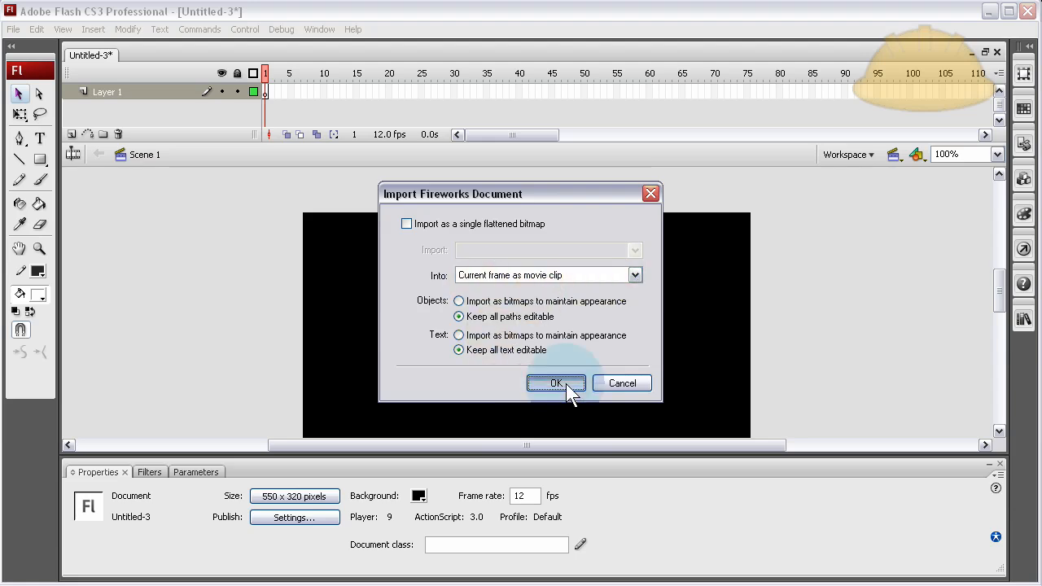
Step: Import the Fireworks PNG as a movie clip and name the instance myCursor_mc
click(555, 382)
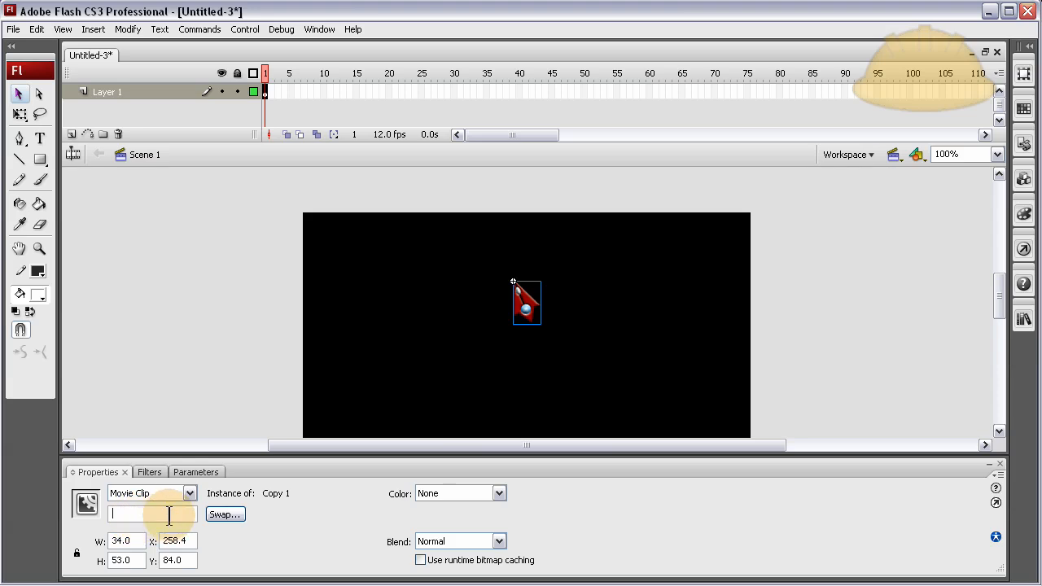
text(myC)
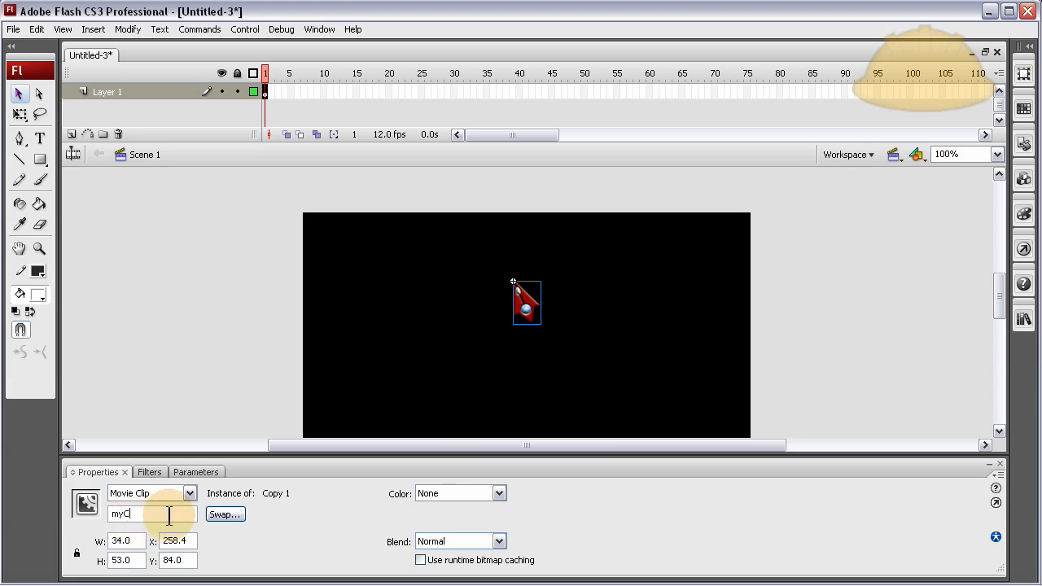
text(ursor)
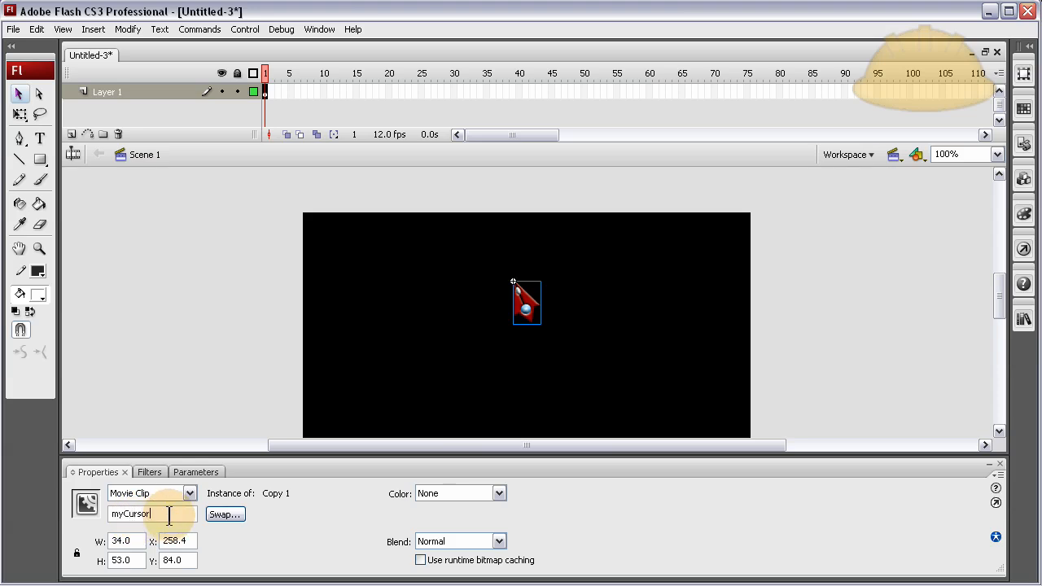
text(_mc)
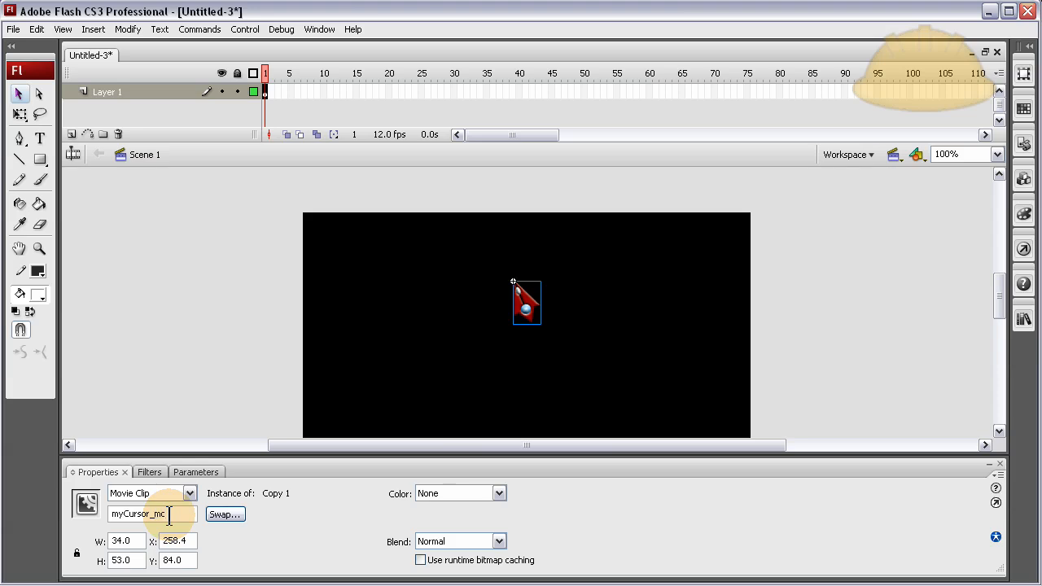
click(203, 361)
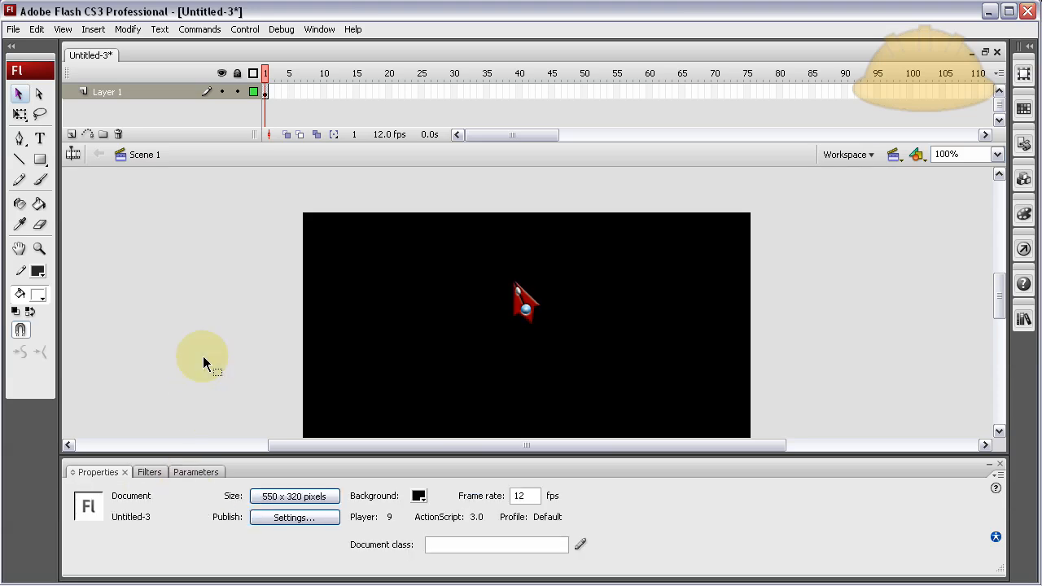
Step: Insert a new layer above Layer 1 and rename it AS3
click(524, 302)
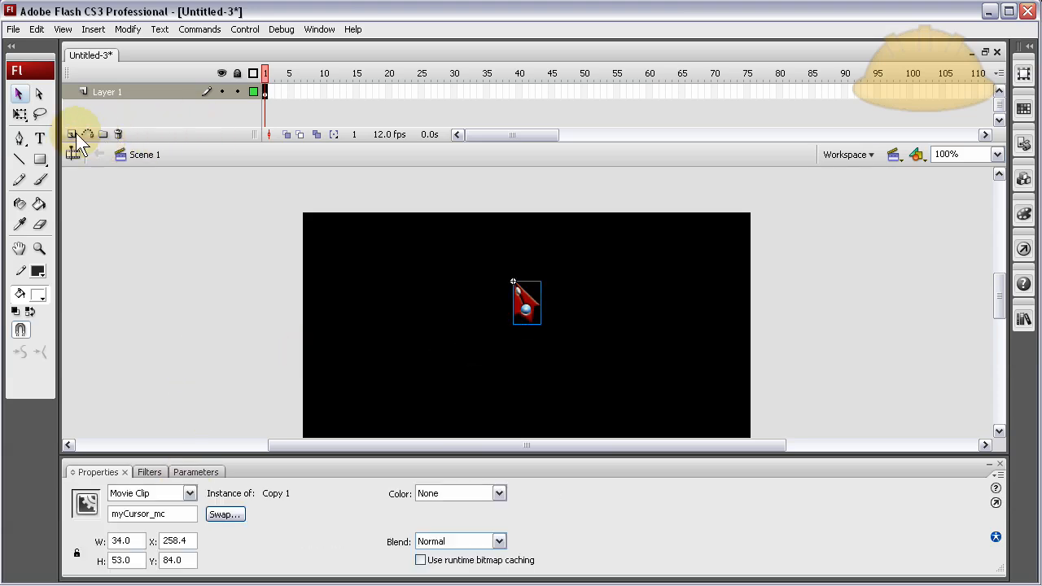
click(72, 133)
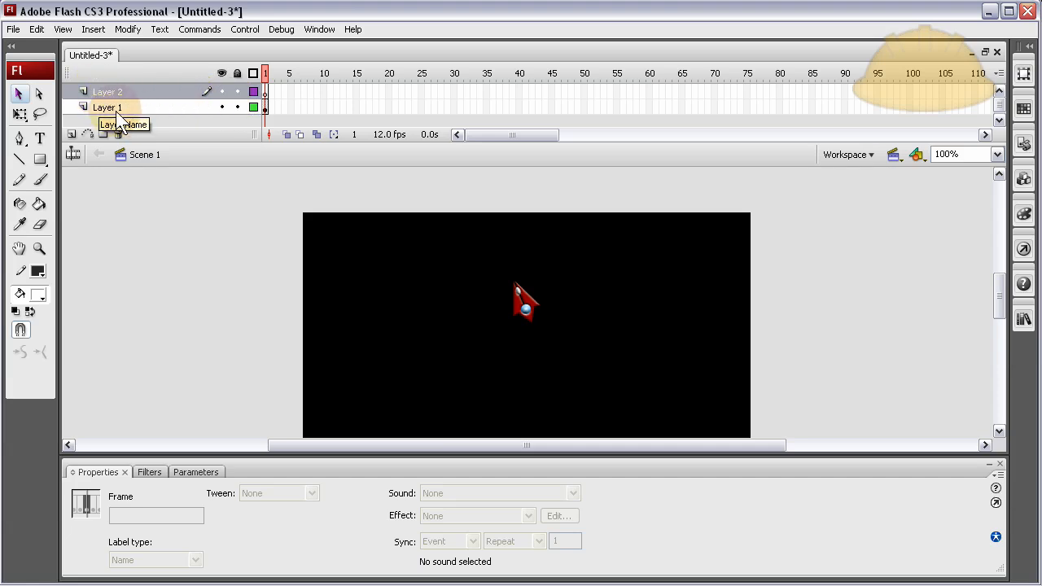
double_click(108, 92)
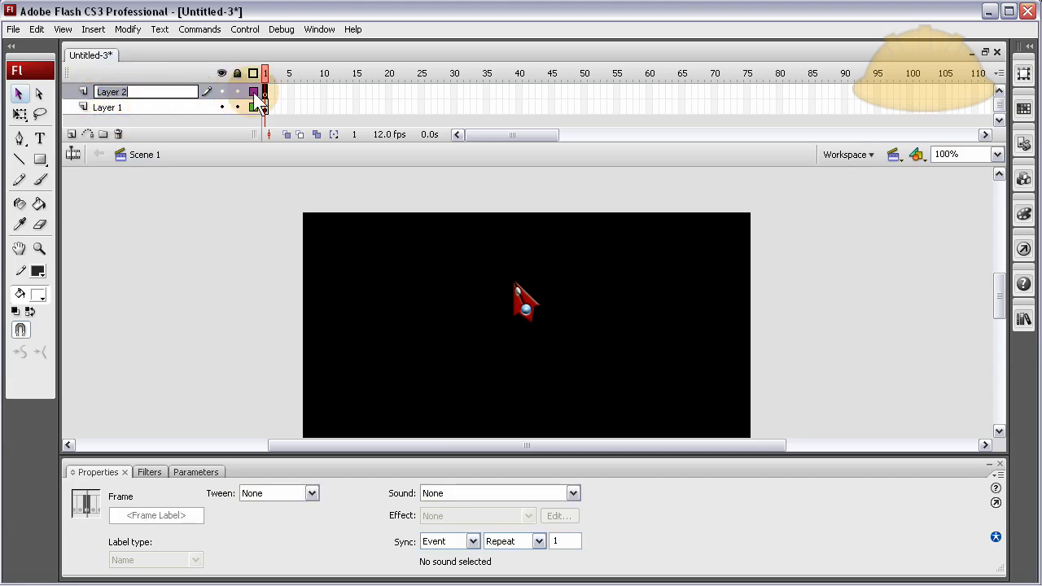
text(AS3)
click(143, 107)
text(Cursor)
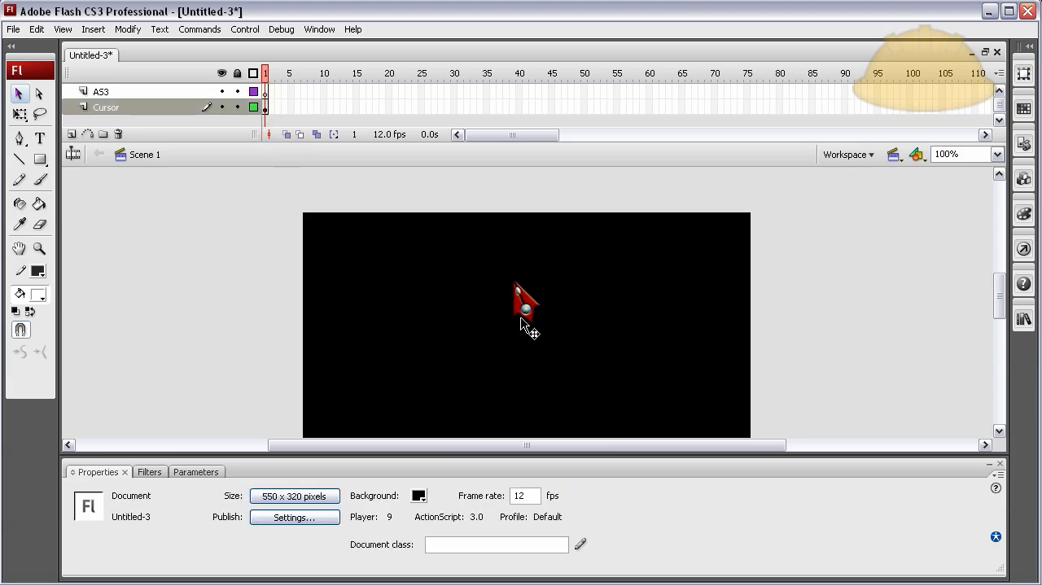
click(524, 306)
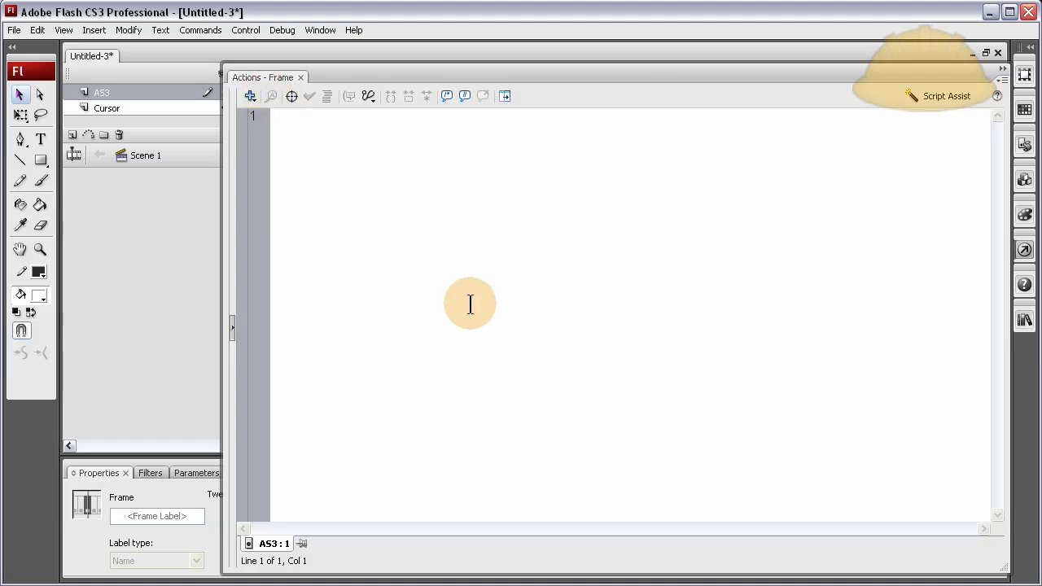
mouse_move(465, 324)
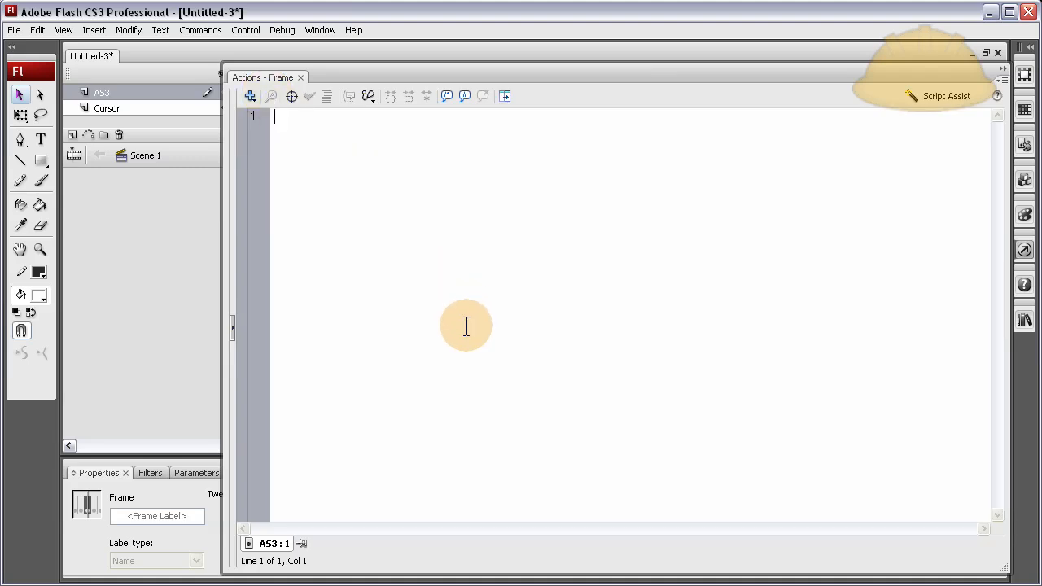
mouse_move(469, 339)
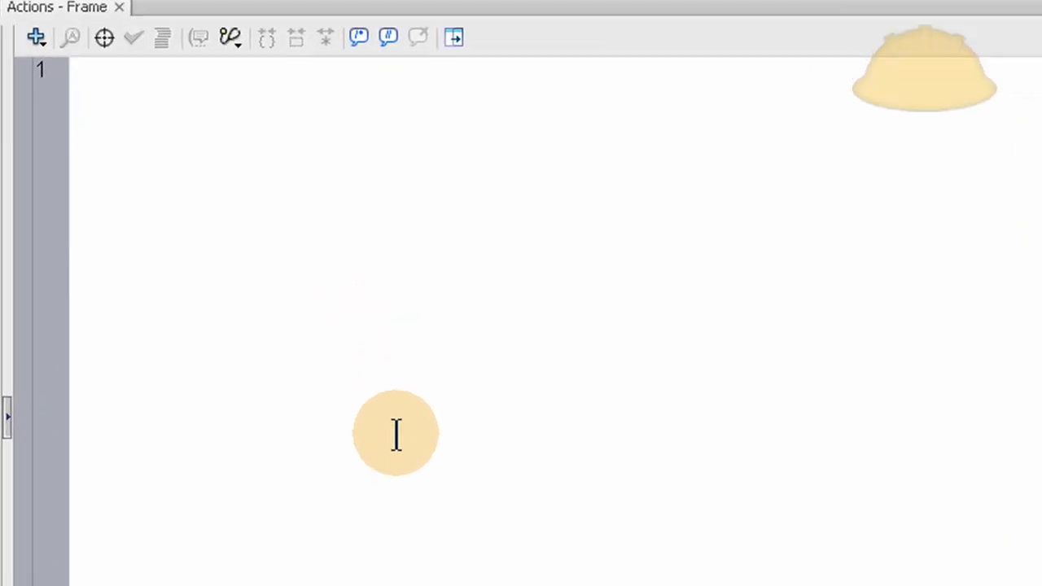
Step: Begin line 1 with stage.addEventListener(MouseEvent.MOUSE_MOVE in the Actions panel
text(stage)
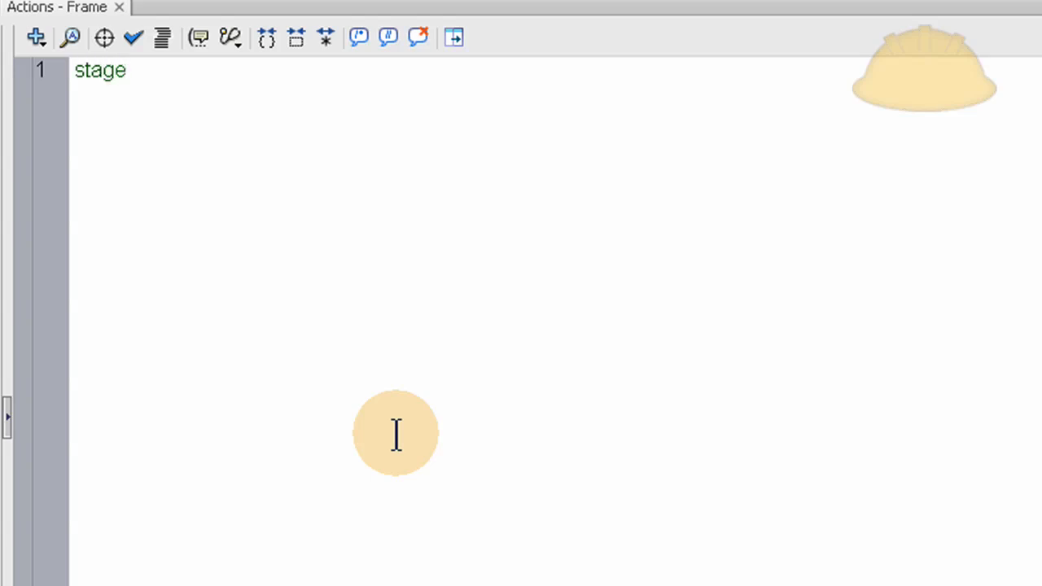
text(.addEvent)
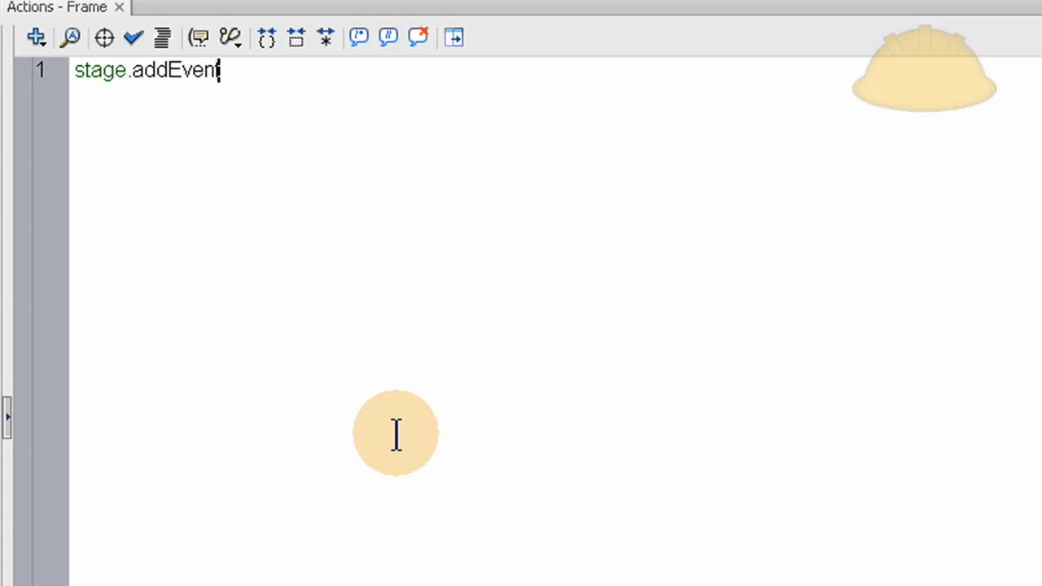
text(Listener)
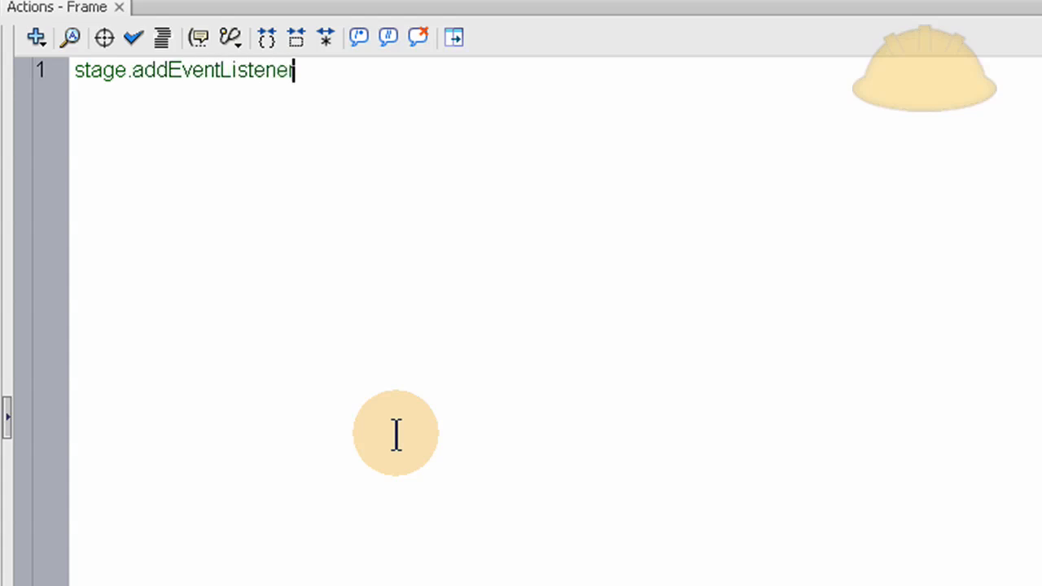
text(()
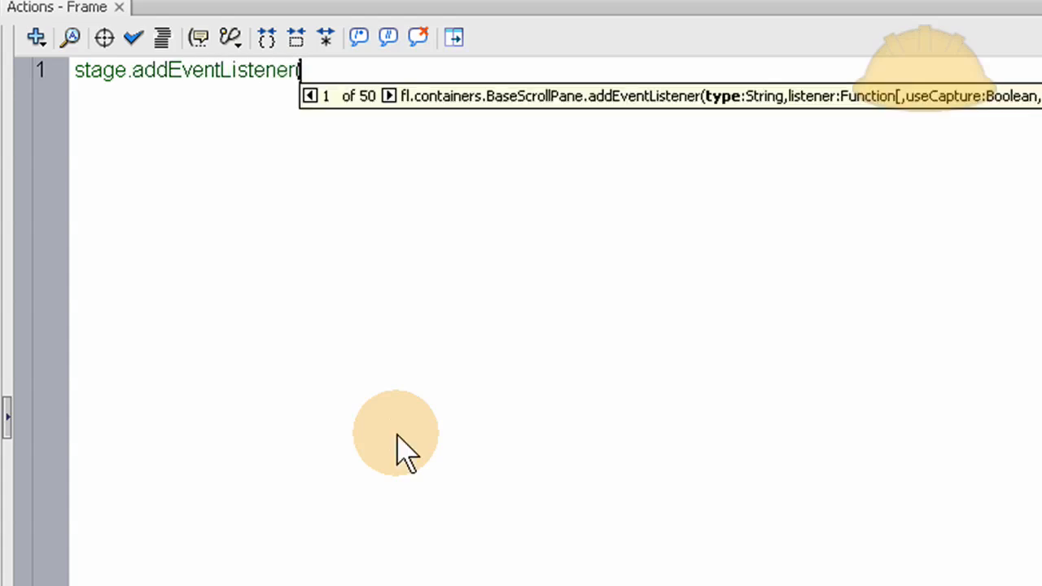
text(()
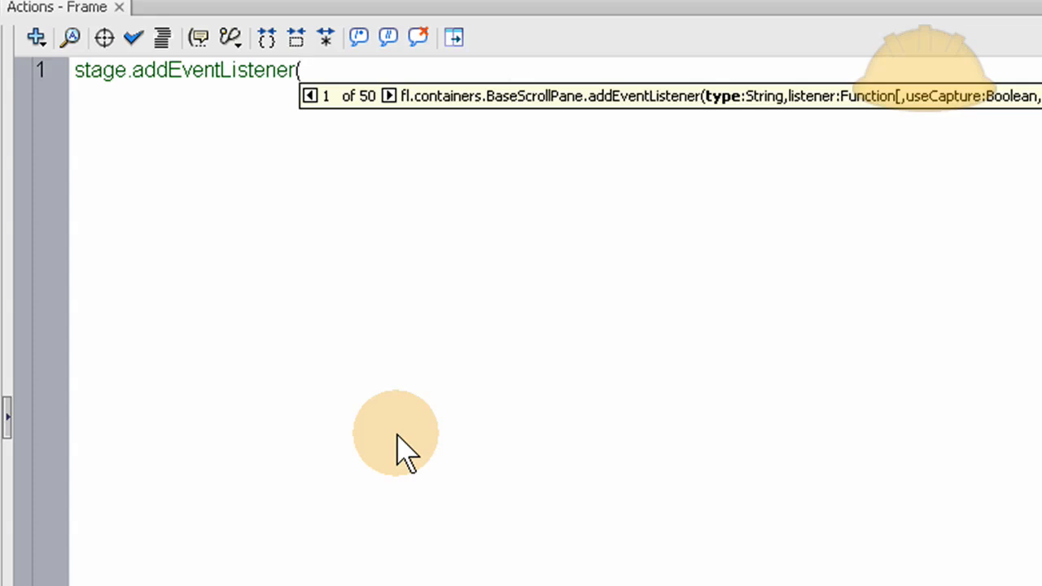
text(MouseEve)
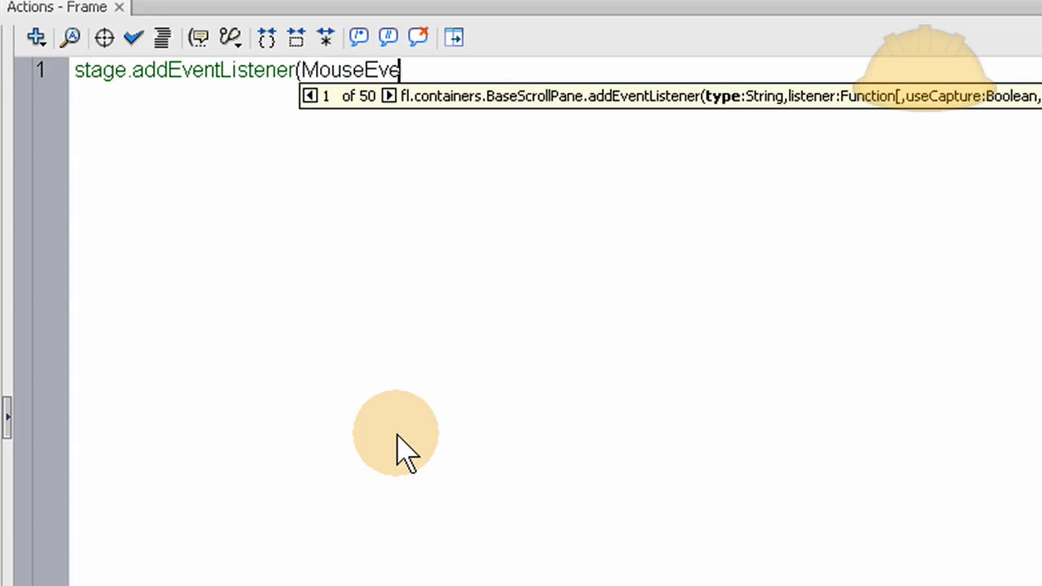
text(nt)
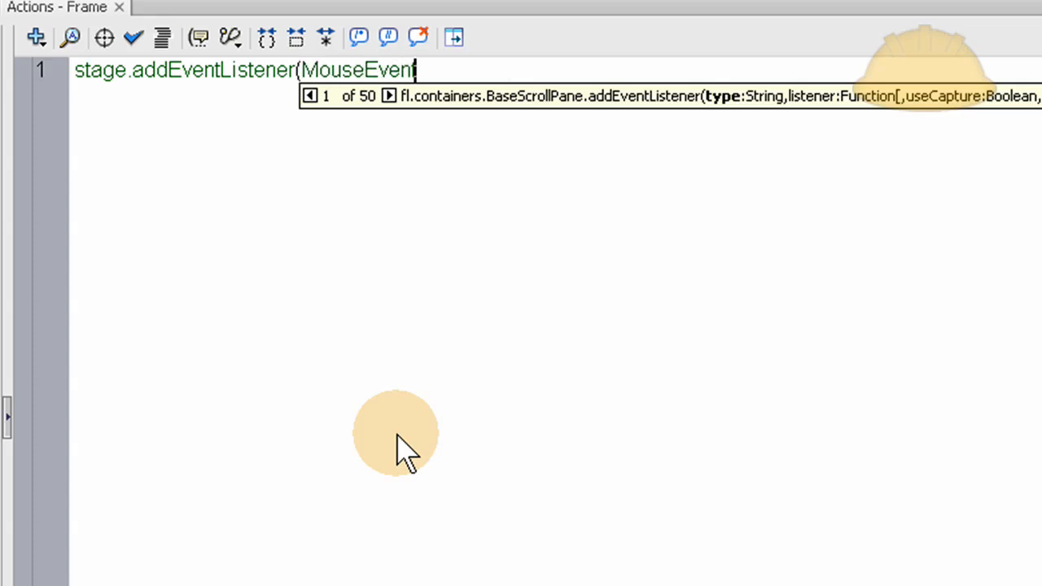
text(.MC)
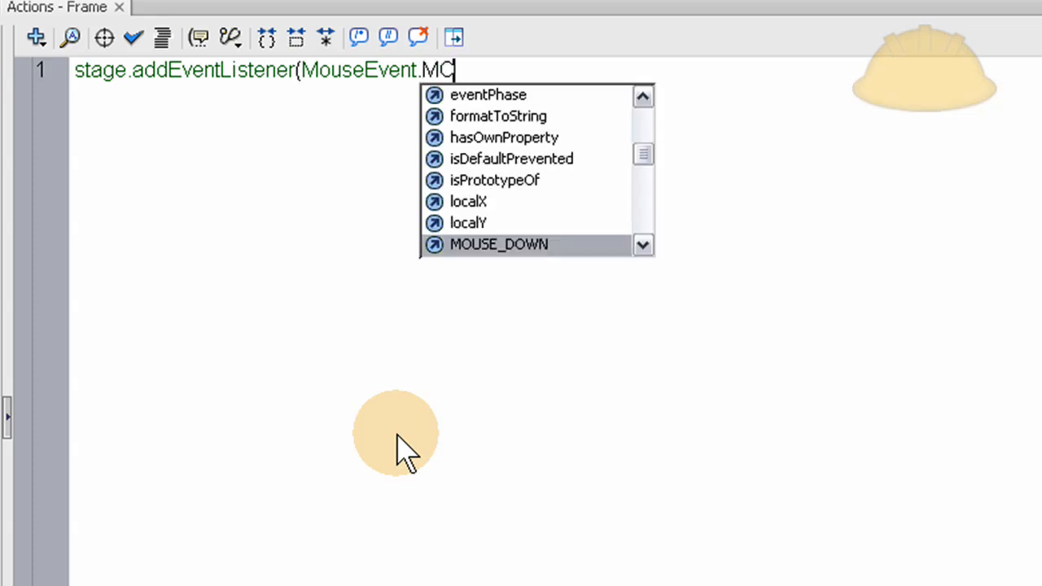
text(OUSE_MOVE)
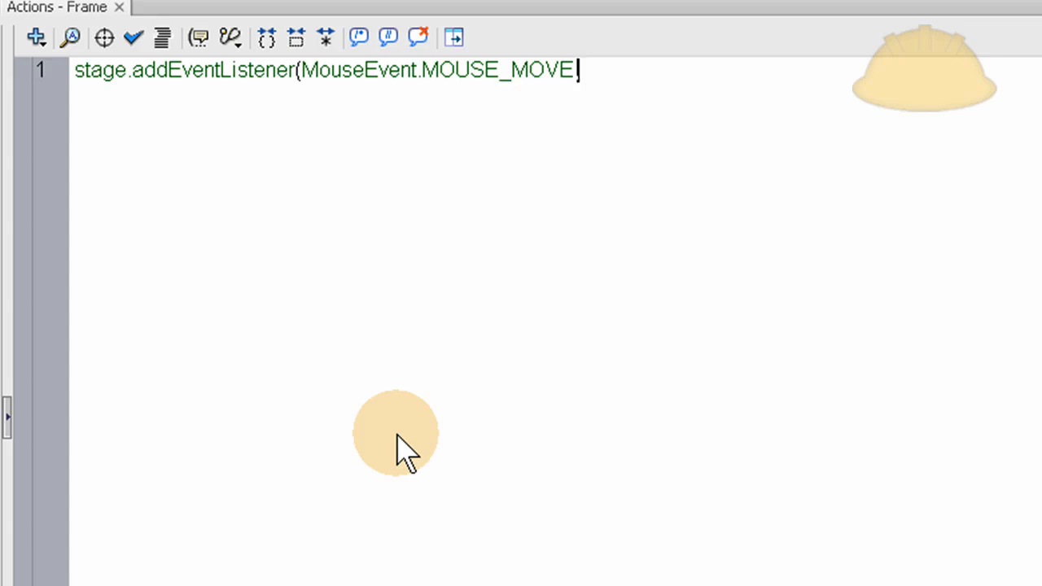
Step: Complete the listener with the redrawCursor callback, fixing its spelling, and close with );
text(,)
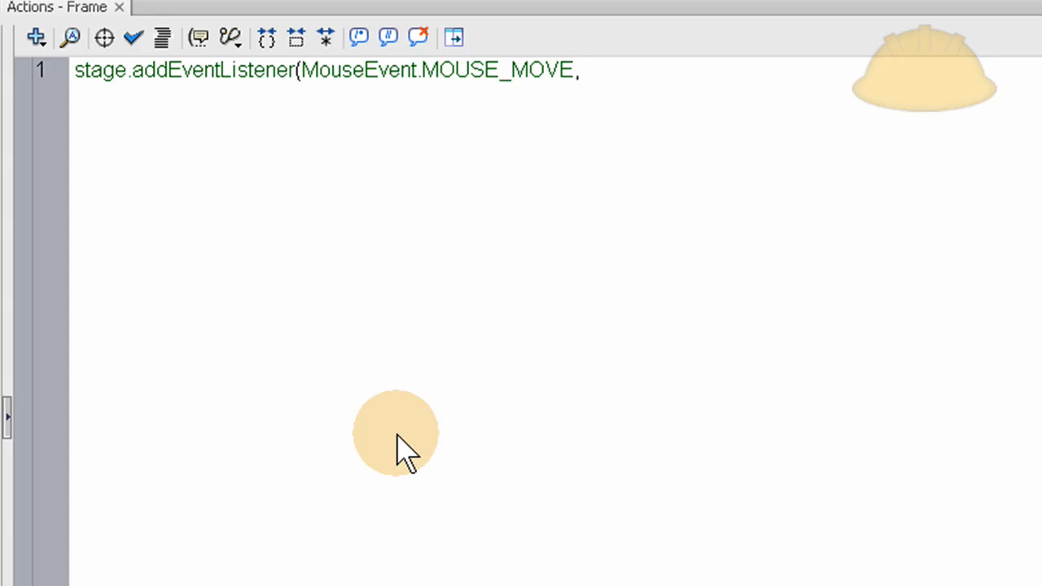
text(redr)
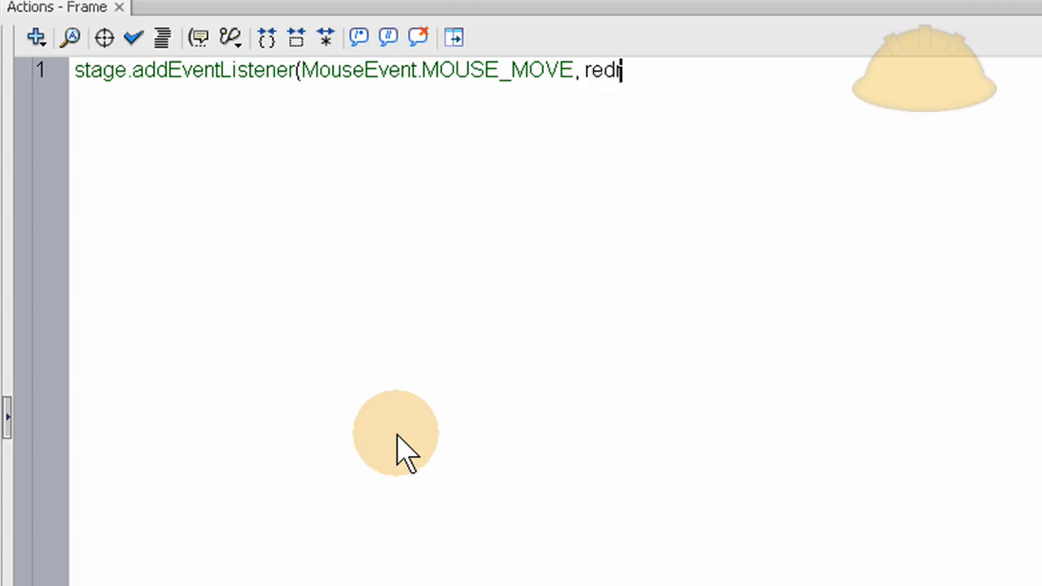
text(awC)
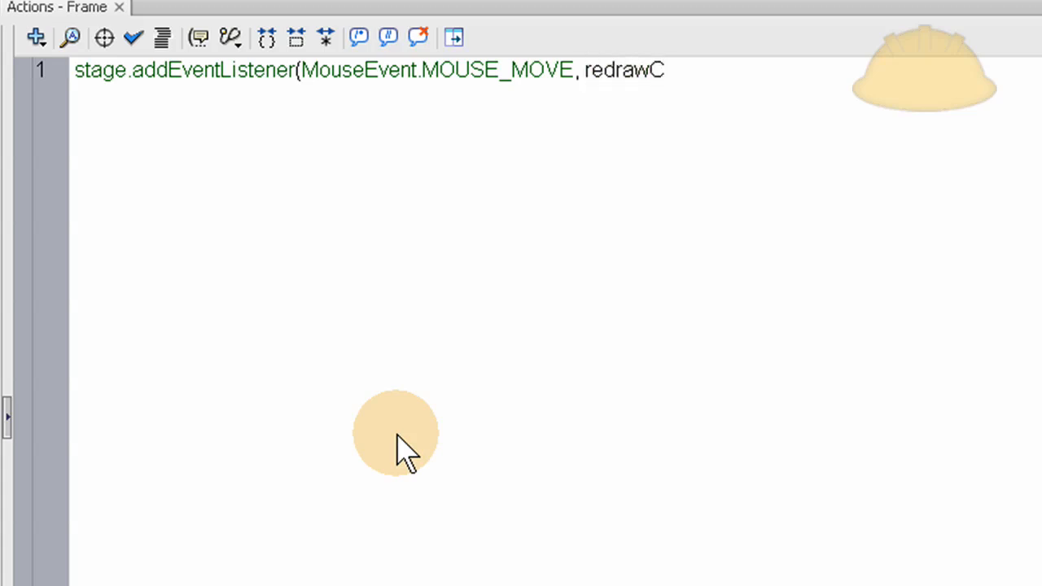
text(uror)
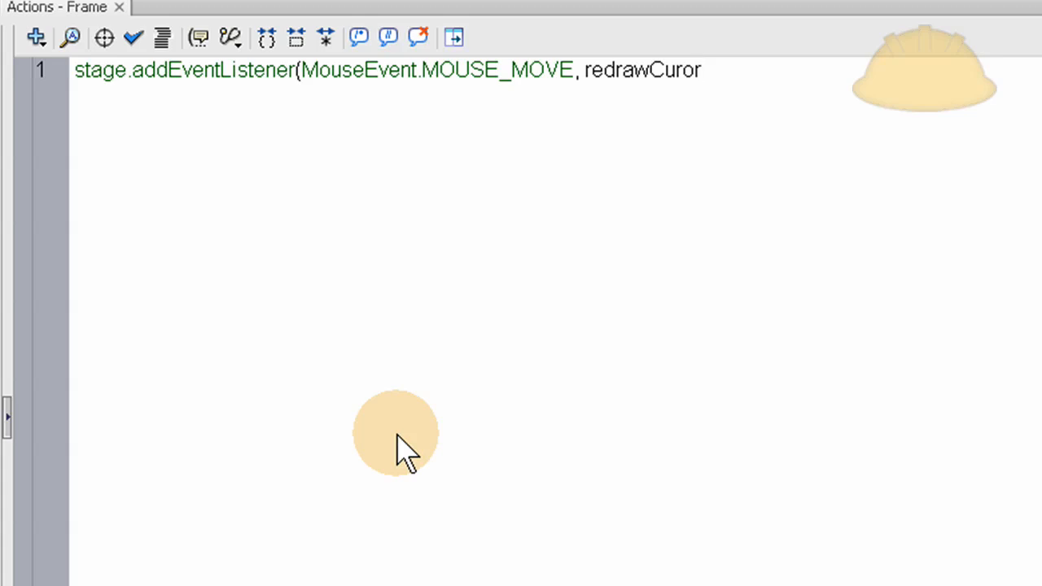
key(BackSpace)
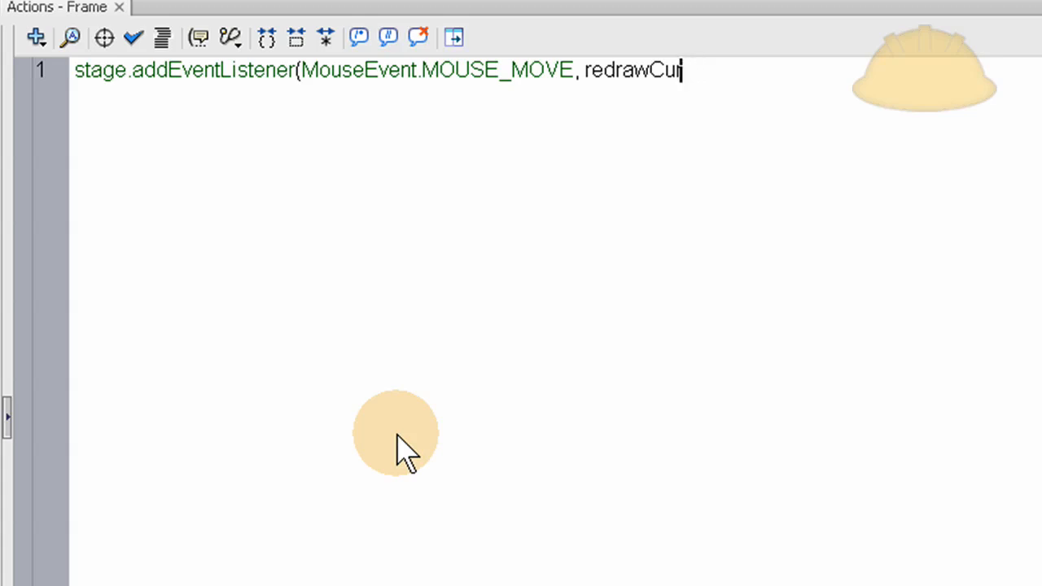
text(sor))
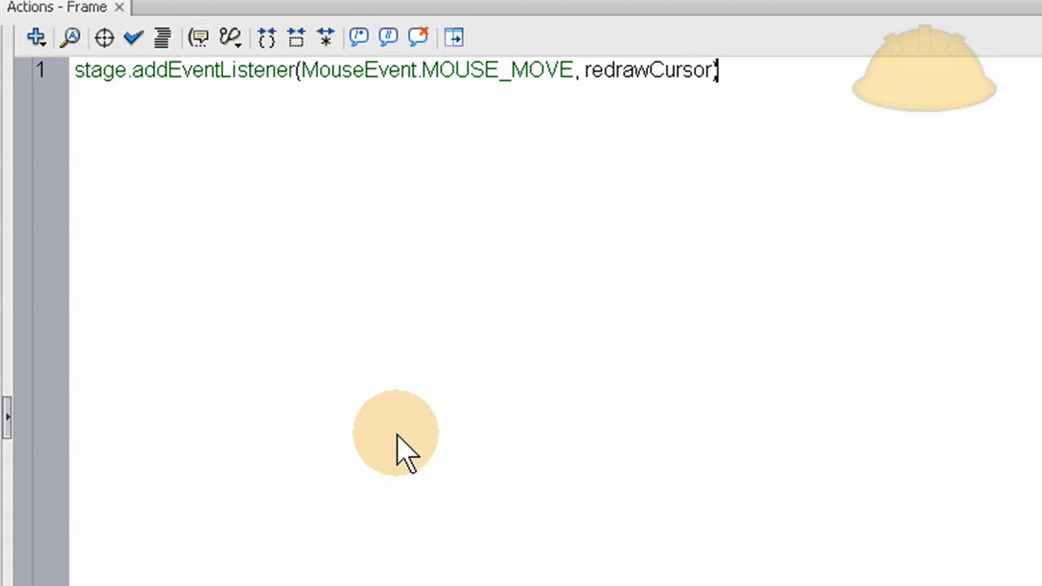
text(;)
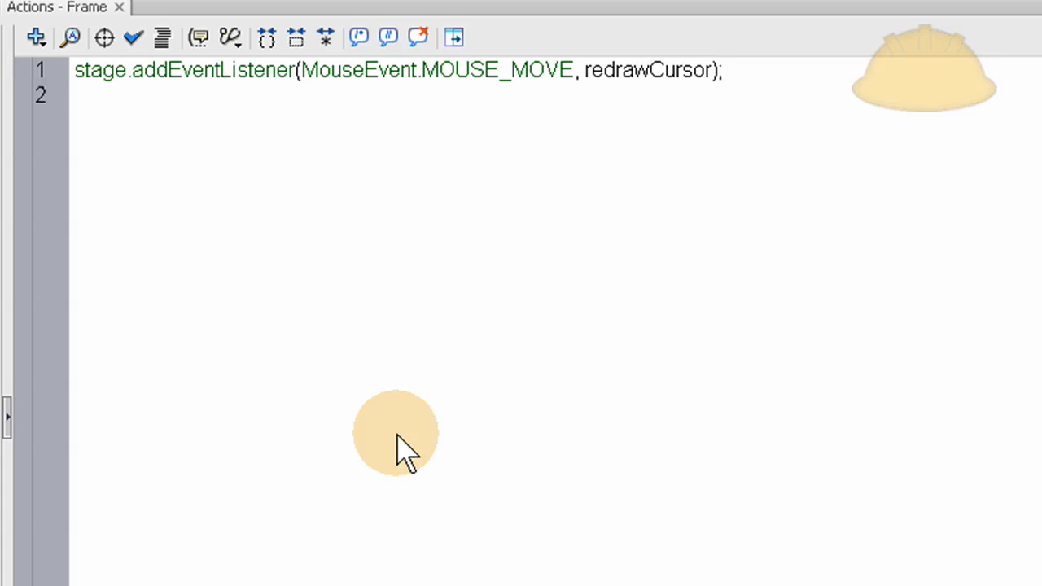
click(647, 70)
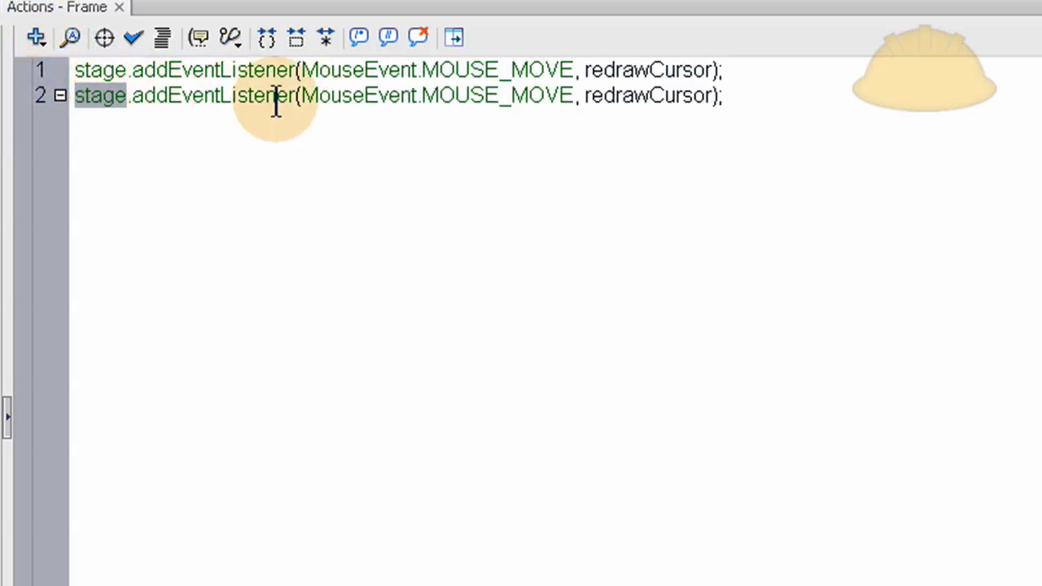
mouse_move(366, 94)
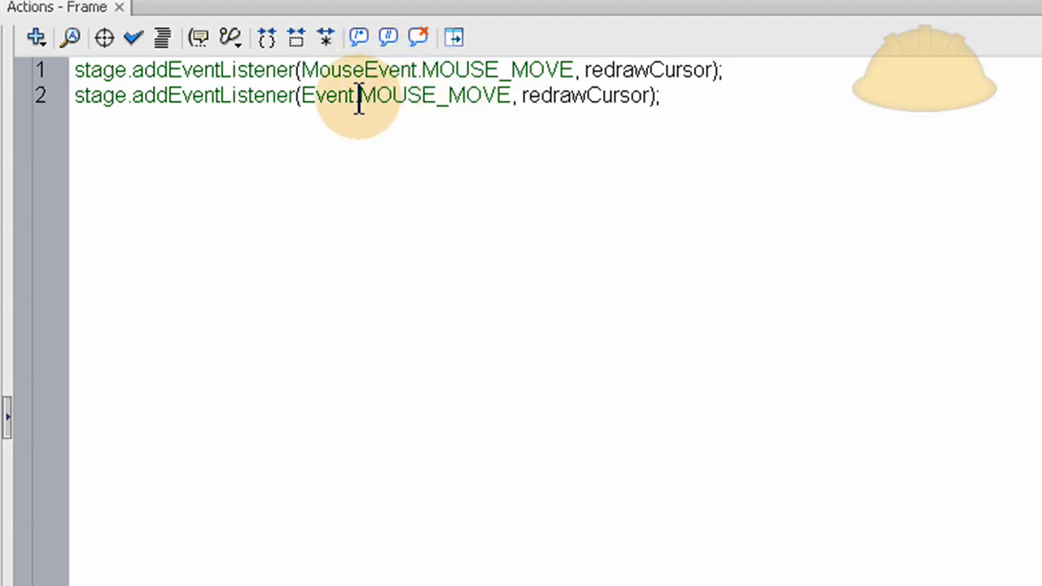
Step: Change line 2's event to MOUSE_LEAVE and start a third line
double_click(433, 95)
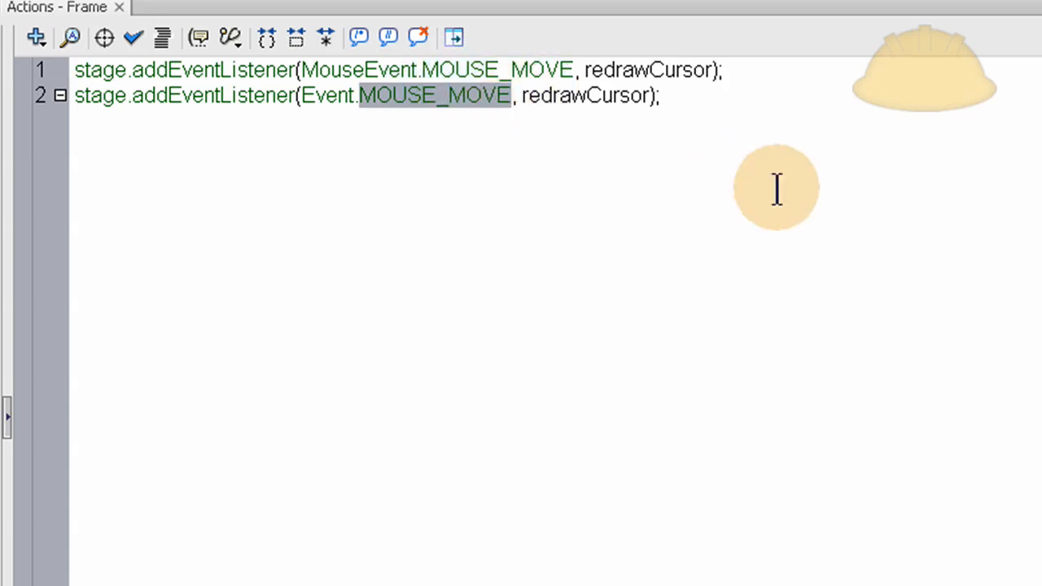
mouse_move(702, 180)
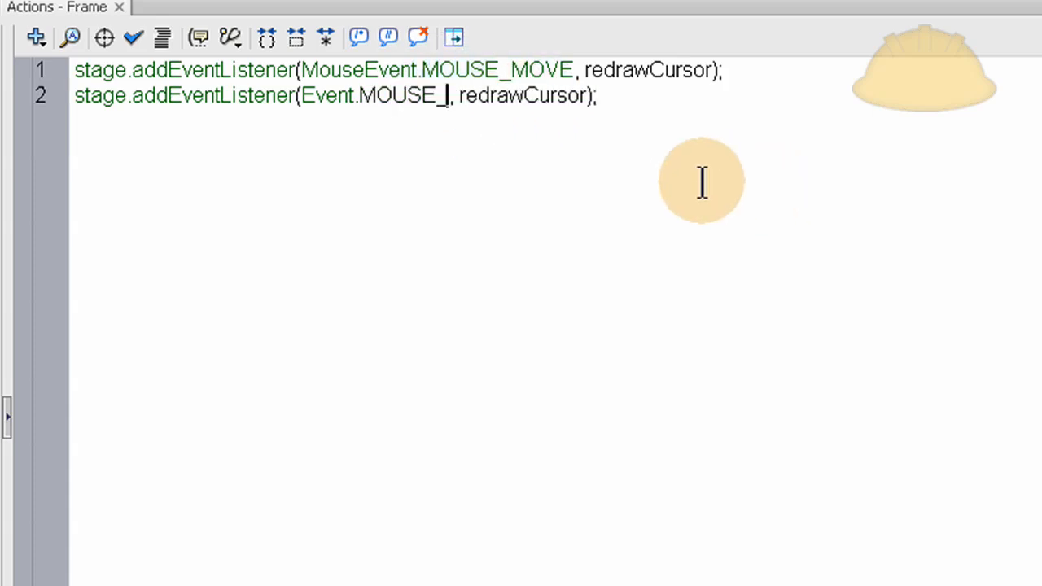
text(LEAVE)
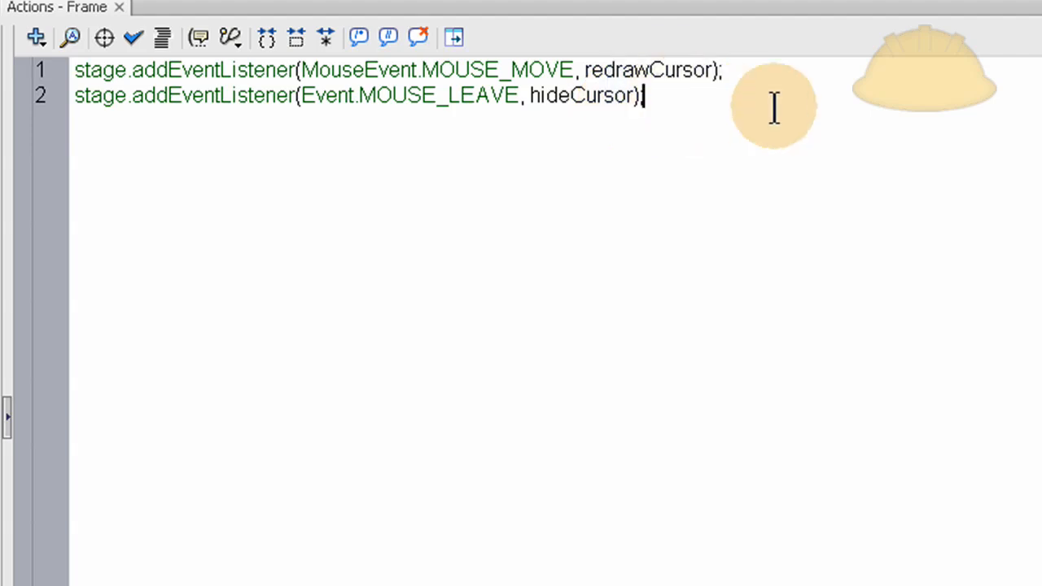
key(Return)
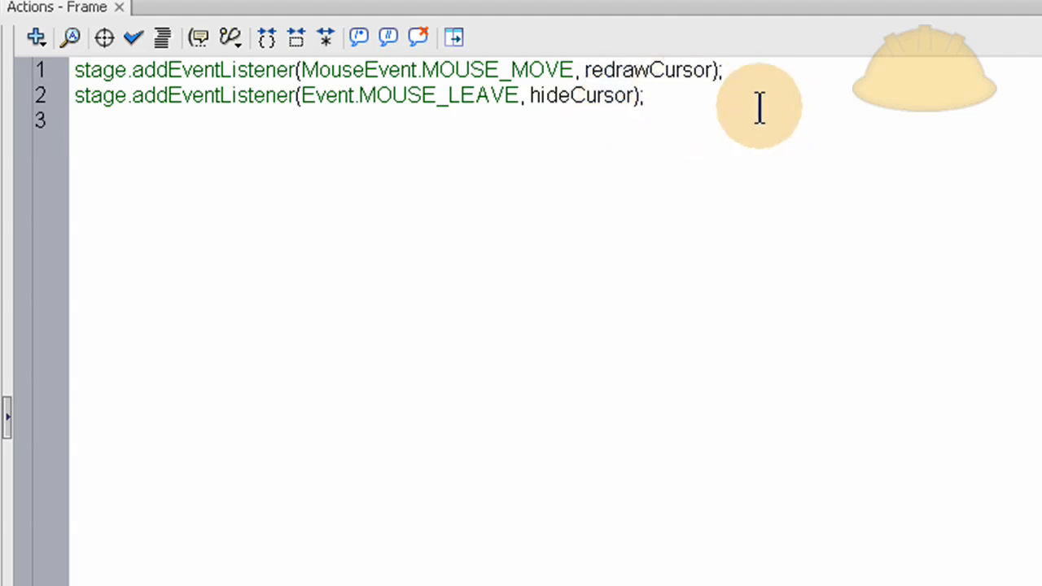
Step: Write Mouse.hide(); on line 3 to hide the system cursor
text(Mo)
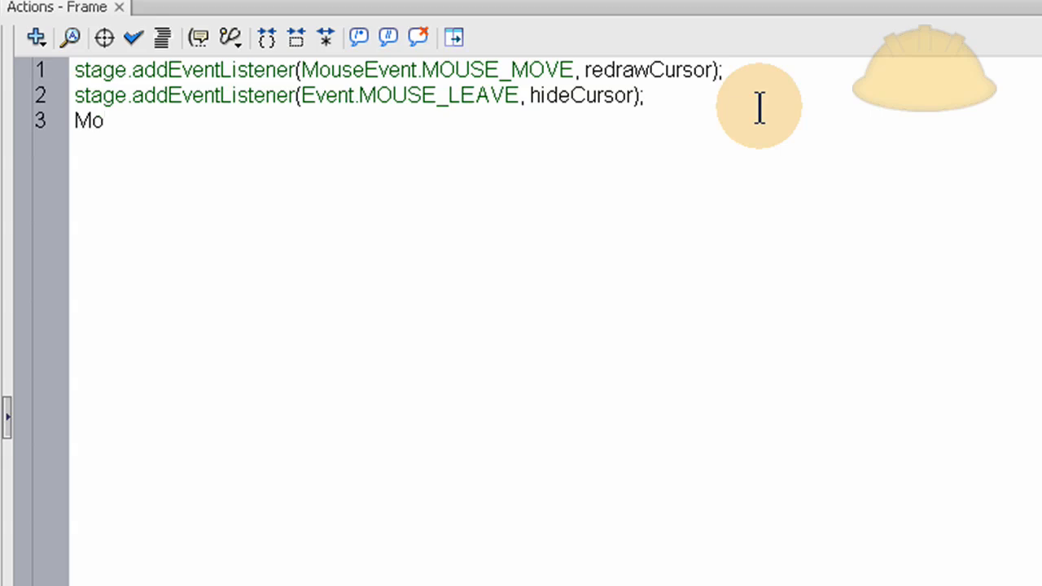
text(use)
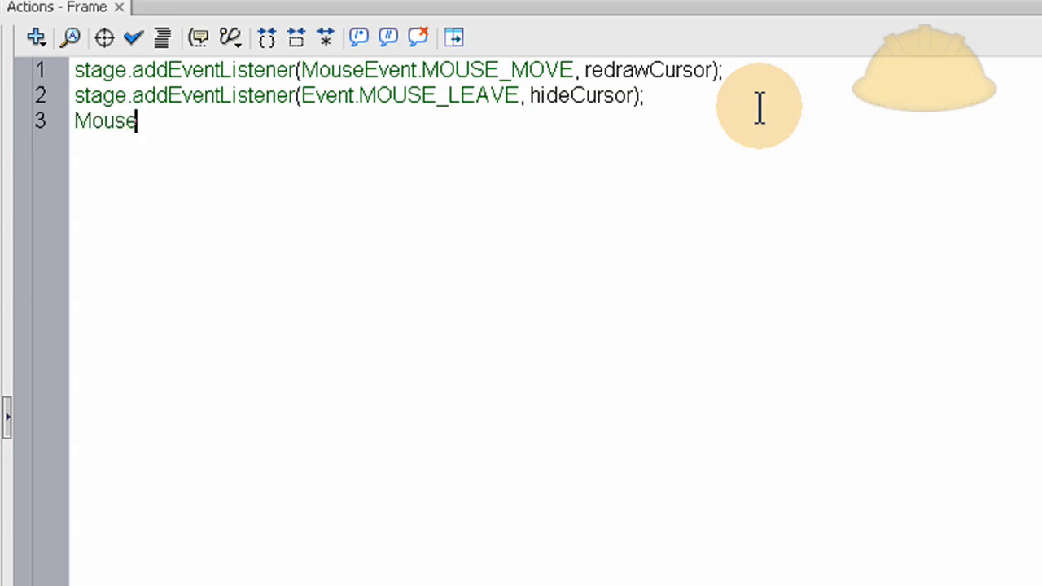
text(.hide();)
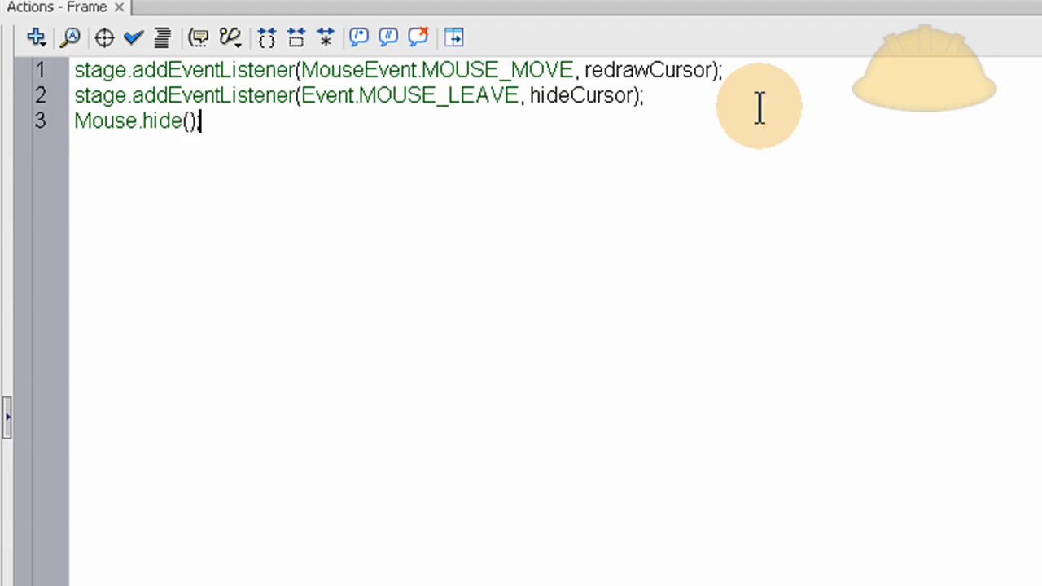
mouse_move(609, 172)
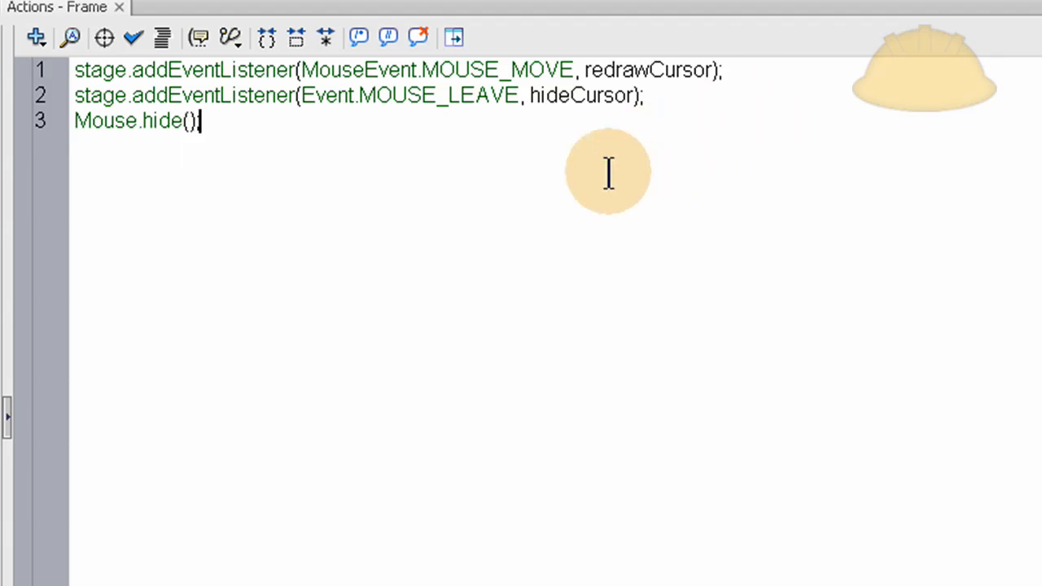
Step: Write function redrawCursor(event:MouseEvent):void { } below Mouse.hide();
key(Return)
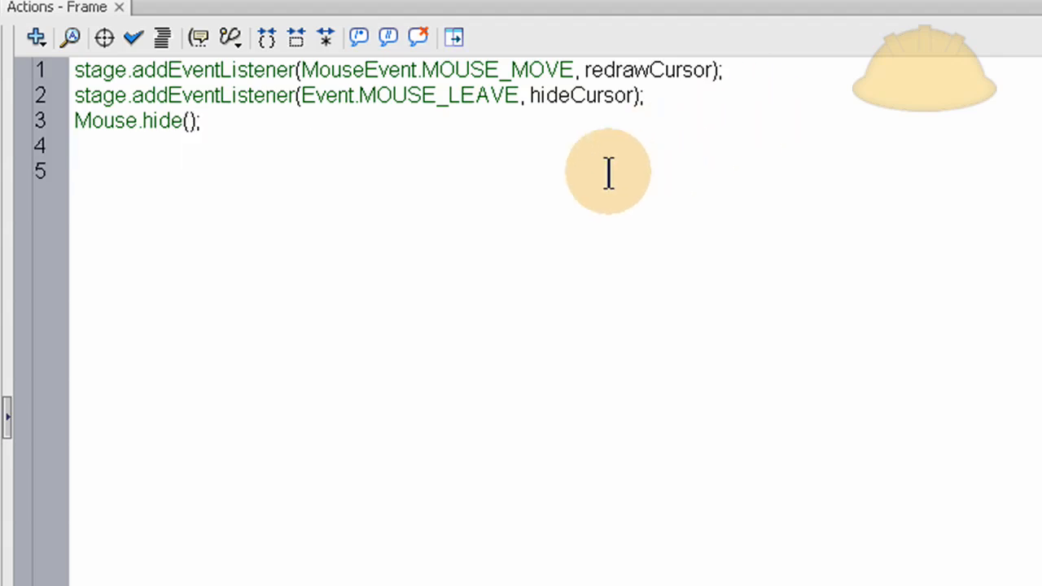
text(function)
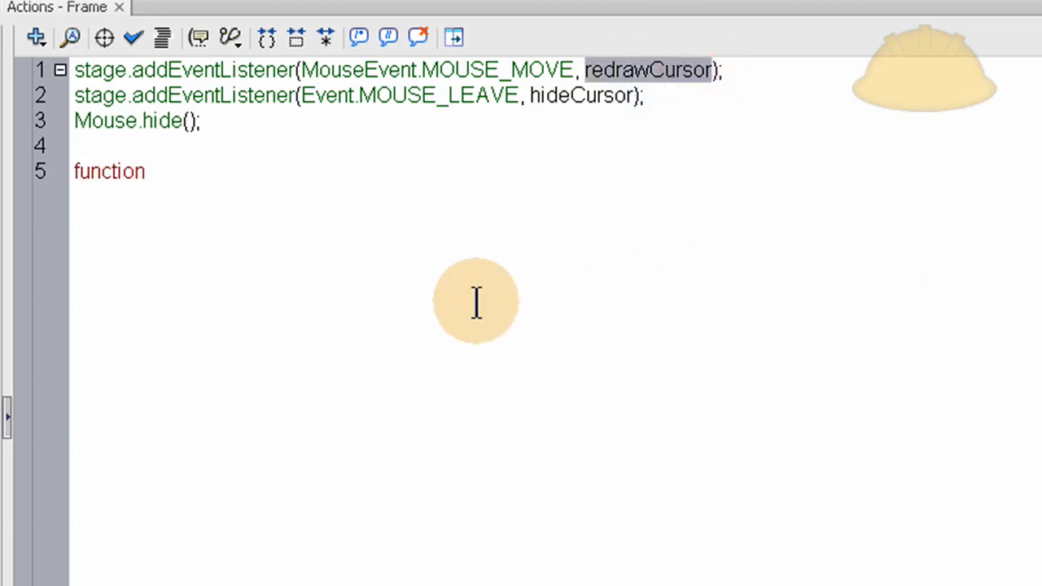
text(redrawCursor)
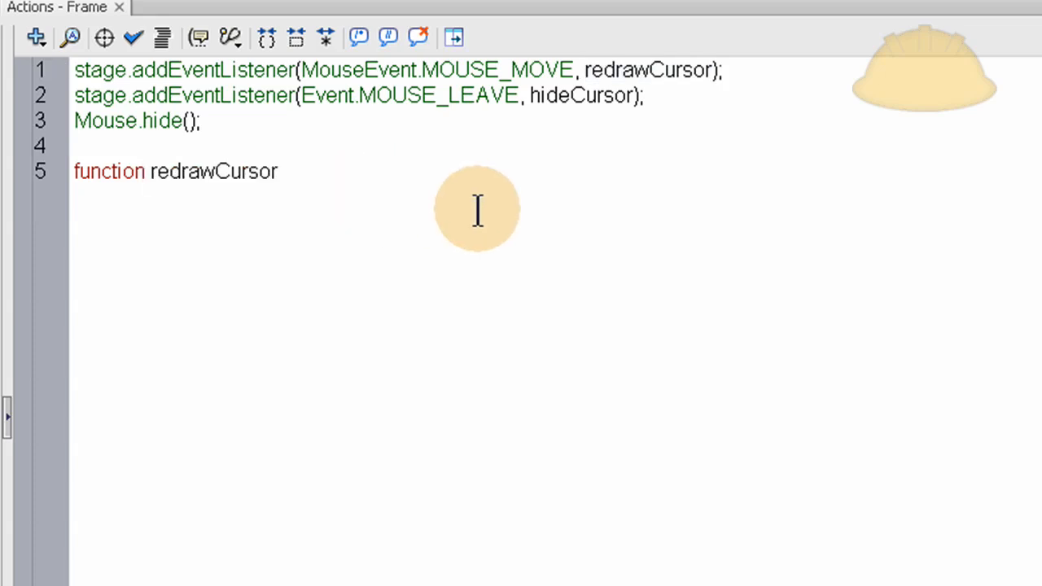
text(())
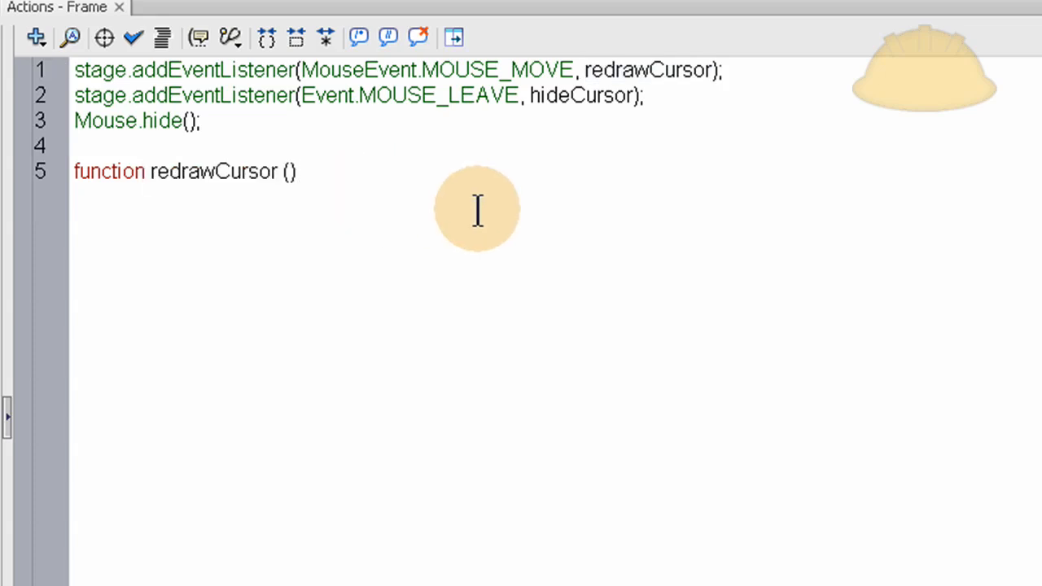
text(:void {)
text(})
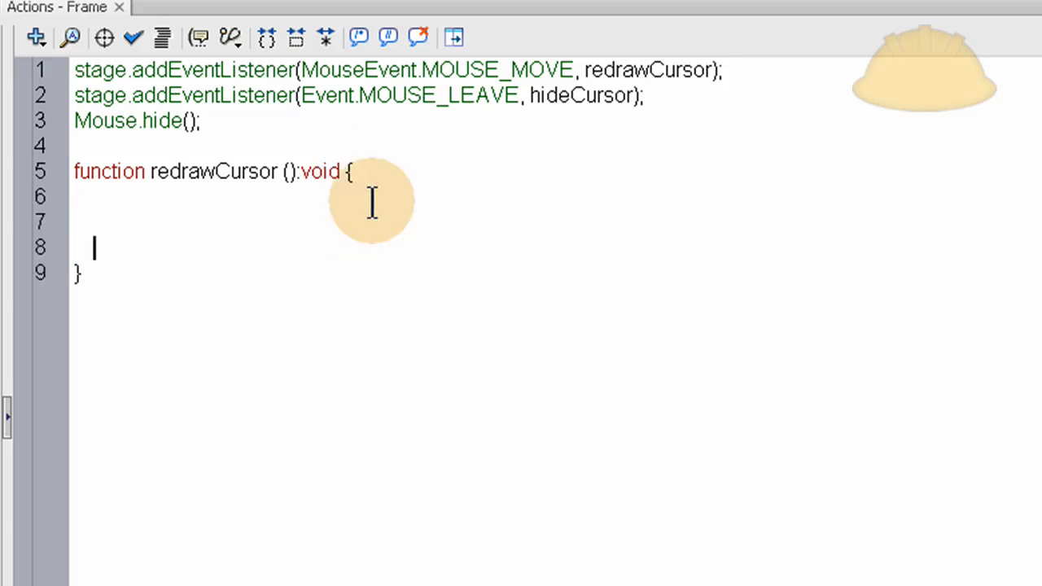
mouse_move(671, 176)
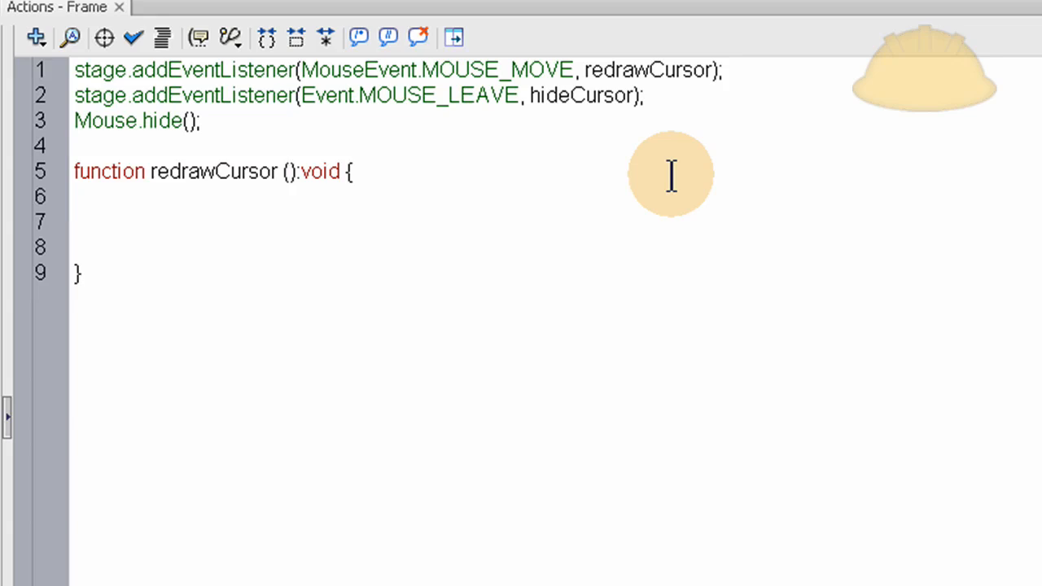
text(event)
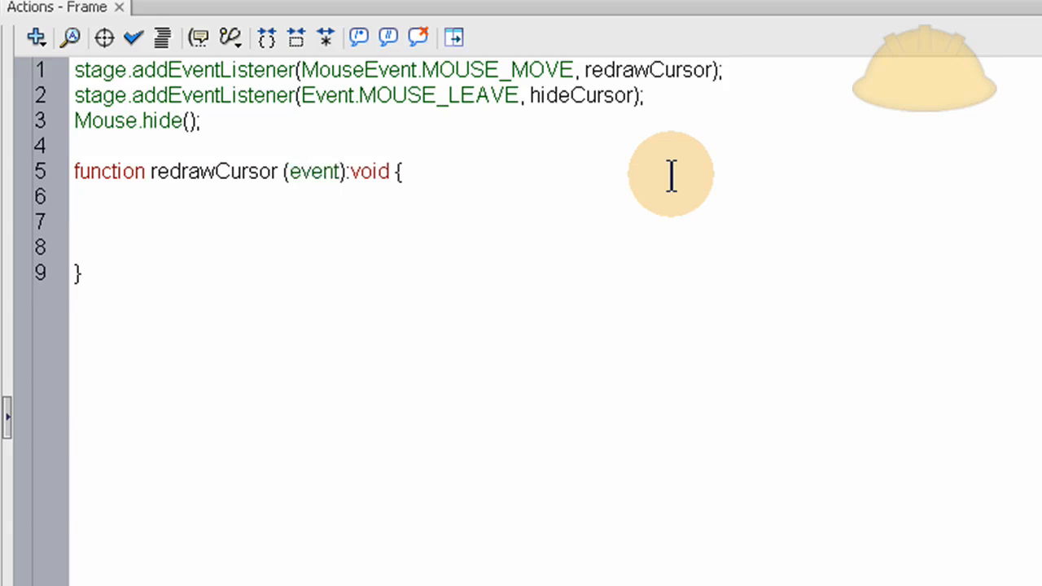
text(MouseEvent)
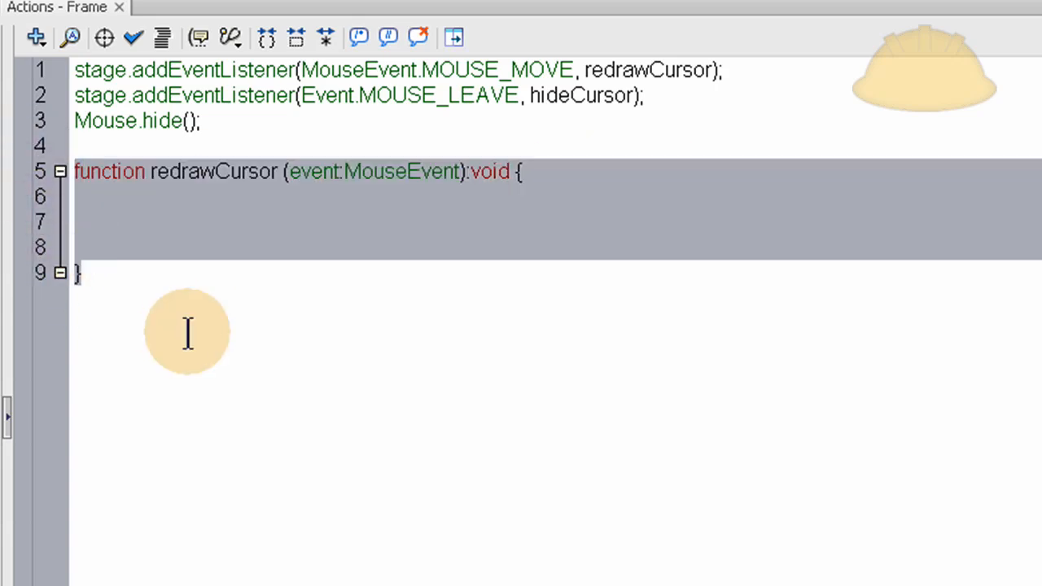
click(208, 273)
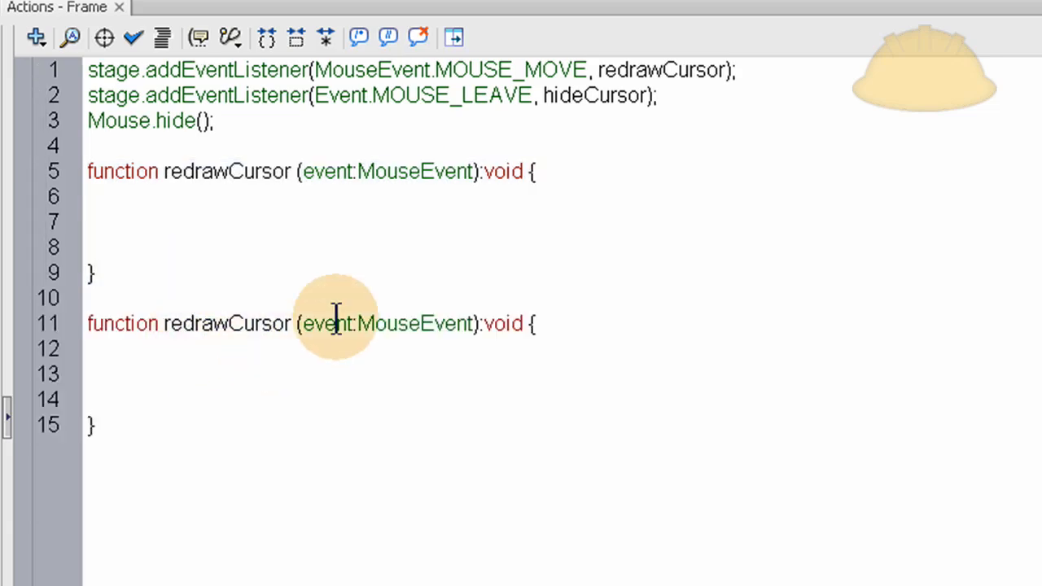
Step: Rename the pasted copy to hideCursor with an Event parameter
double_click(399, 322)
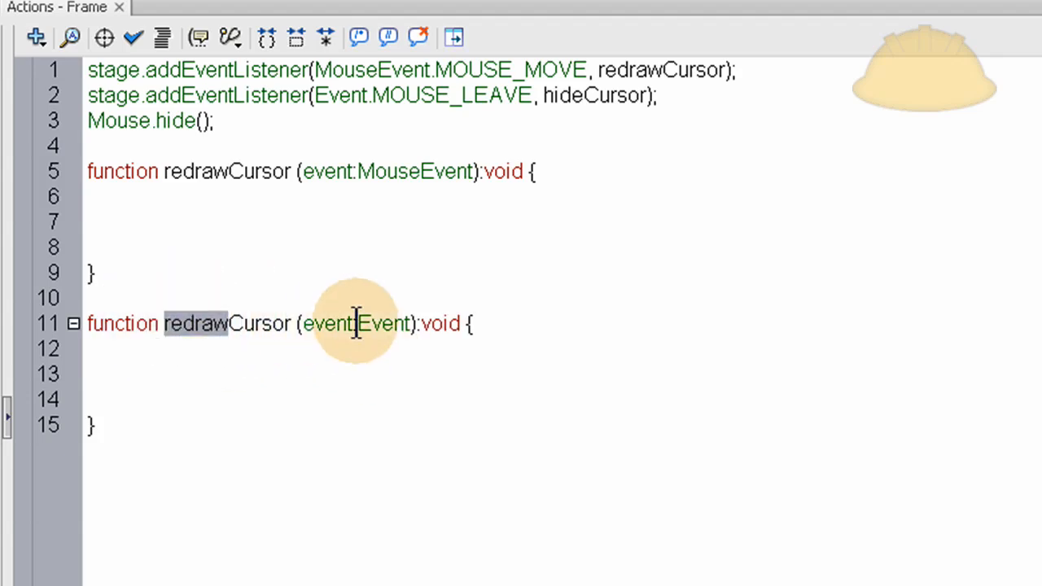
text(hideCursor)
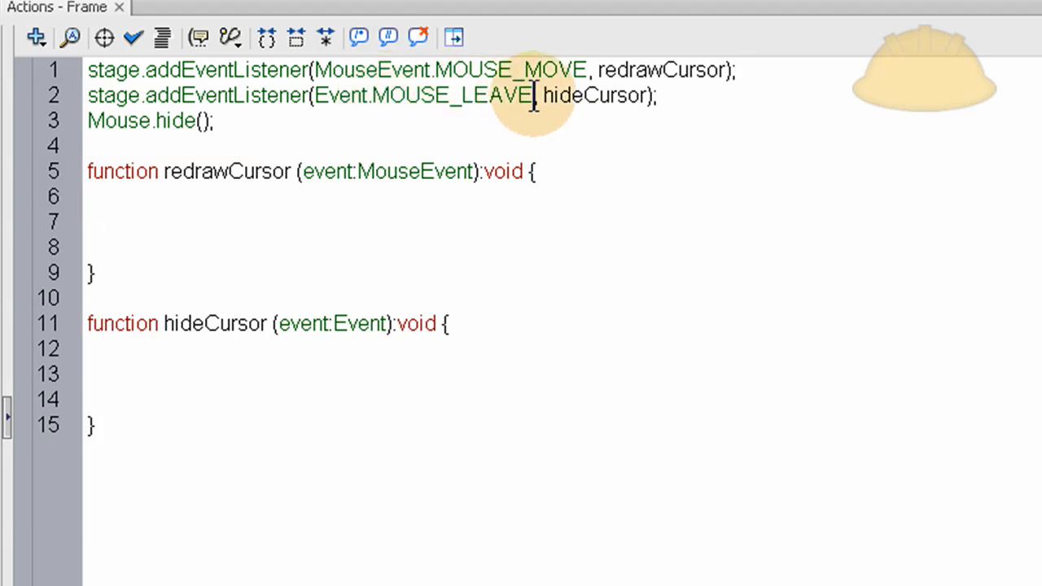
click(108, 221)
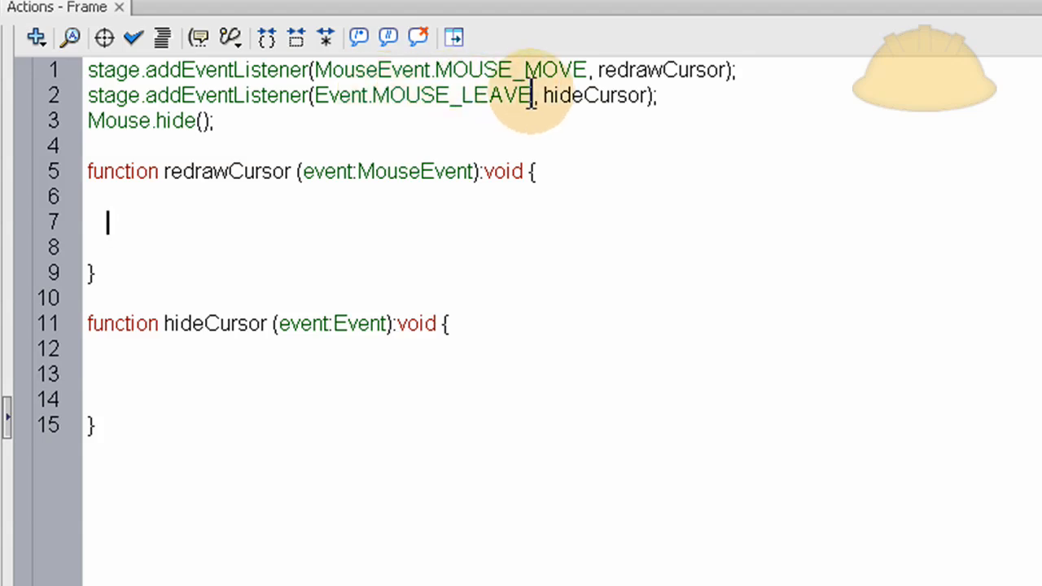
mouse_move(227, 299)
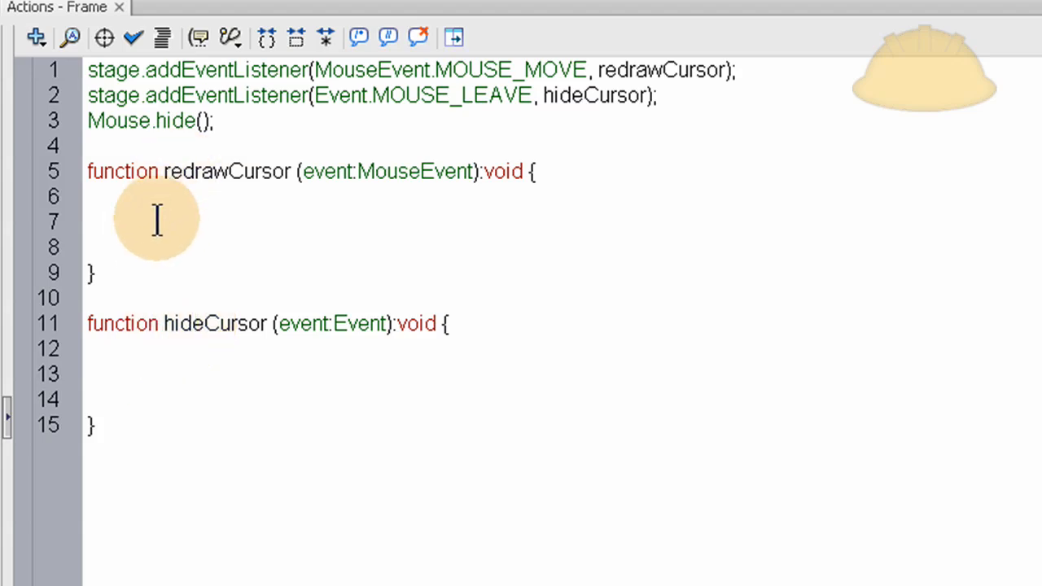
mouse_move(605, 147)
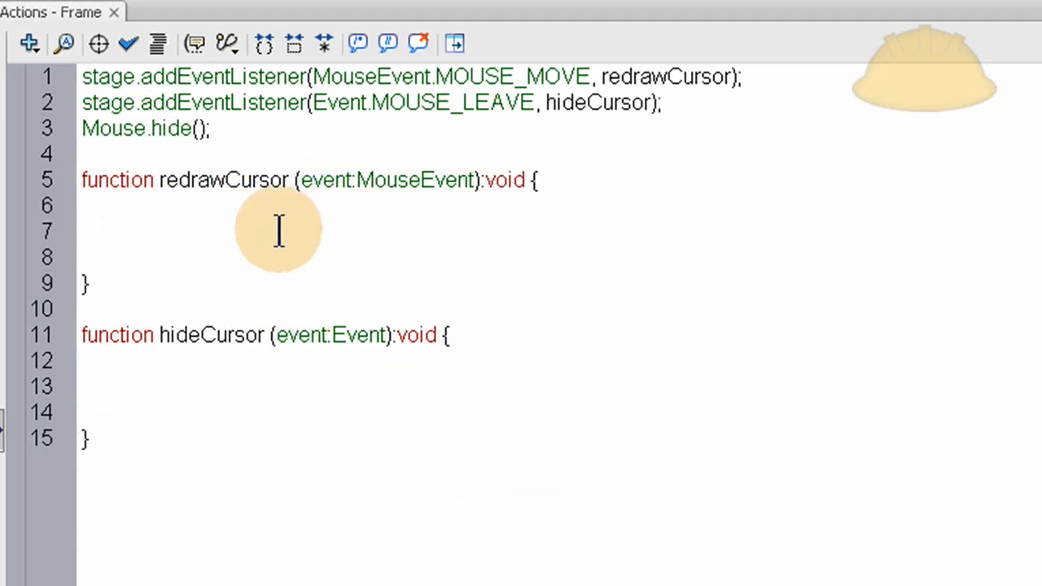
mouse_move(289, 247)
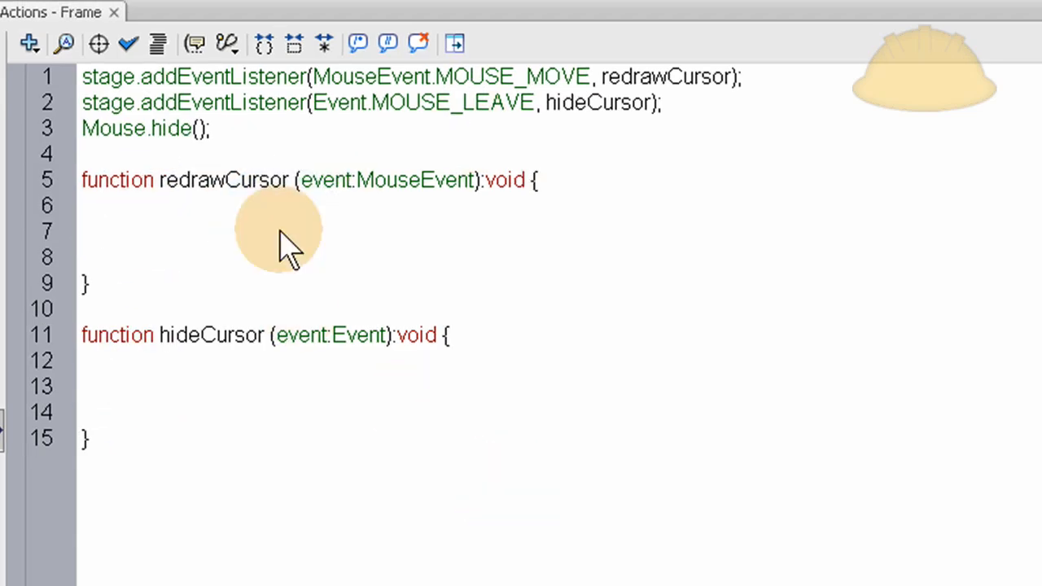
mouse_move(617, 355)
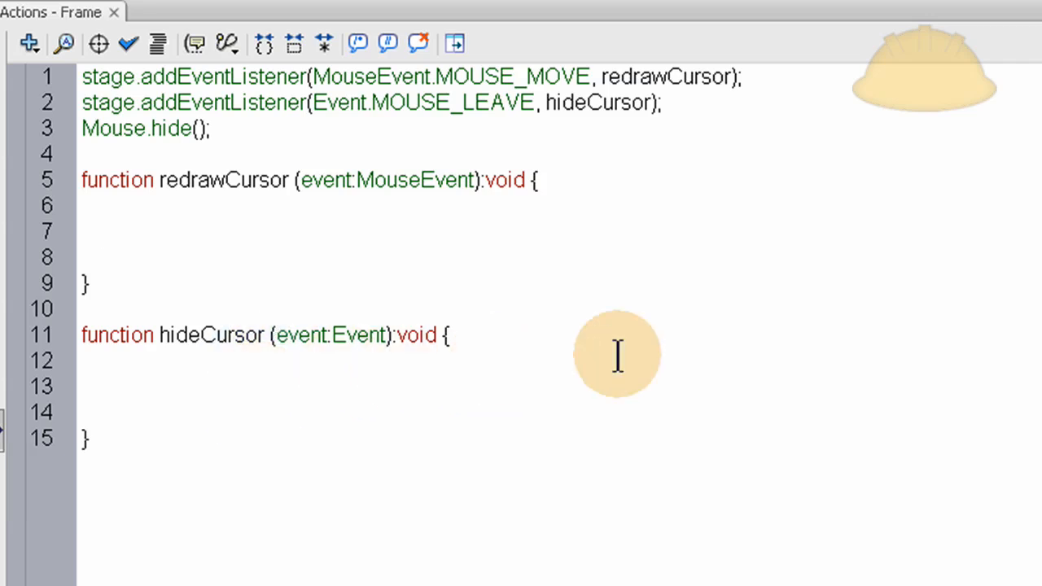
Step: Write myCursor_mc.visible = false; inside hideCursor using code hints
text(myC)
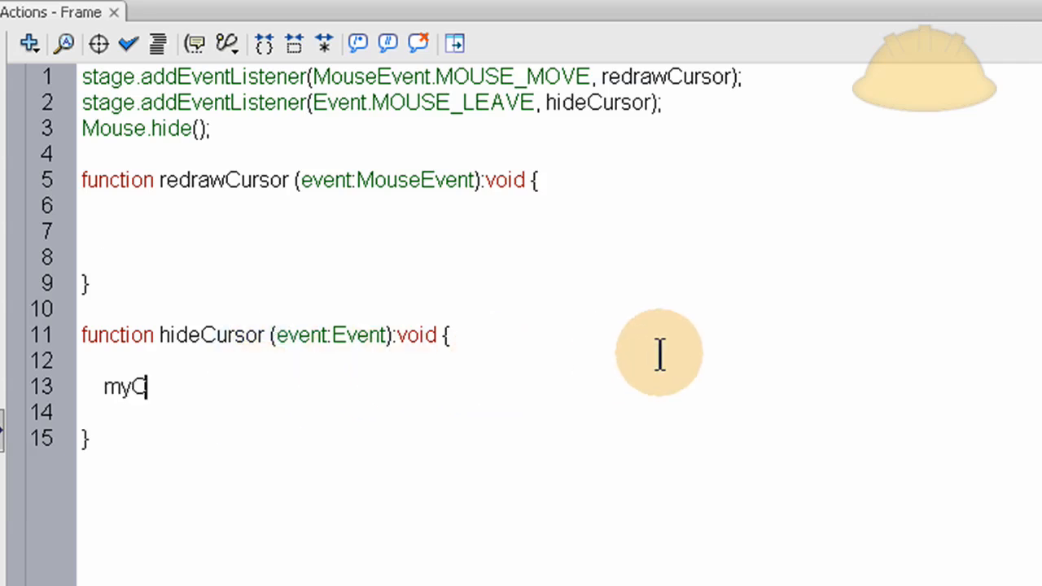
text(ursor)
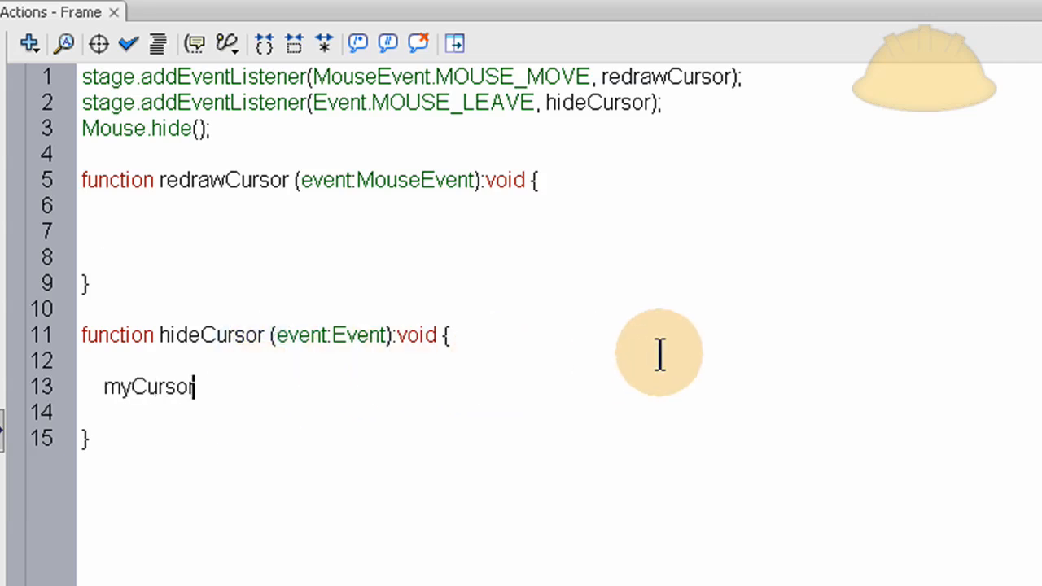
text(_mc)
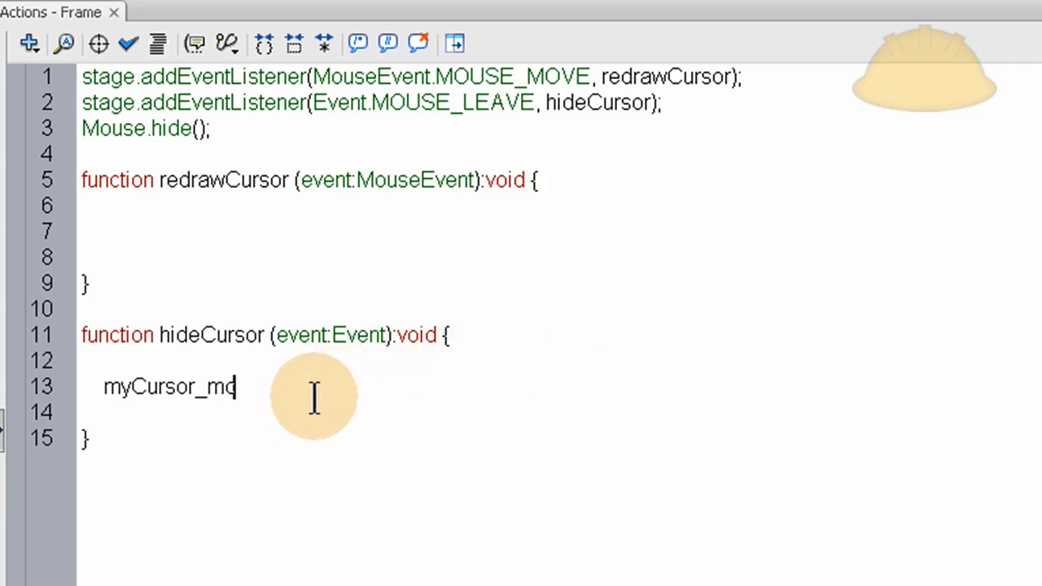
text(c)
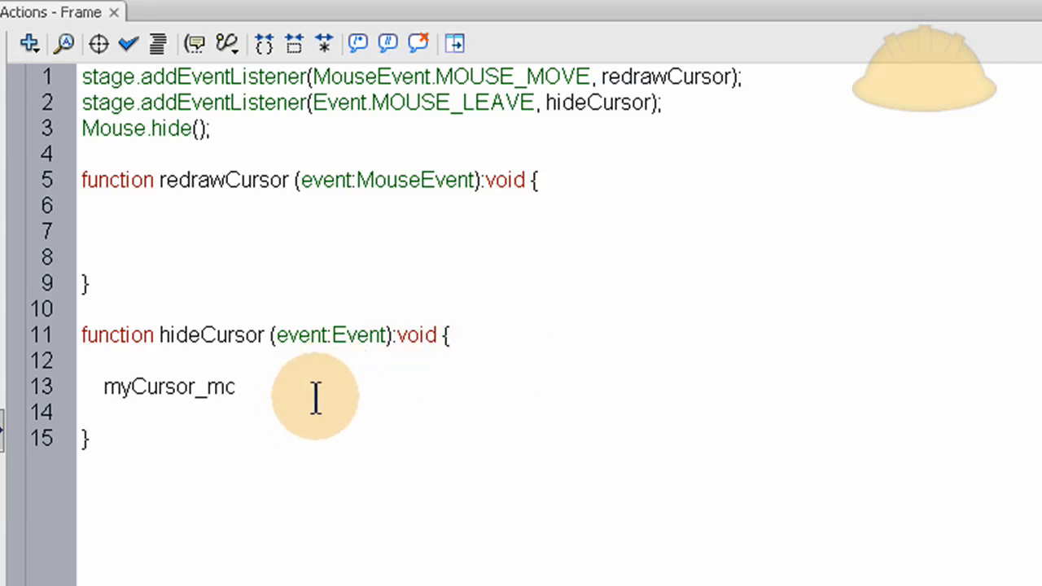
text(.visible)
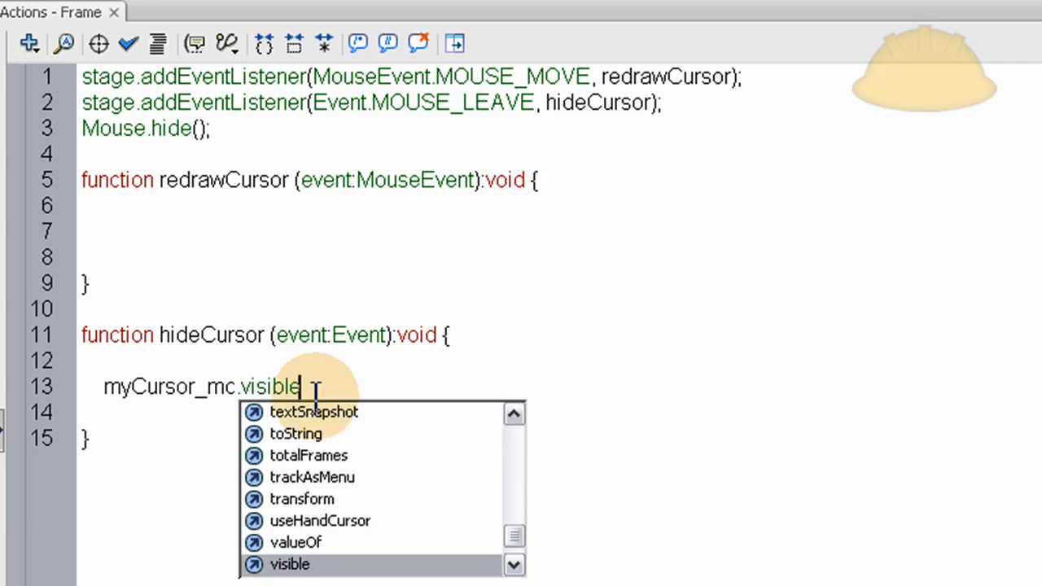
text(= fa)
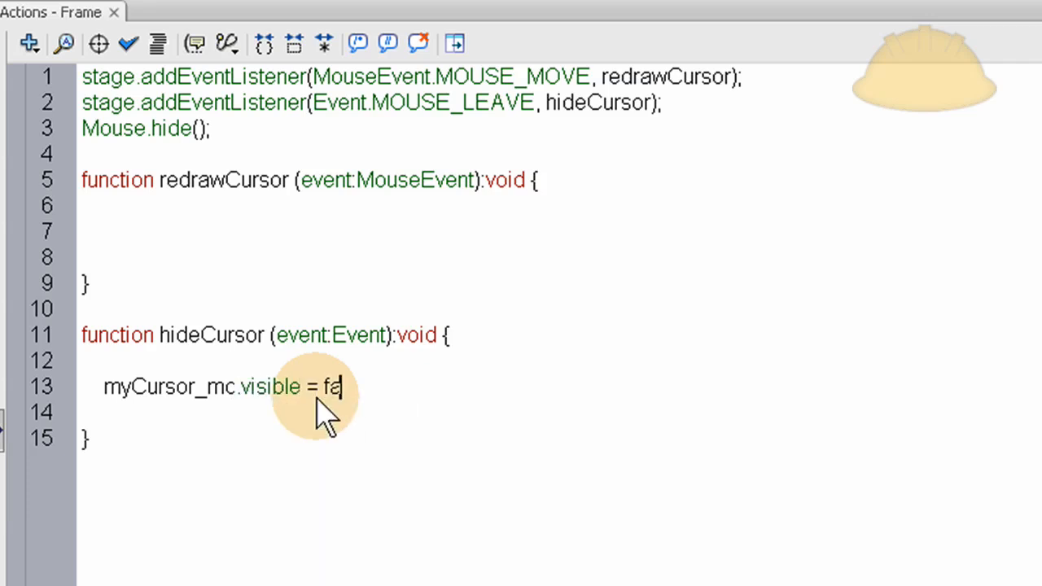
text(lse;)
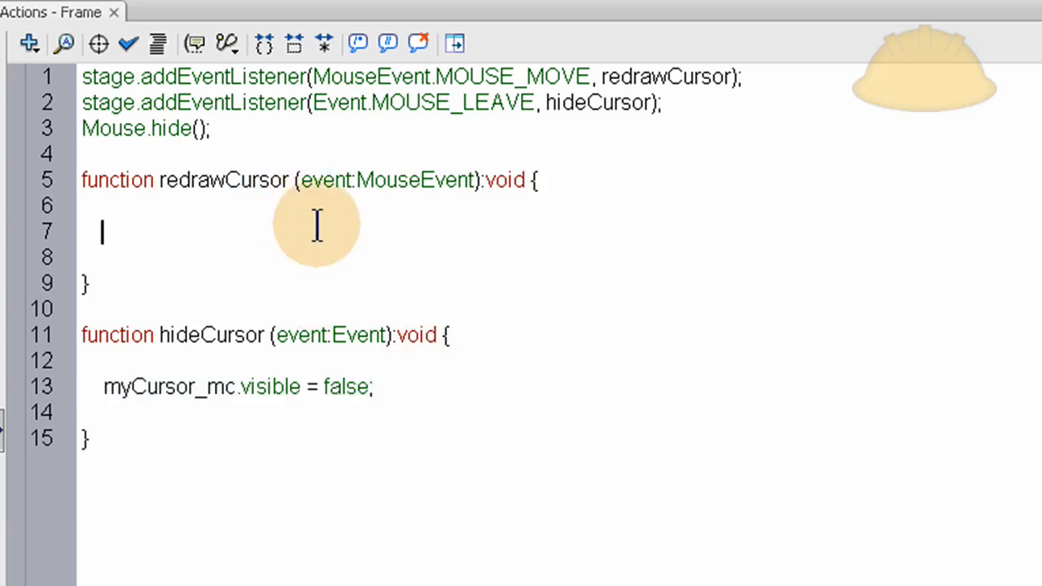
Step: Write myCursor_mc.visible = false; inside redrawCursor and change false to true
text(myCursor_mc.visible = false)
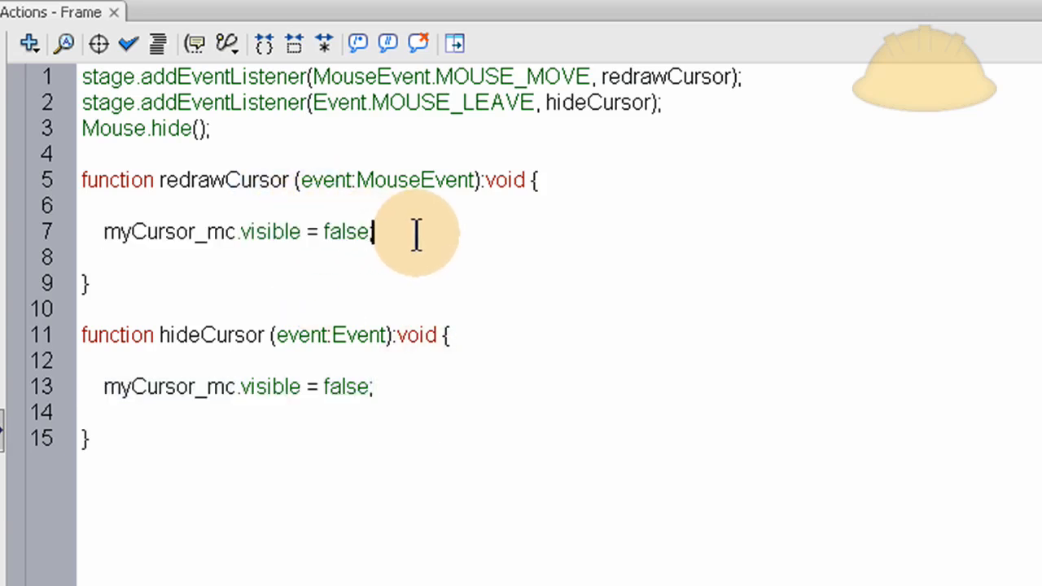
text(;)
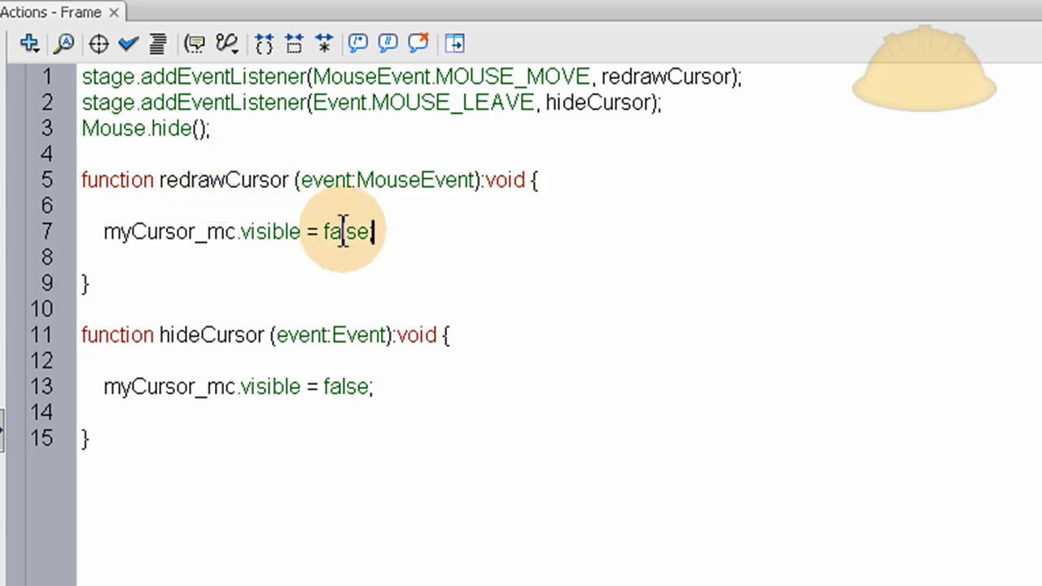
text(tru)
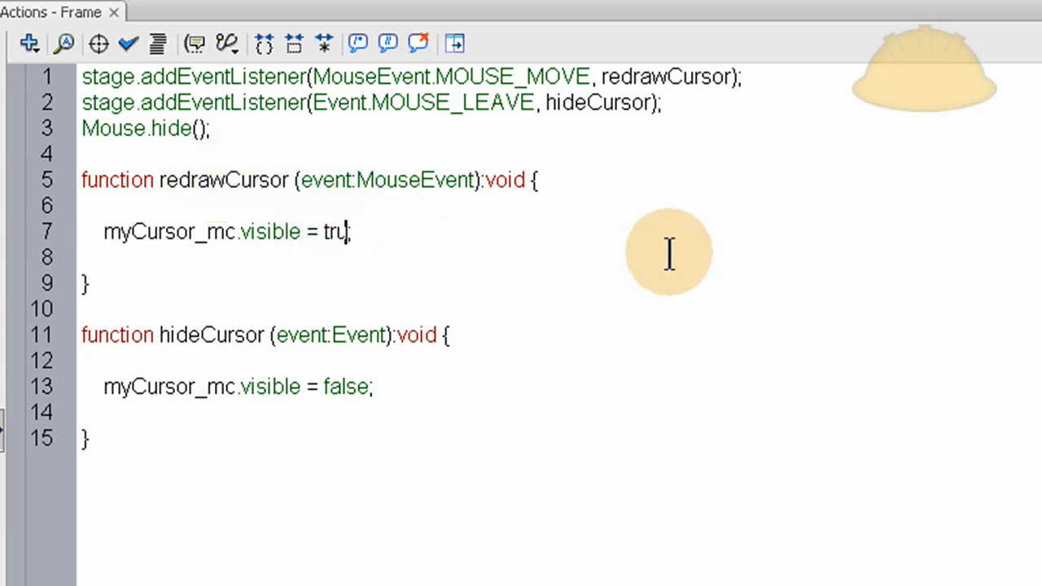
text(e)
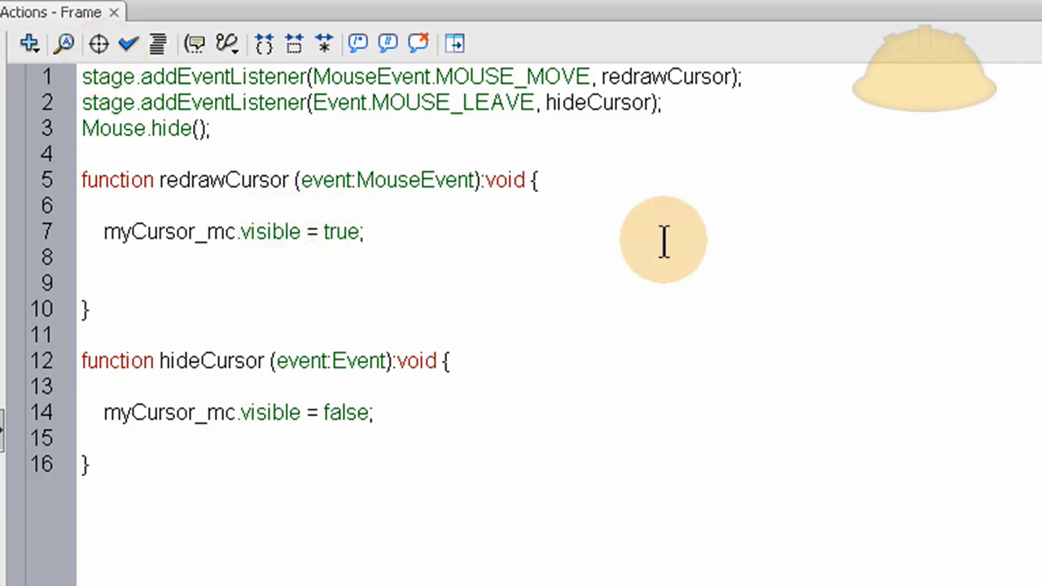
Step: Write the redrawCursor line assigning myCursor_mc.x from event.stageX
double_click(169, 231)
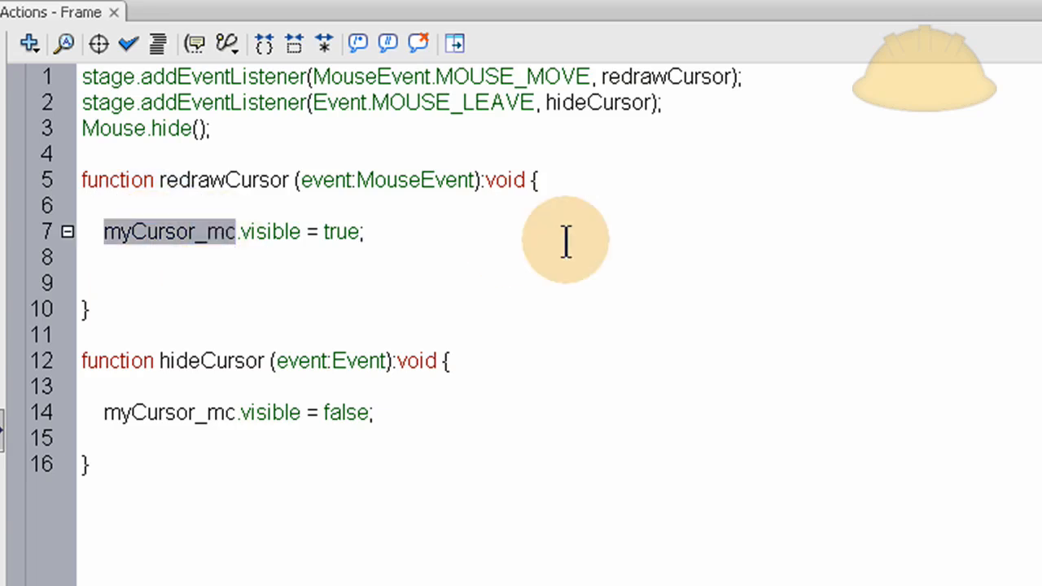
mouse_move(448, 241)
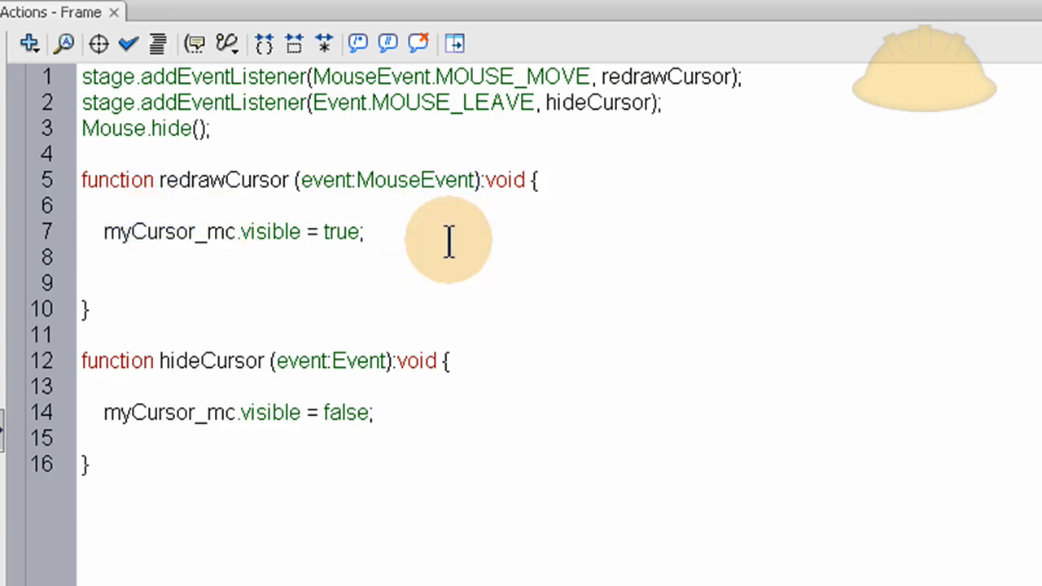
text(myCursor_mc)
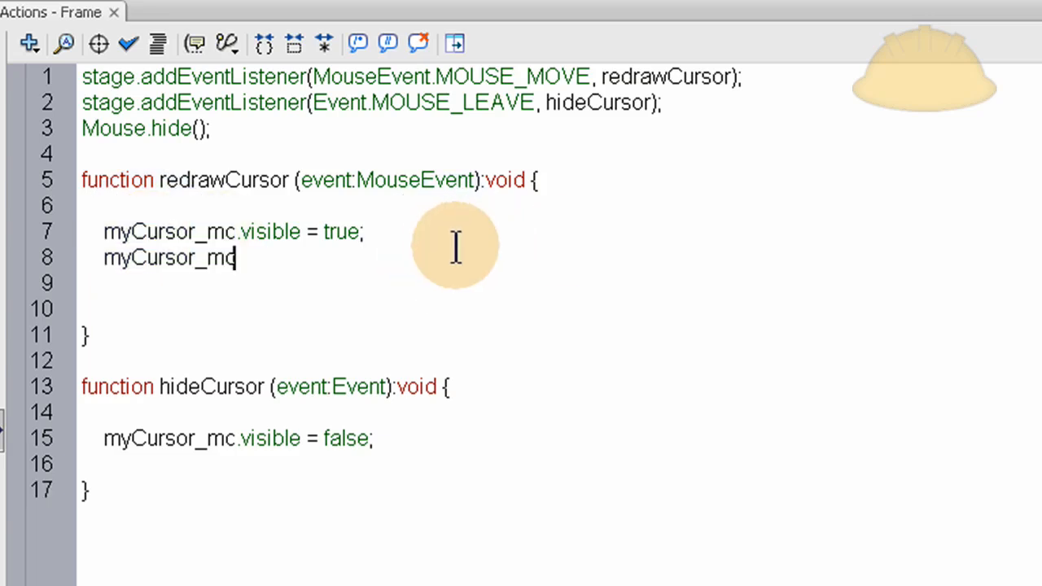
text(.x =)
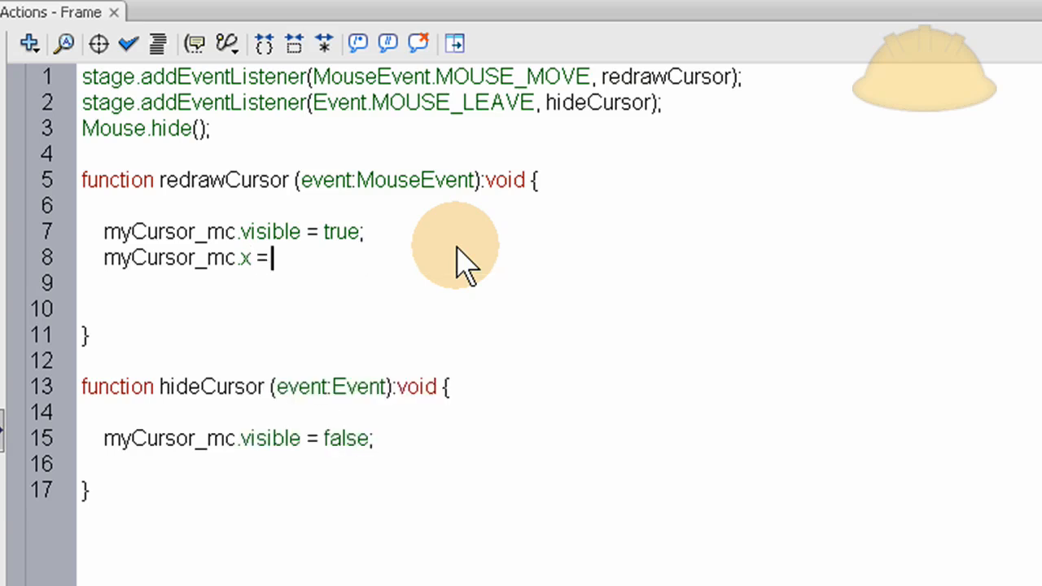
text(eve)
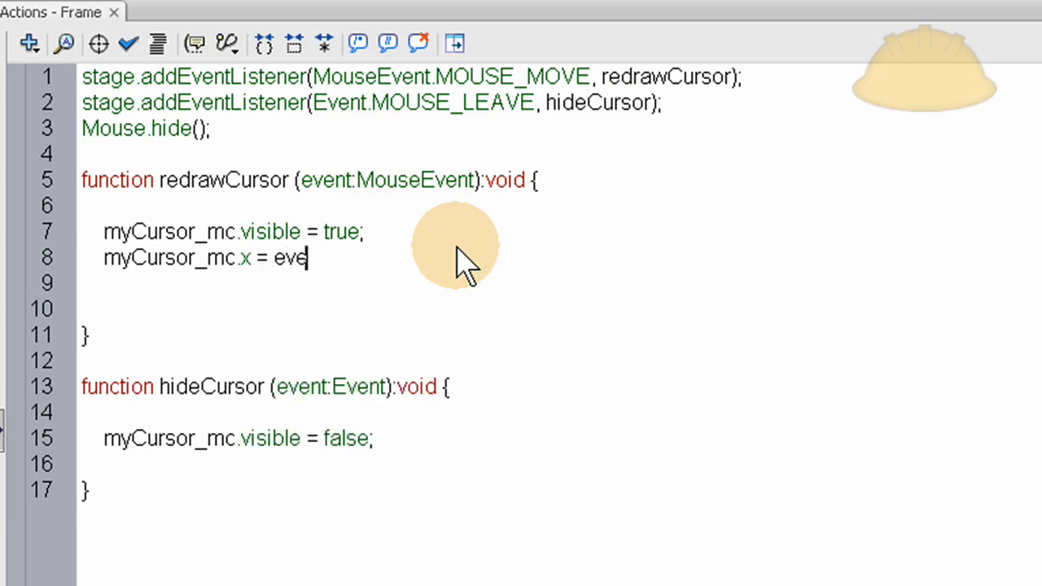
text(nt)
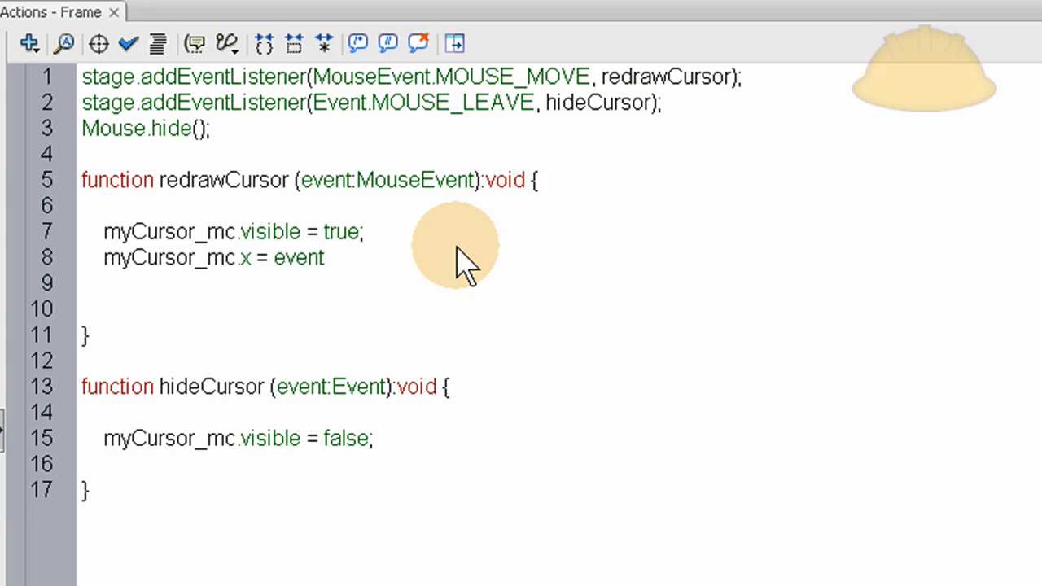
text(.stage)
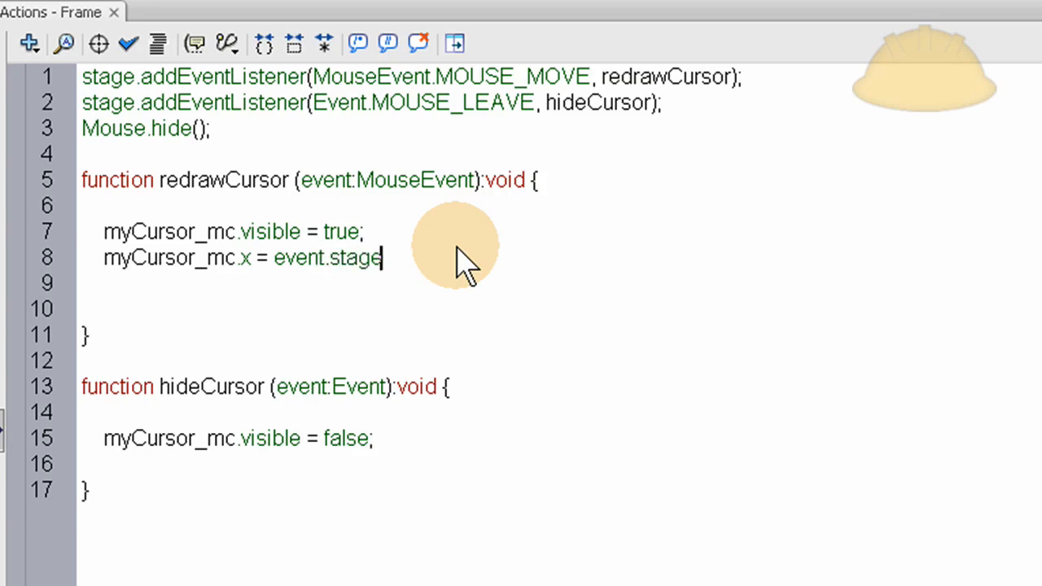
text(X;)
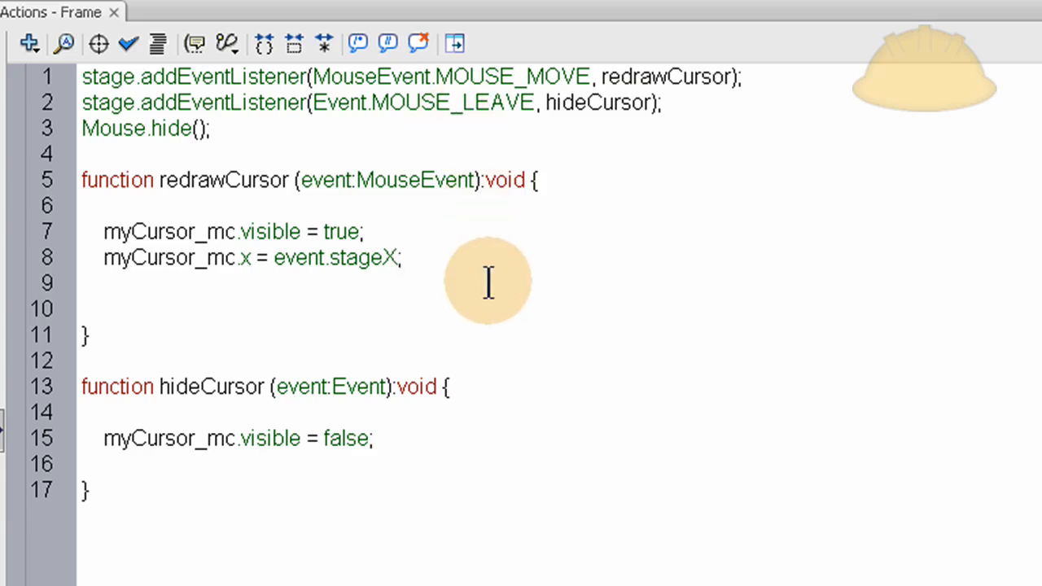
key(Backspace)
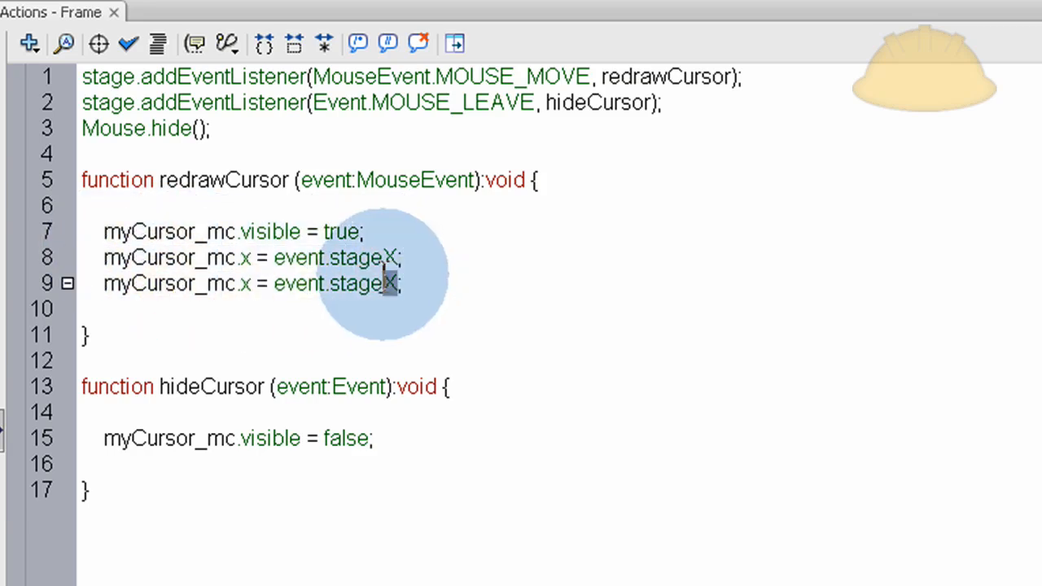
mouse_move(399, 301)
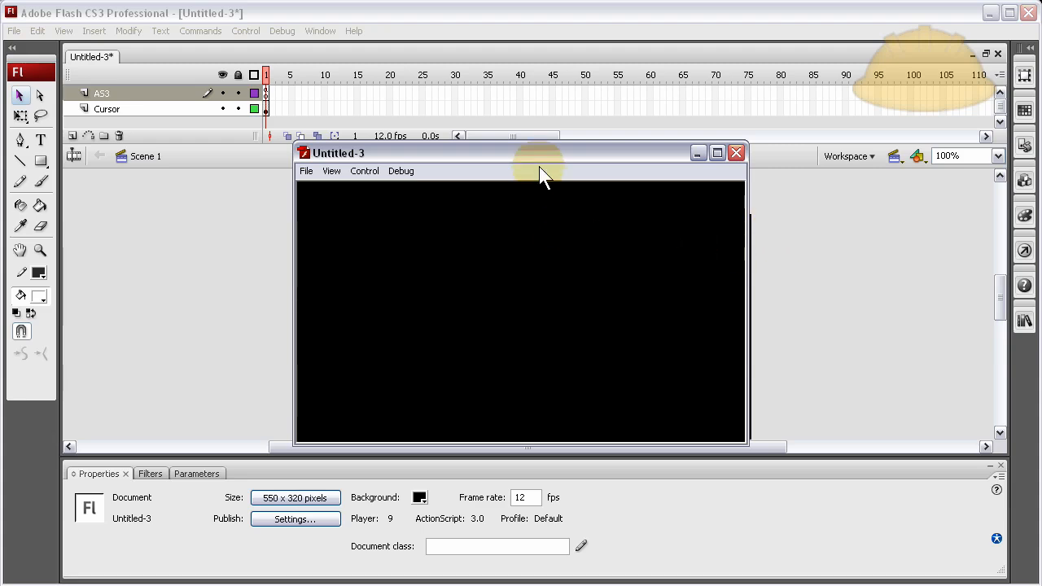
mouse_move(247, 306)
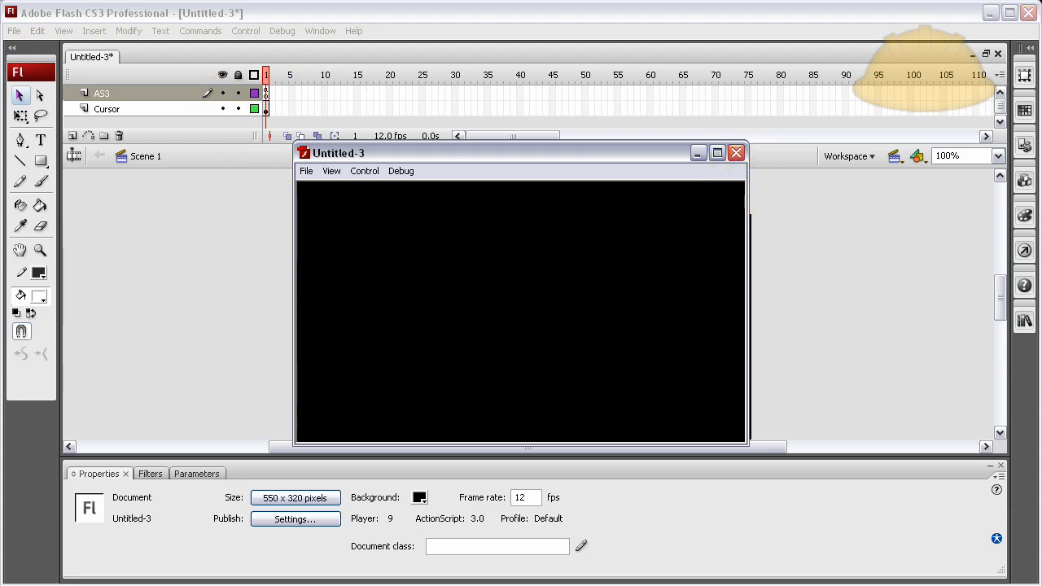
mouse_move(736, 171)
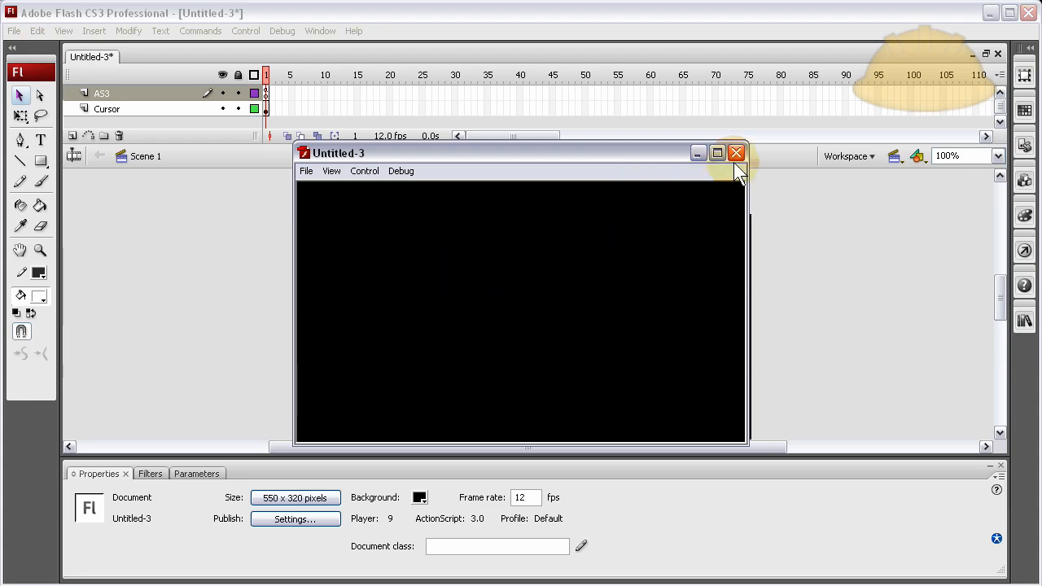
Step: Close the test movie preview before raising the frame rate to 30 fps
click(736, 153)
text(30)
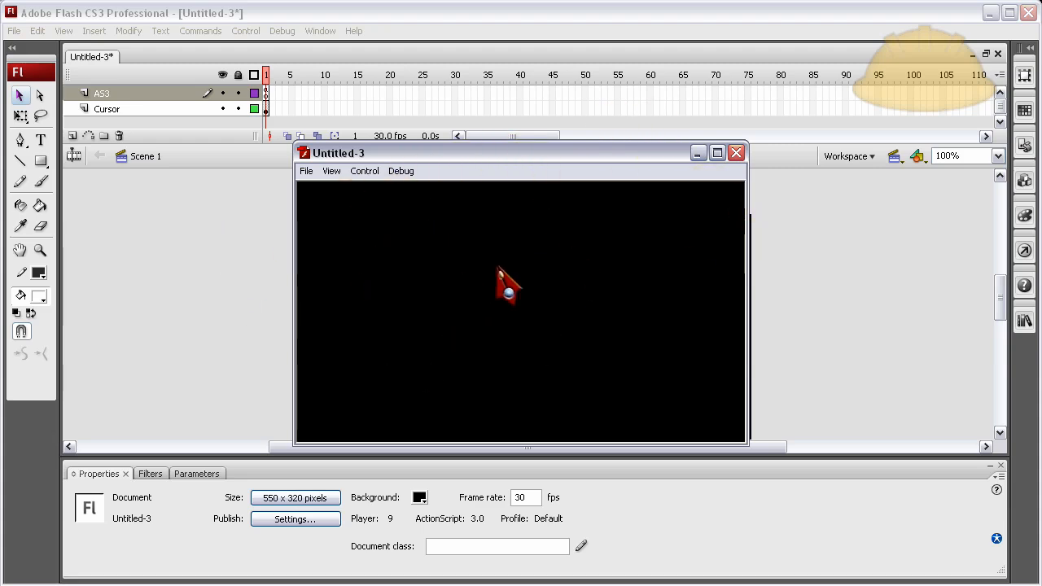
Step: Drag myCursor_mc off the stage to X -48.5, Y 1.0 and check it in a test run
click(736, 153)
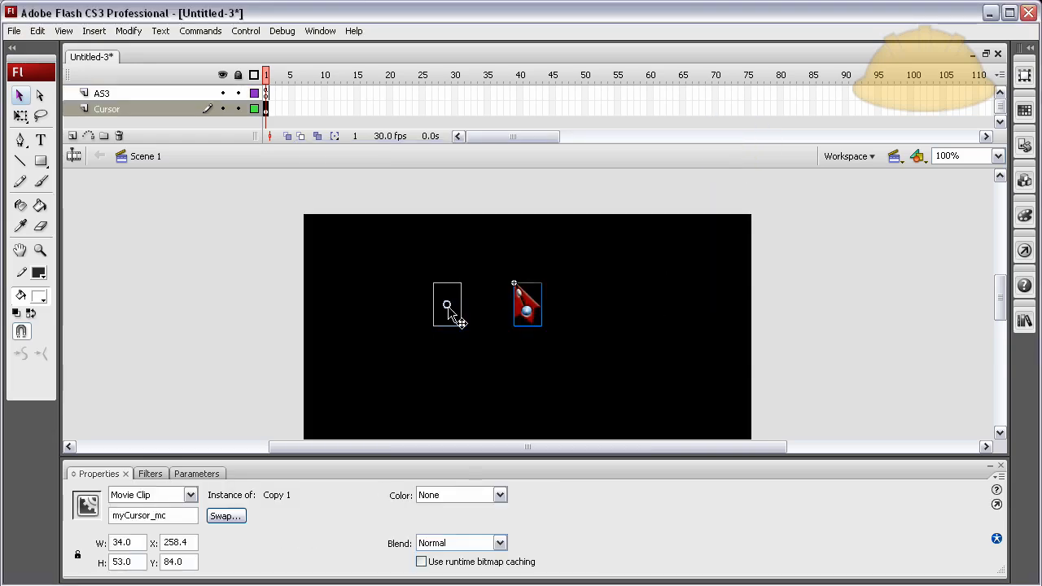
drag(446, 304, 279, 237)
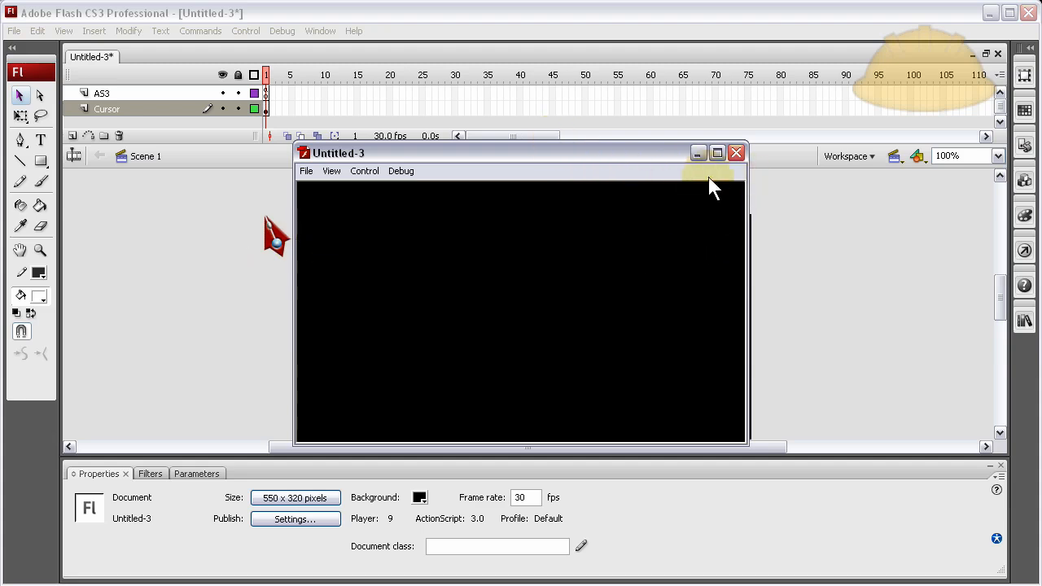
click(736, 153)
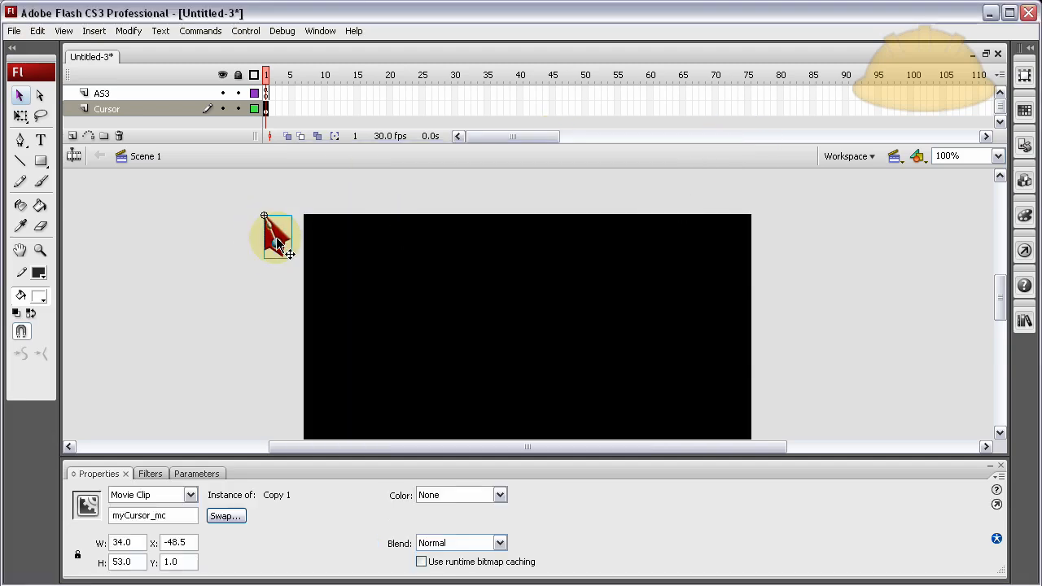
Step: Inside myCursor_mc, convert the arrow bitmap into a movie clip symbol named innerCursorClip
double_click(277, 236)
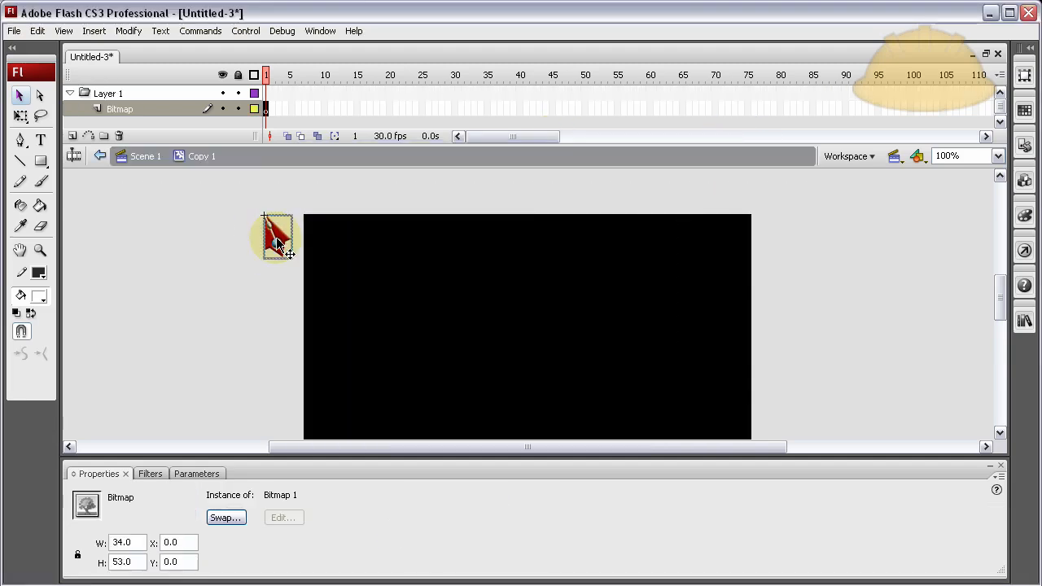
right_click(277, 236)
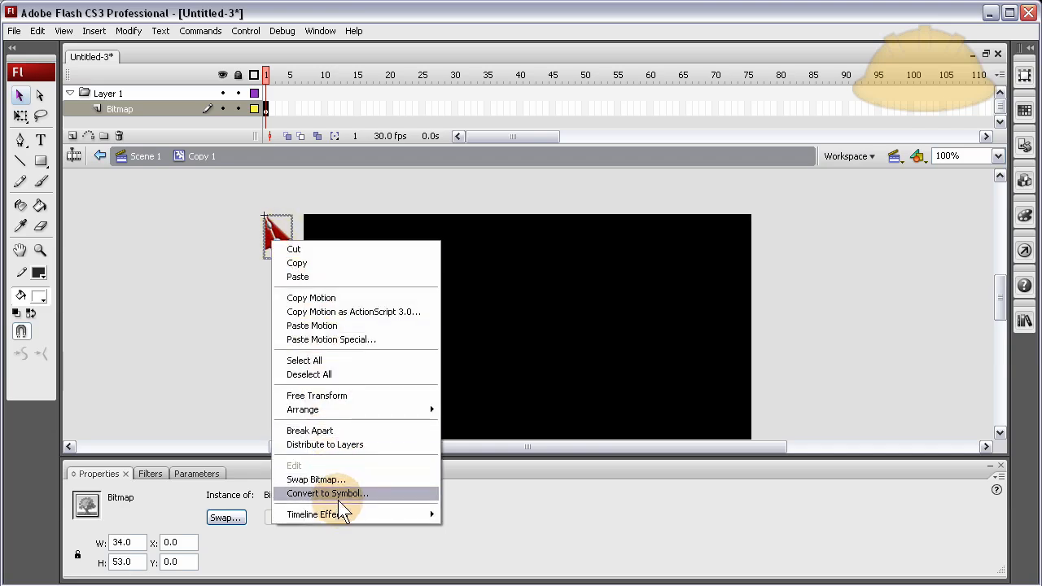
click(327, 493)
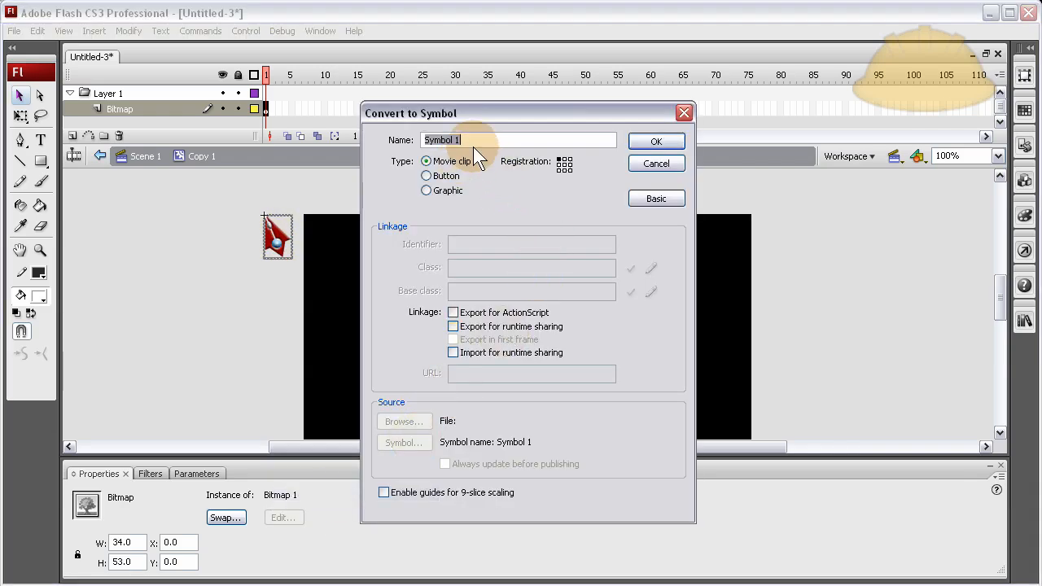
text(inner)
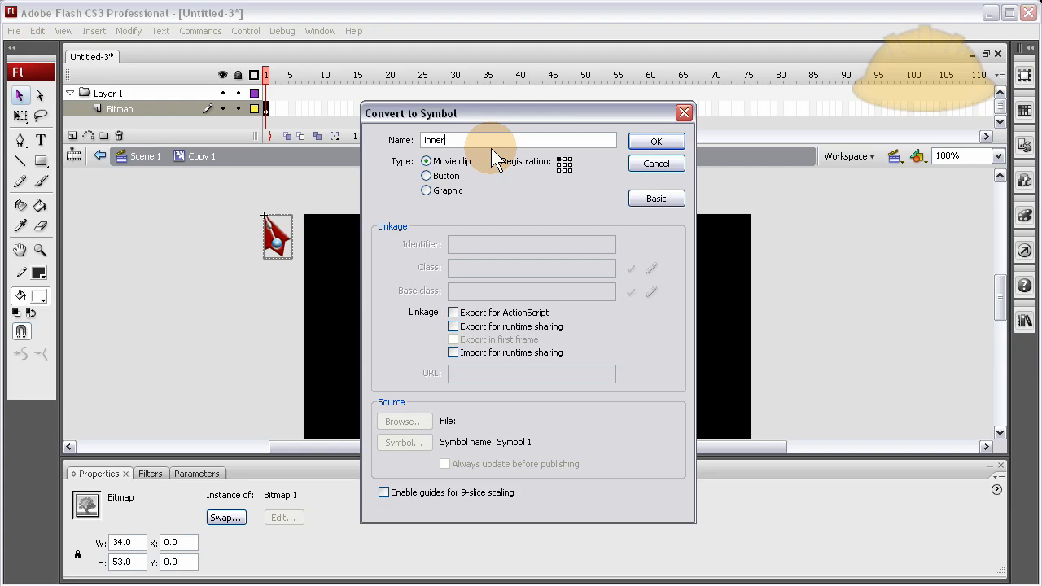
text(Cu)
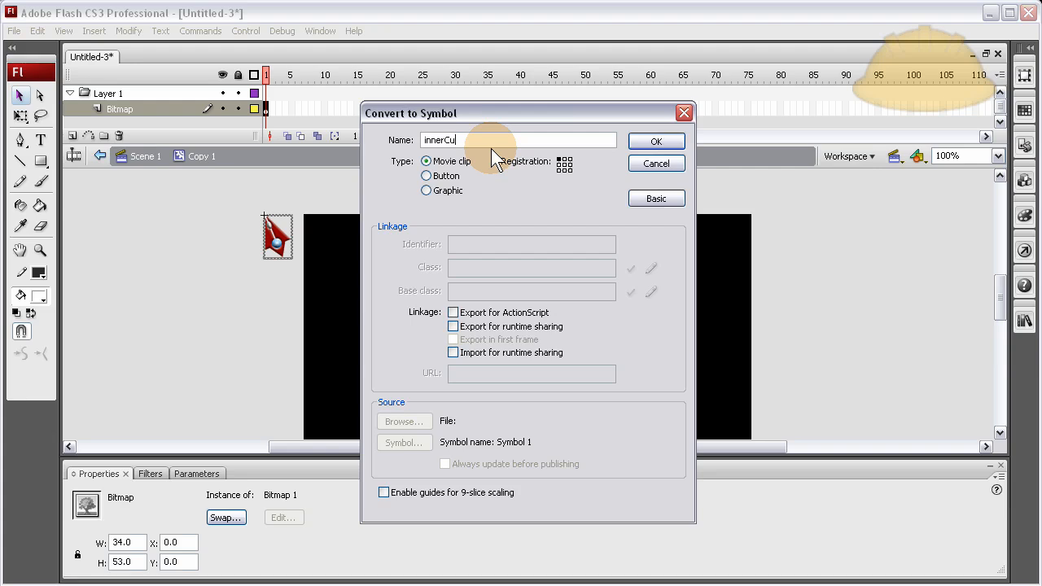
text(rsorCl)
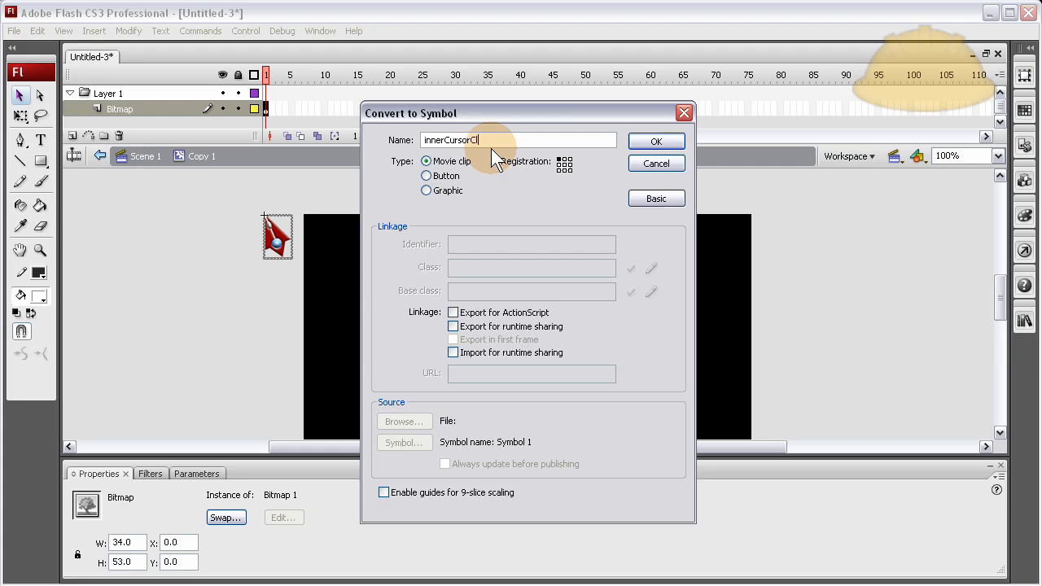
click(656, 139)
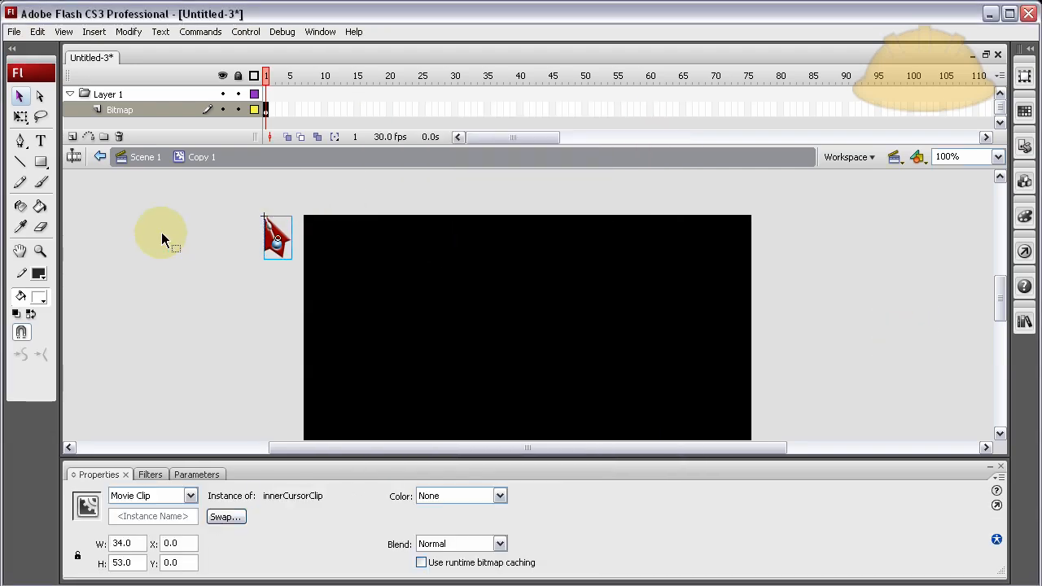
mouse_move(299, 113)
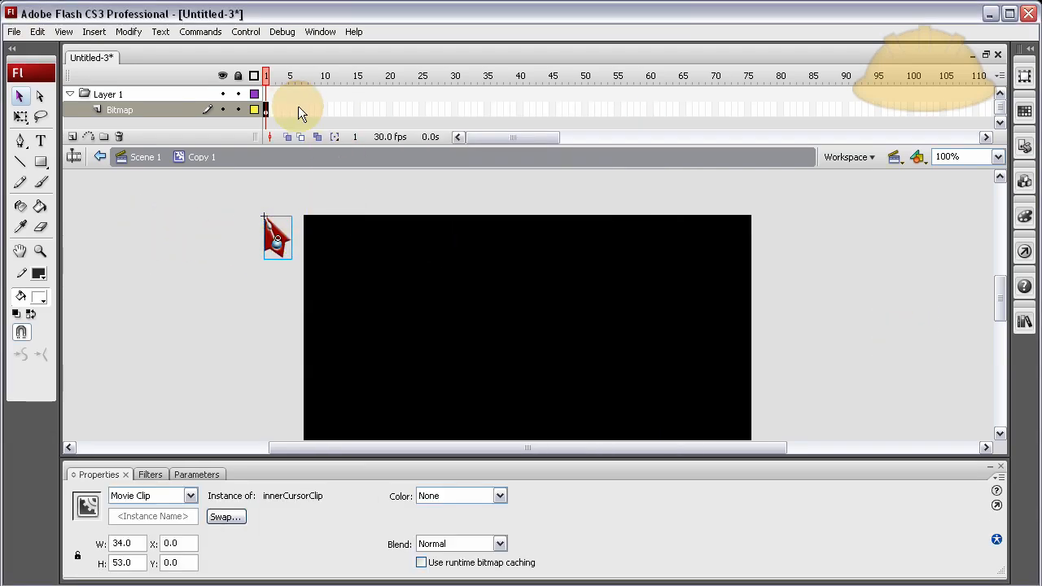
mouse_move(340, 130)
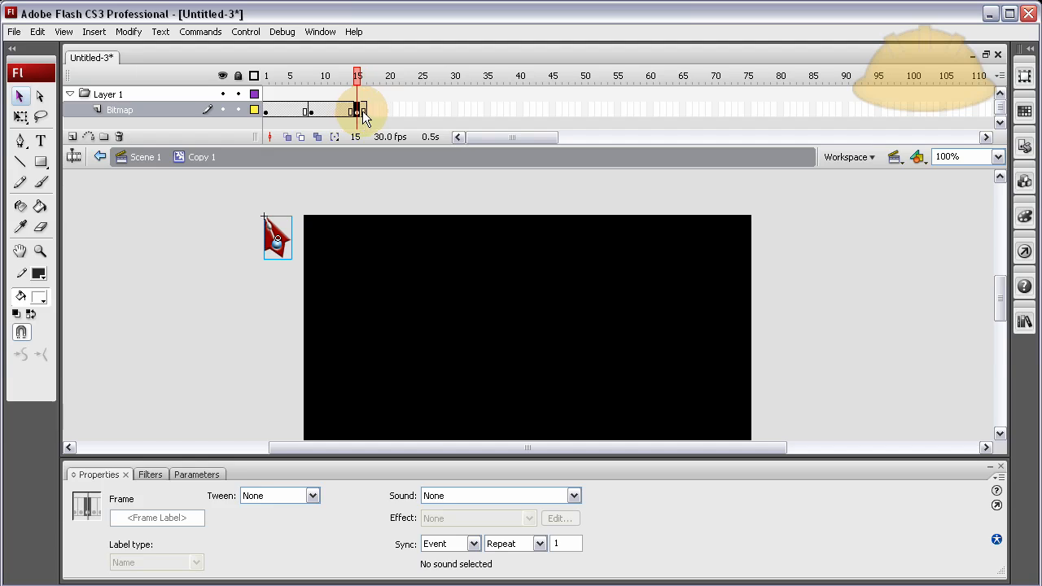
Step: Select the tween span on the Bitmap layer and the inner cursor clip at frame 8
click(341, 111)
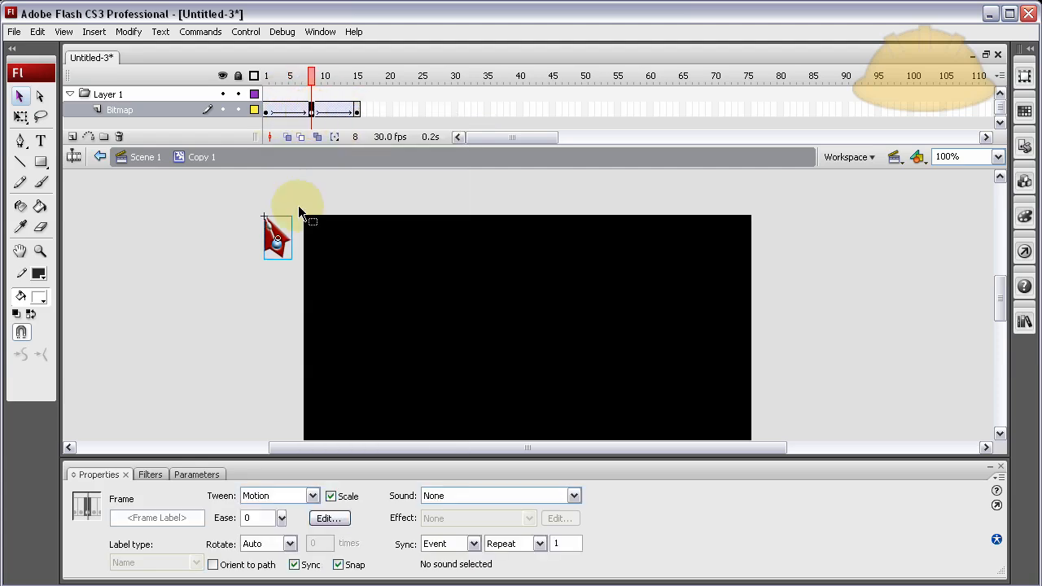
click(276, 236)
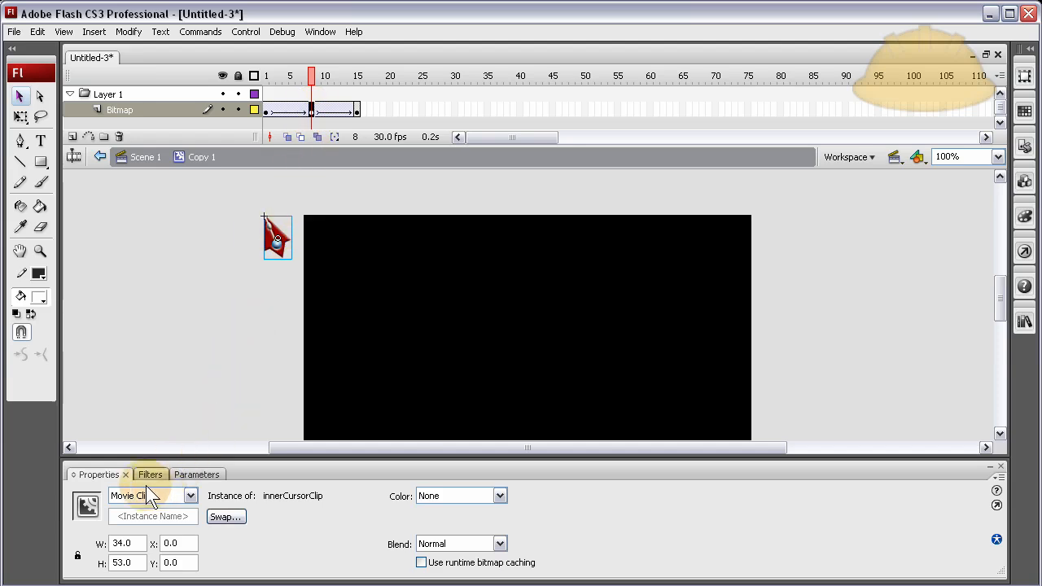
Step: Add a white Glow filter with Blur X/Y 13 and Strength 140% to the clip at frame 8
click(150, 473)
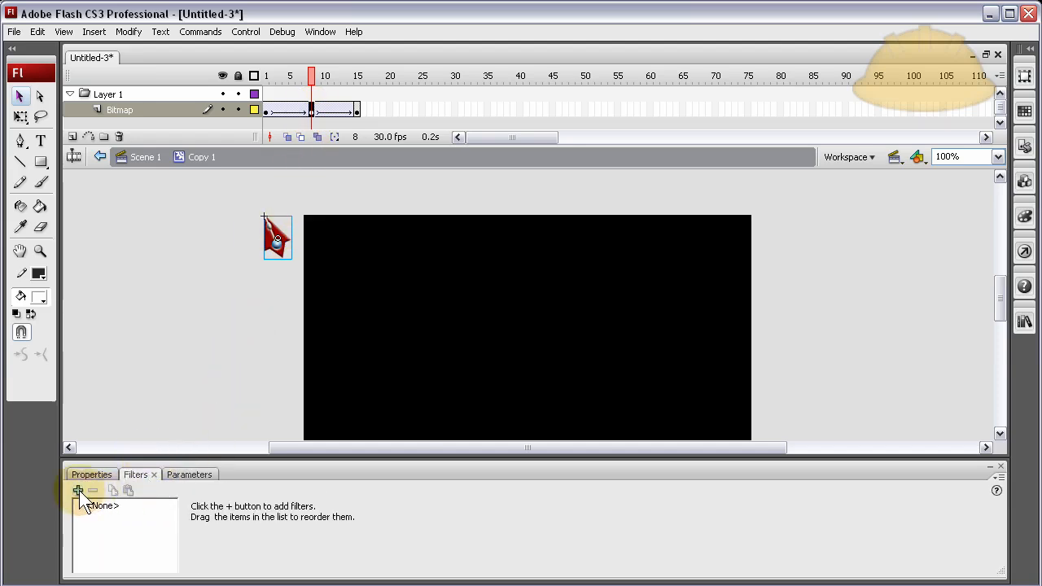
click(78, 489)
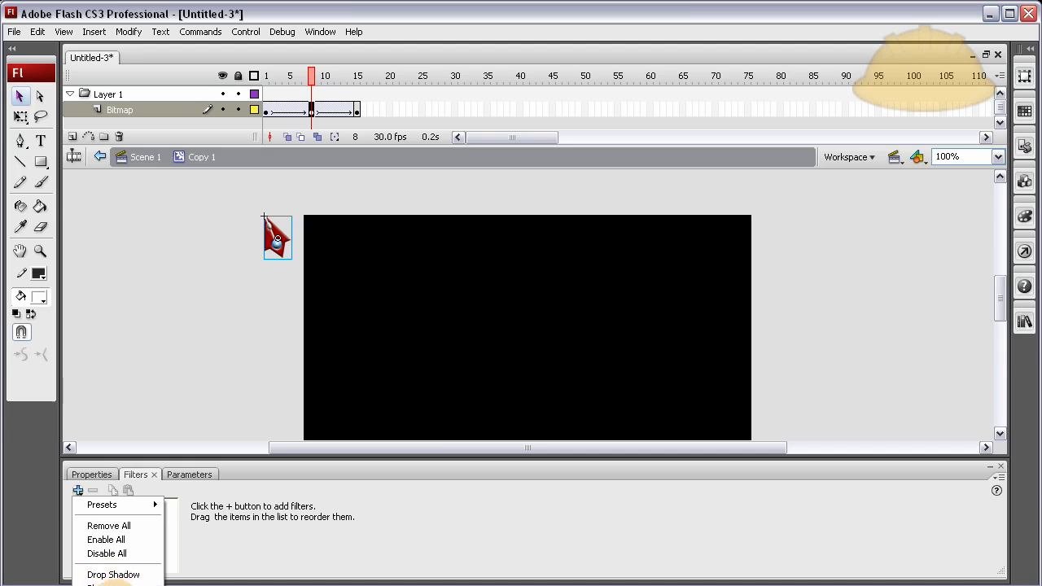
click(114, 573)
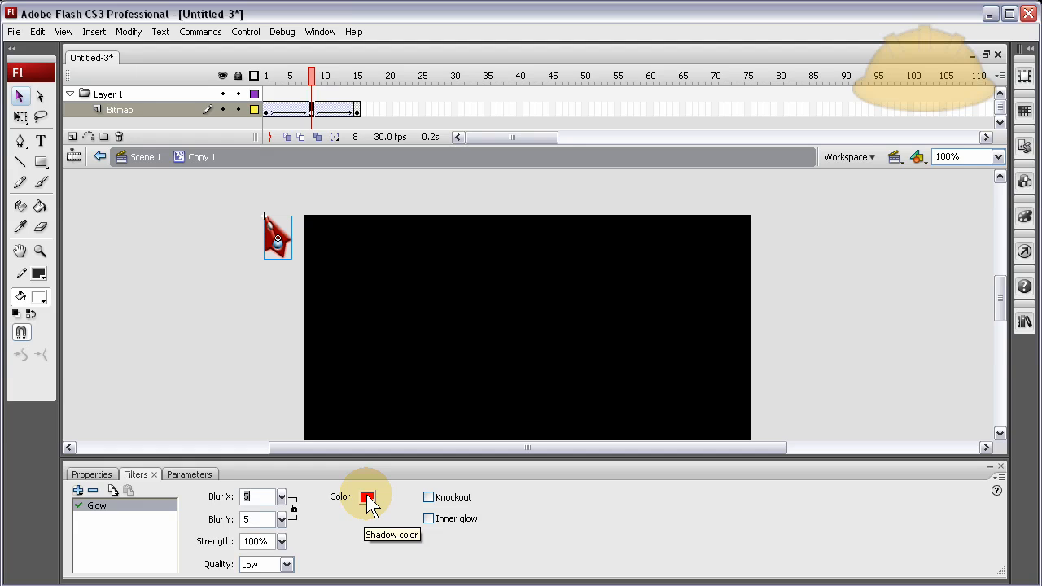
click(368, 496)
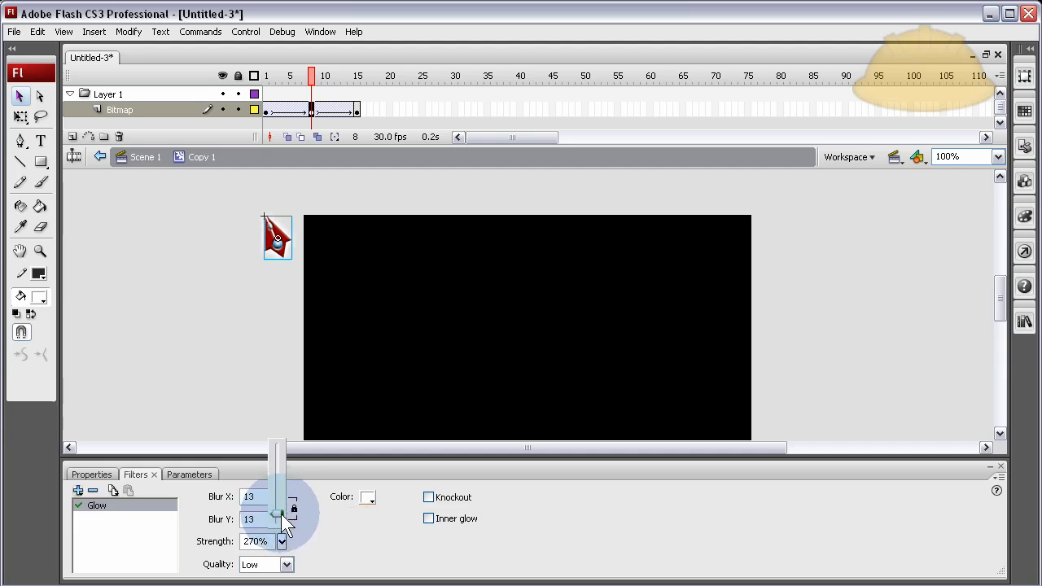
drag(277, 238, 372, 247)
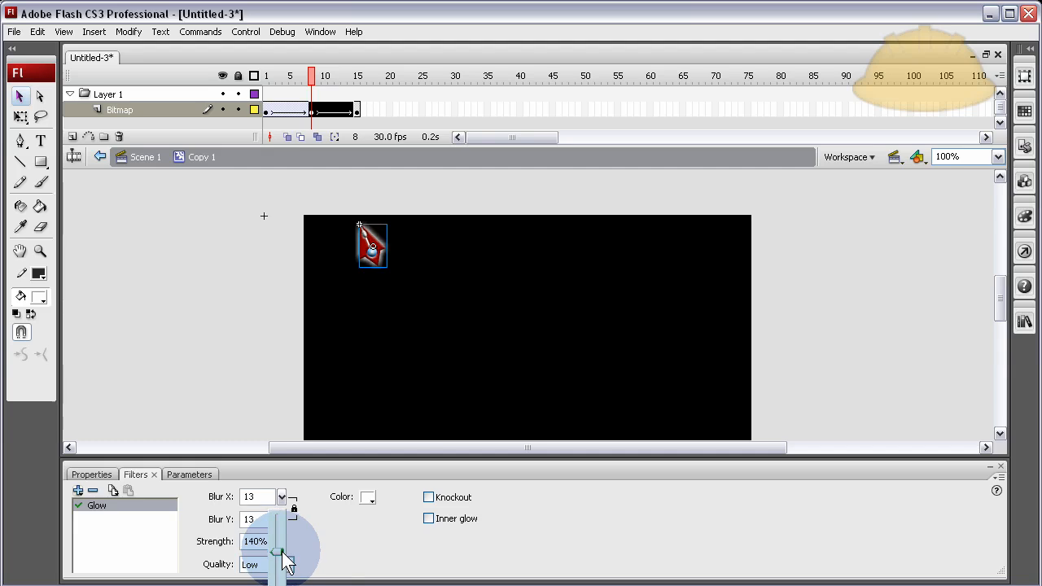
click(91, 473)
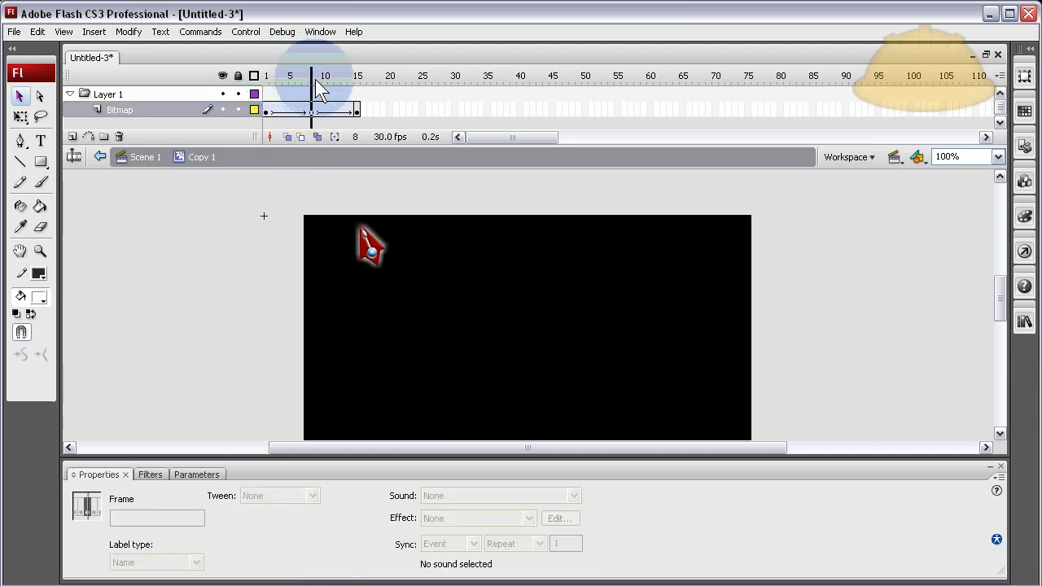
Step: Give frame 1's inner clip a Glow with Blur 0 and Strength 0%, preview the tween, and return to Scene 1
click(265, 75)
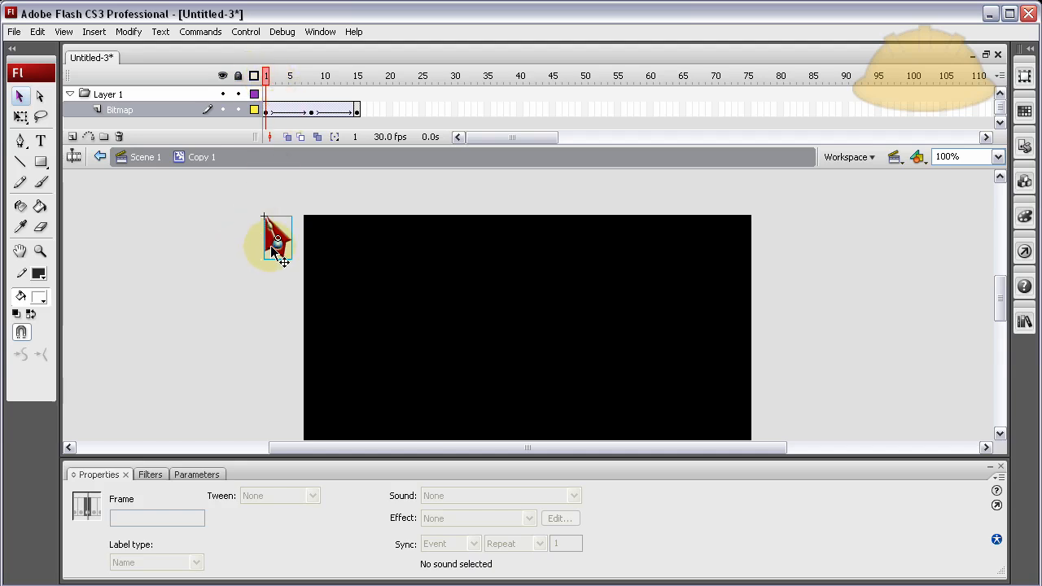
click(149, 474)
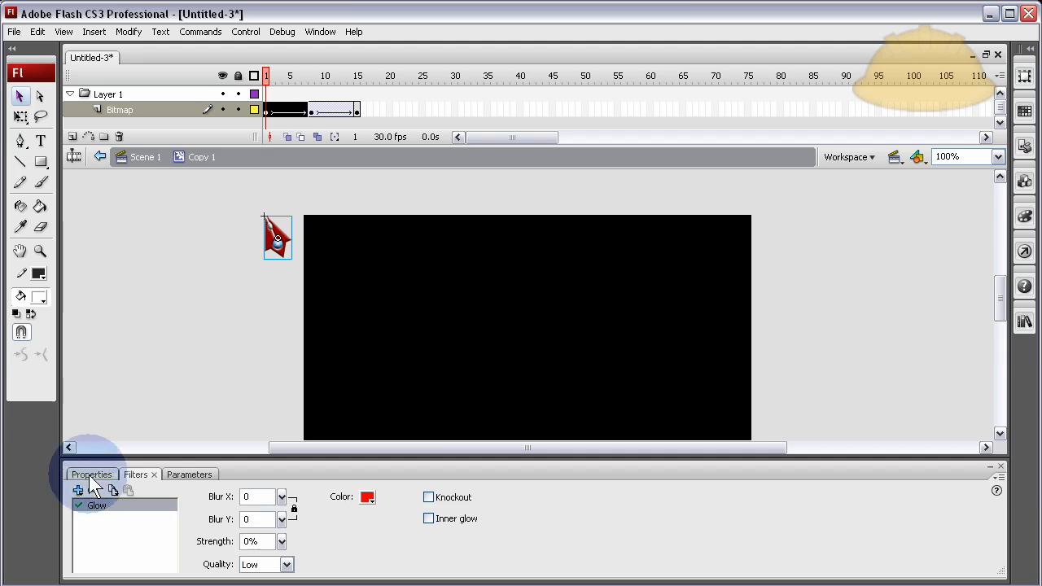
click(91, 473)
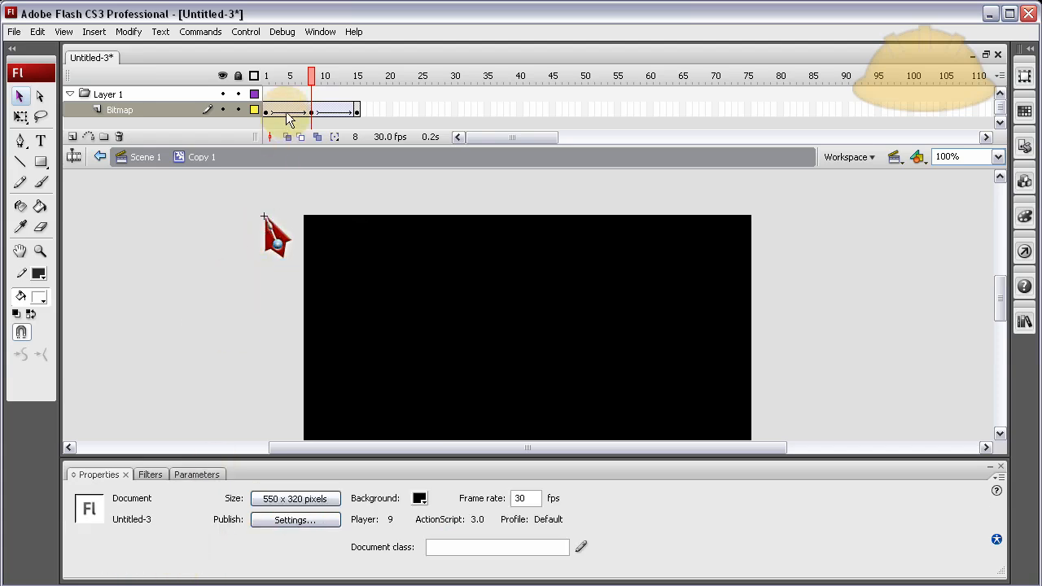
click(355, 76)
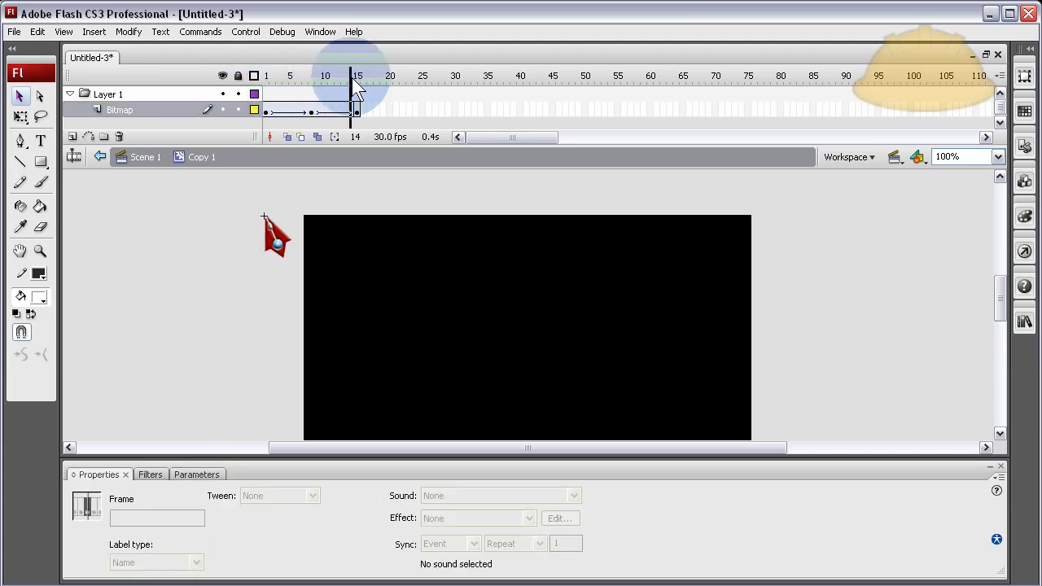
click(267, 77)
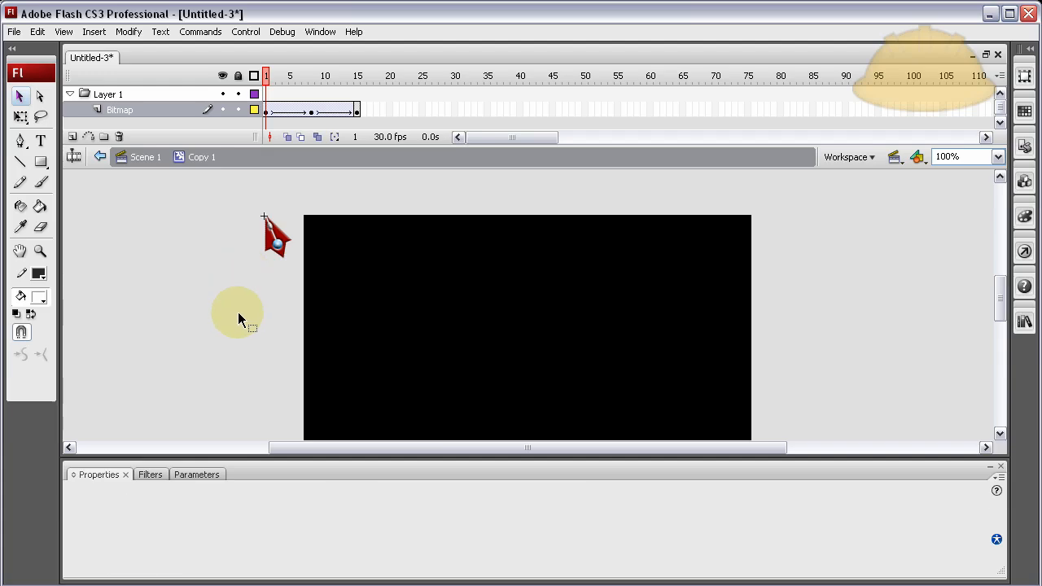
click(276, 236)
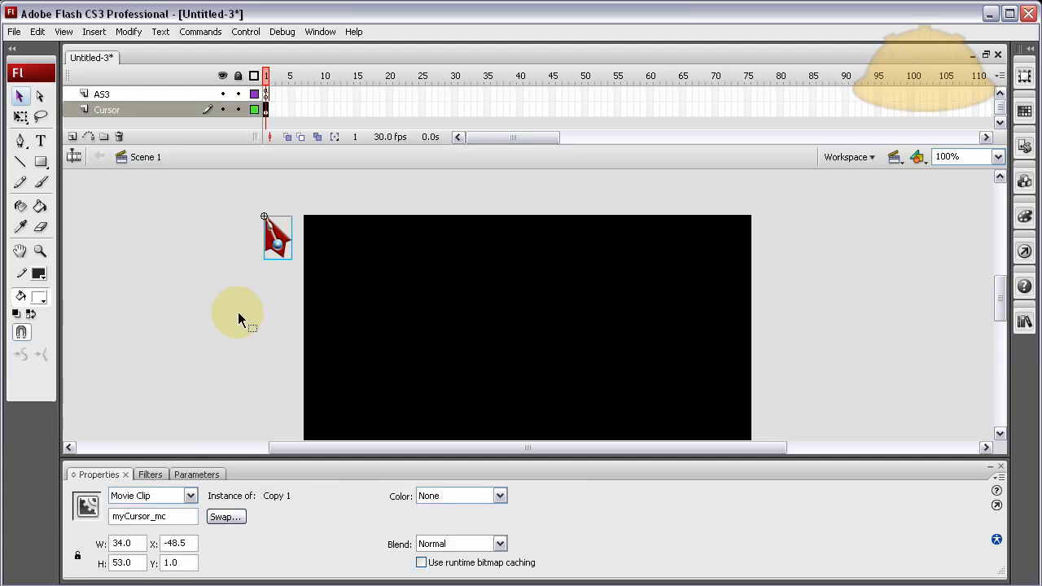